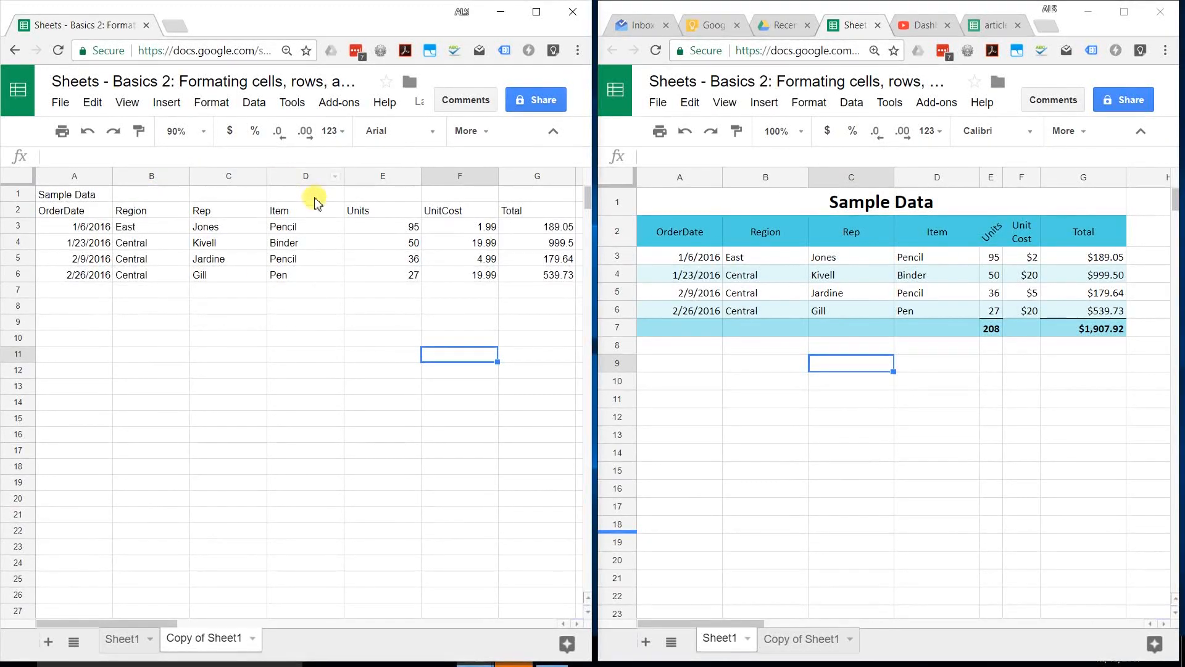
mouse_move(414, 251)
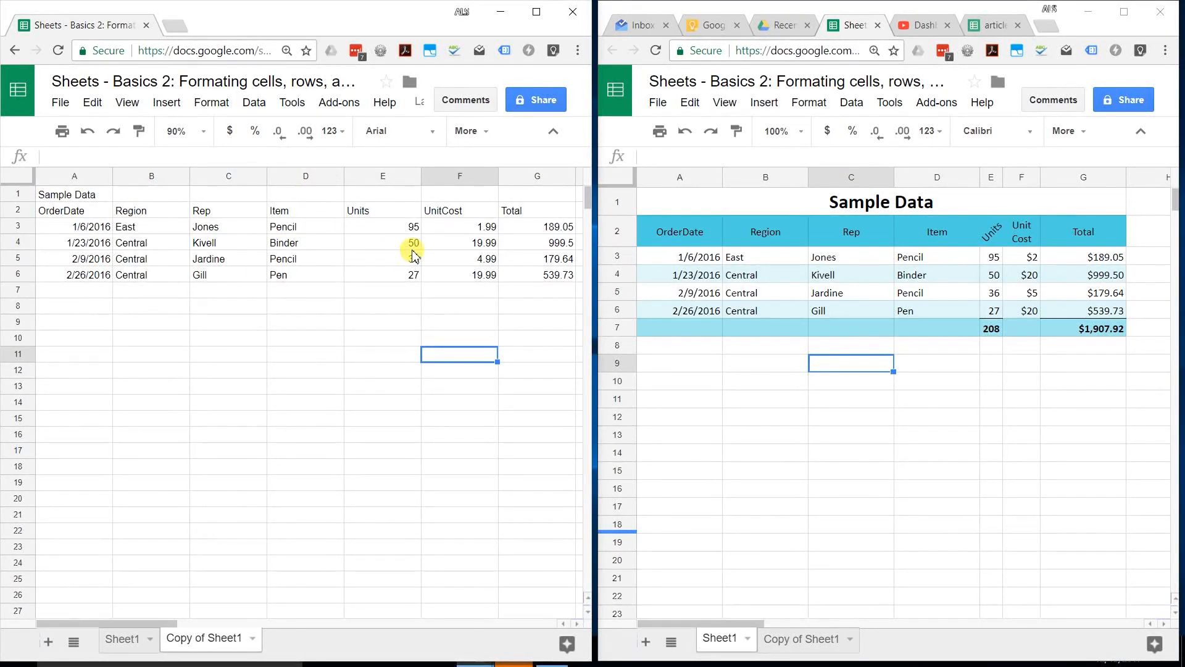
mouse_move(438, 287)
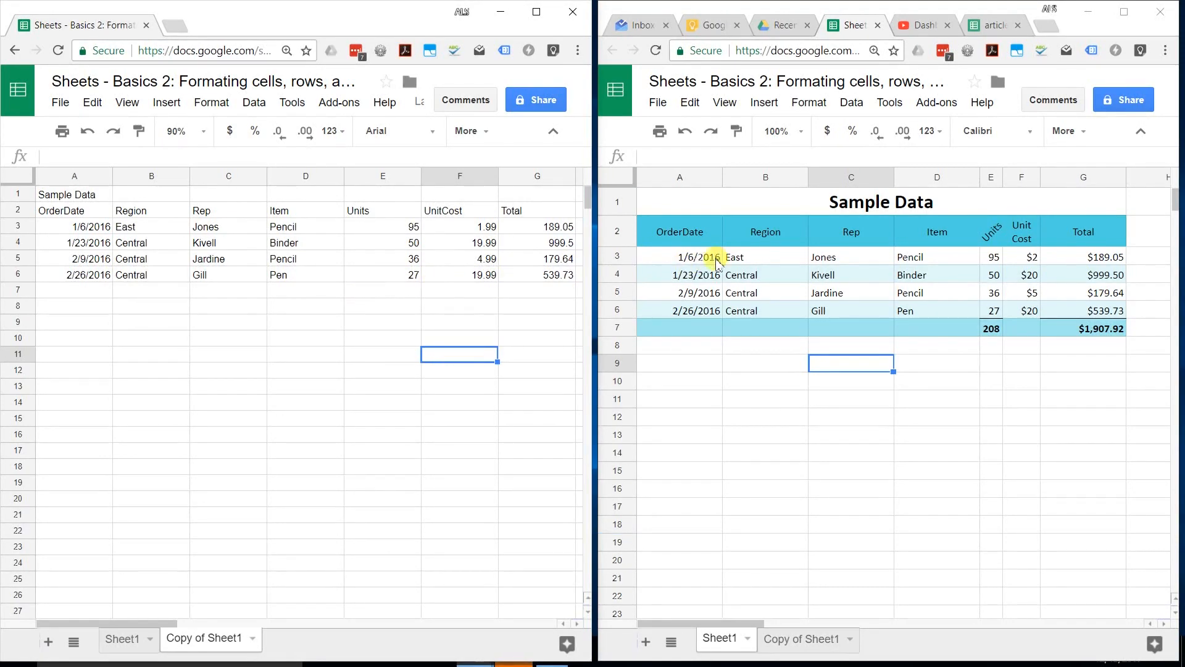
mouse_move(870, 235)
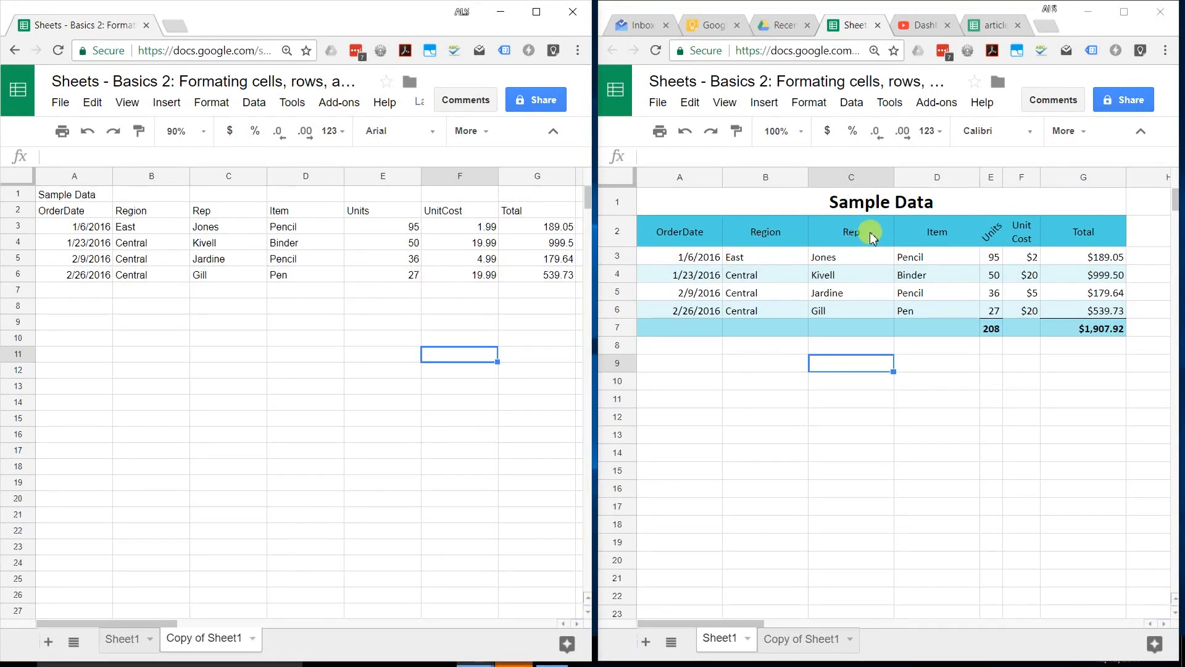
mouse_move(884, 221)
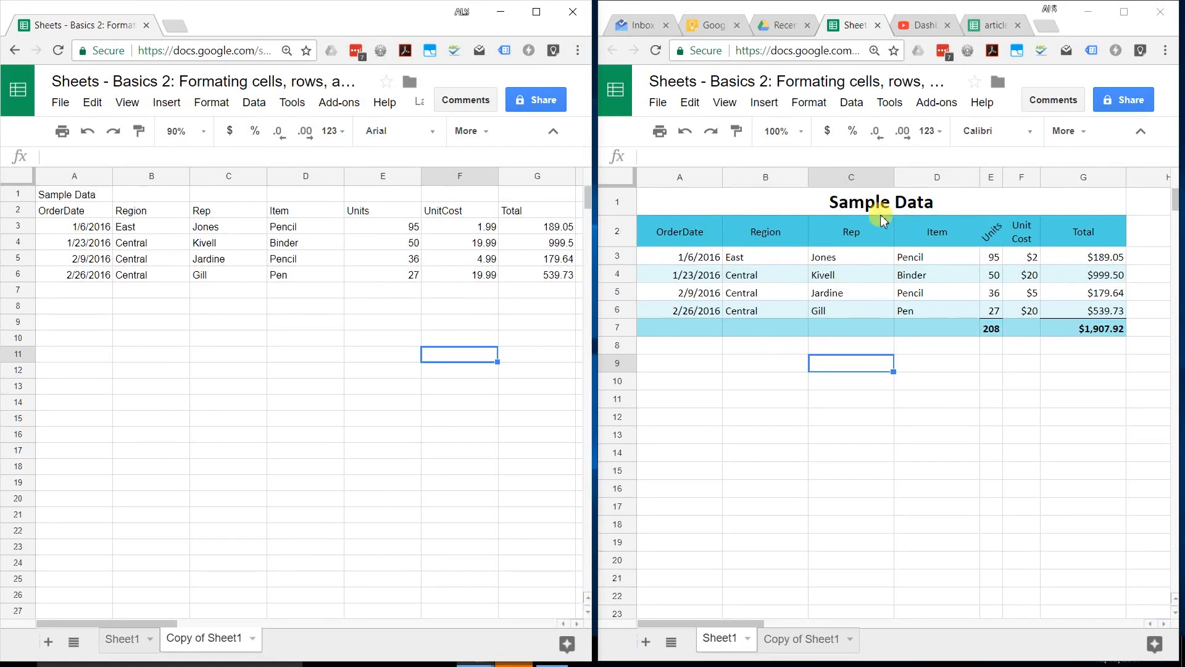
mouse_move(588, 288)
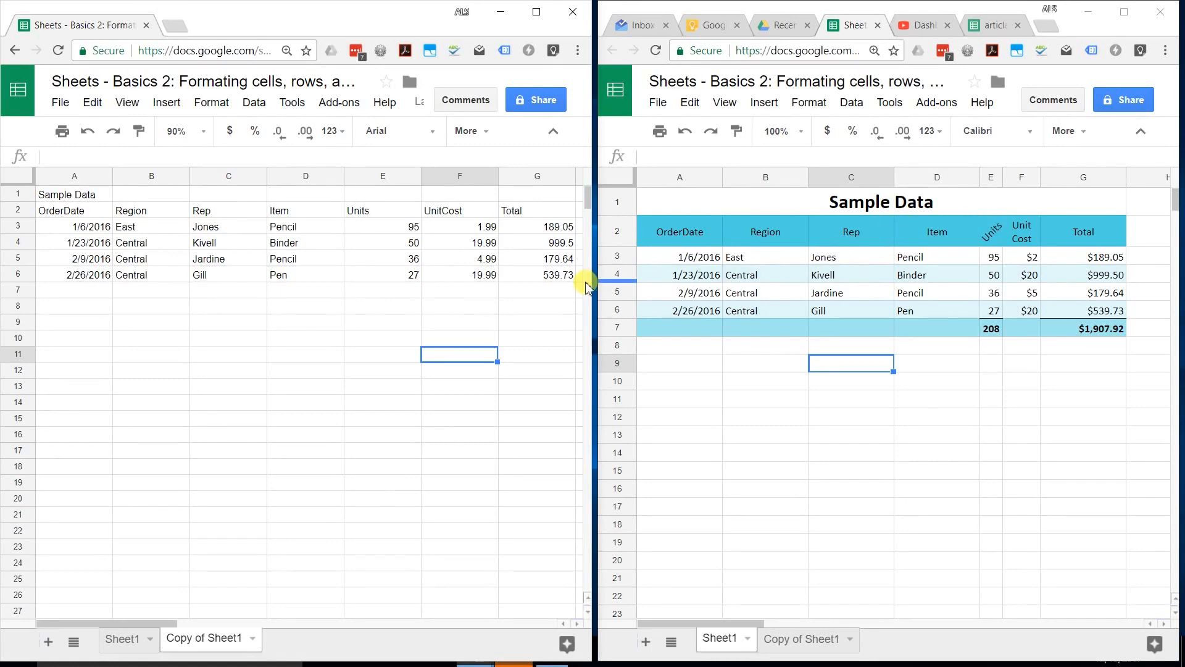
mouse_move(440, 271)
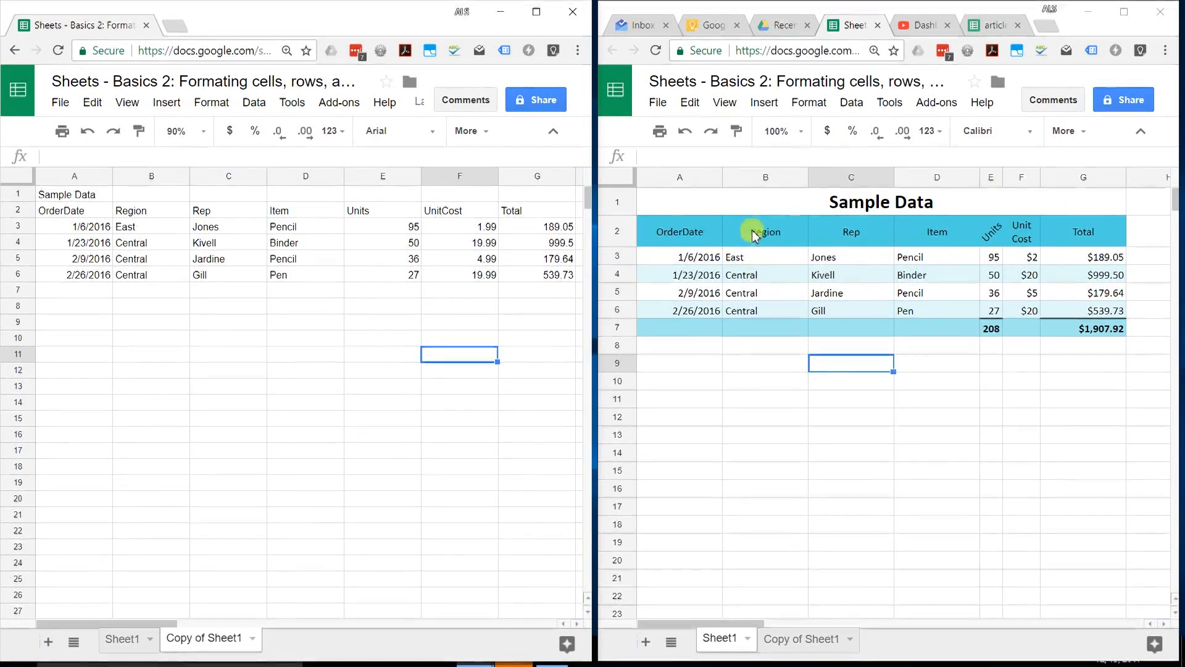
mouse_move(784, 280)
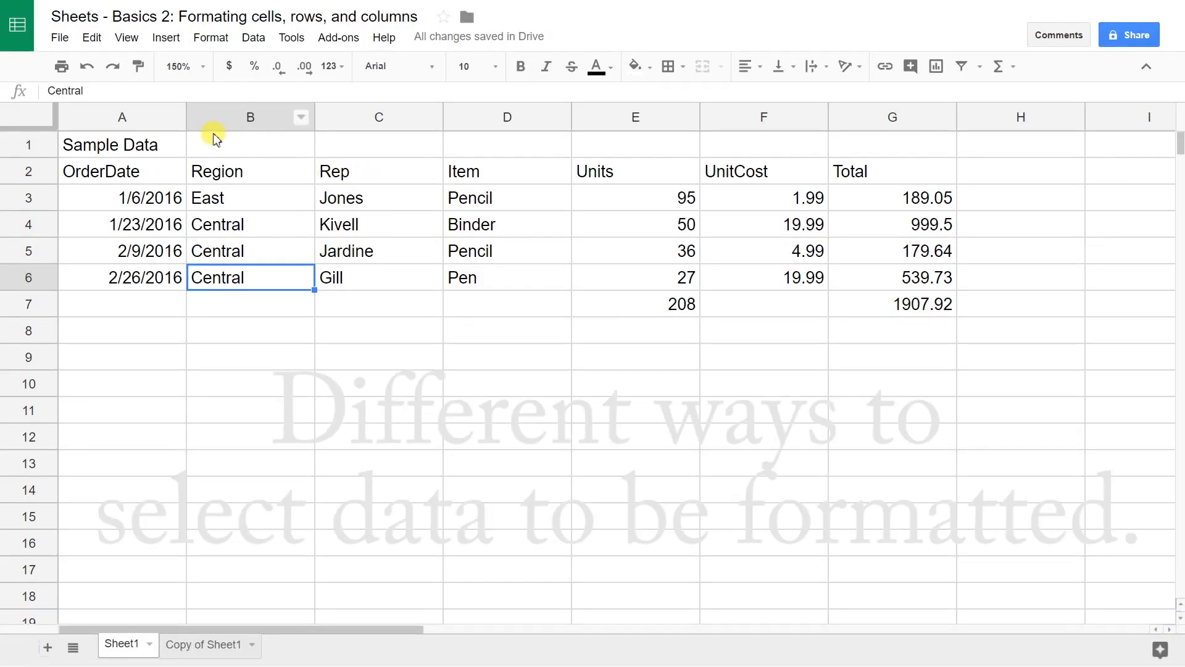
mouse_move(146, 147)
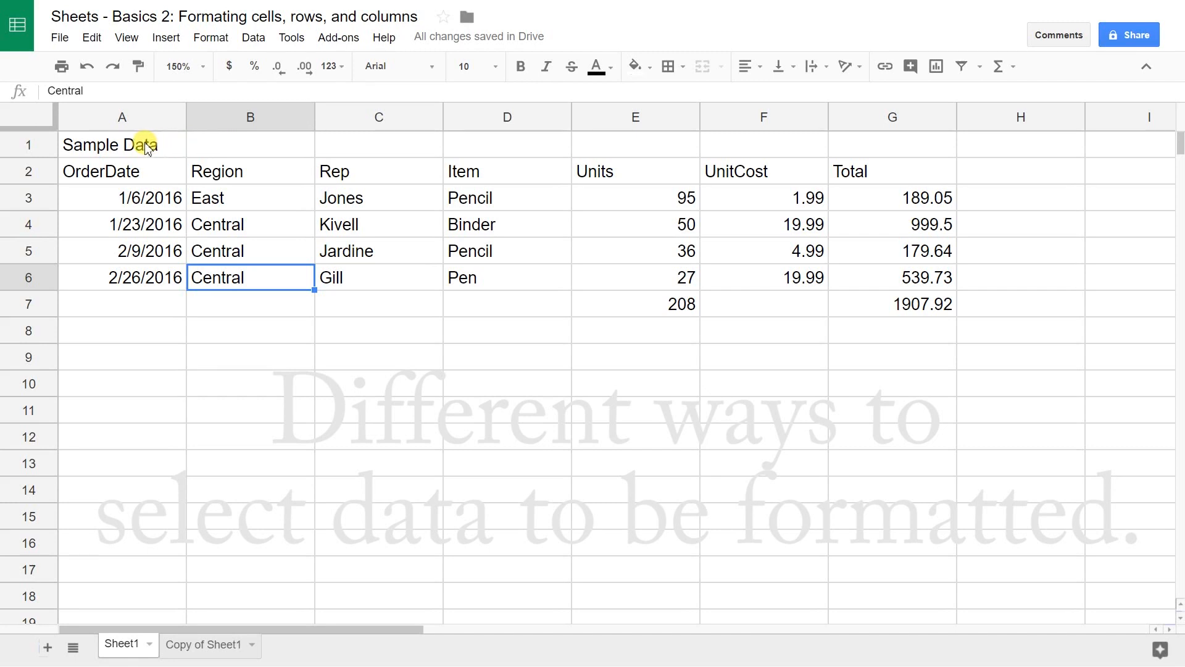
Step: Try selecting single cells (A1, A2) and the whole of column A in turn
click(123, 144)
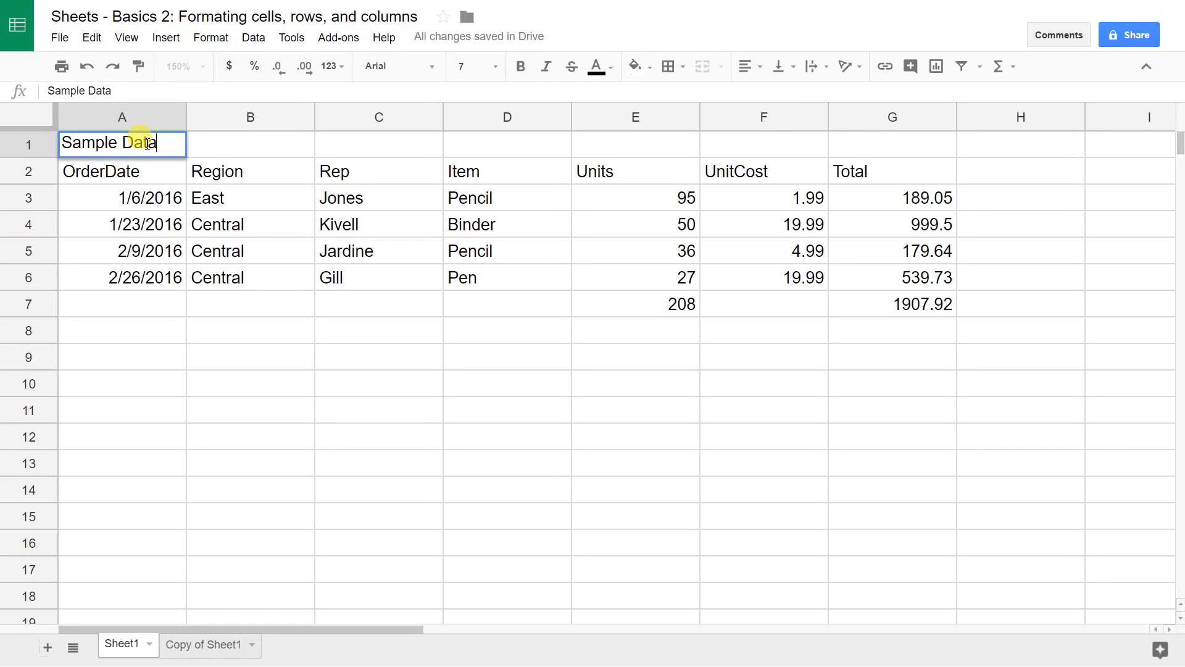
click(121, 171)
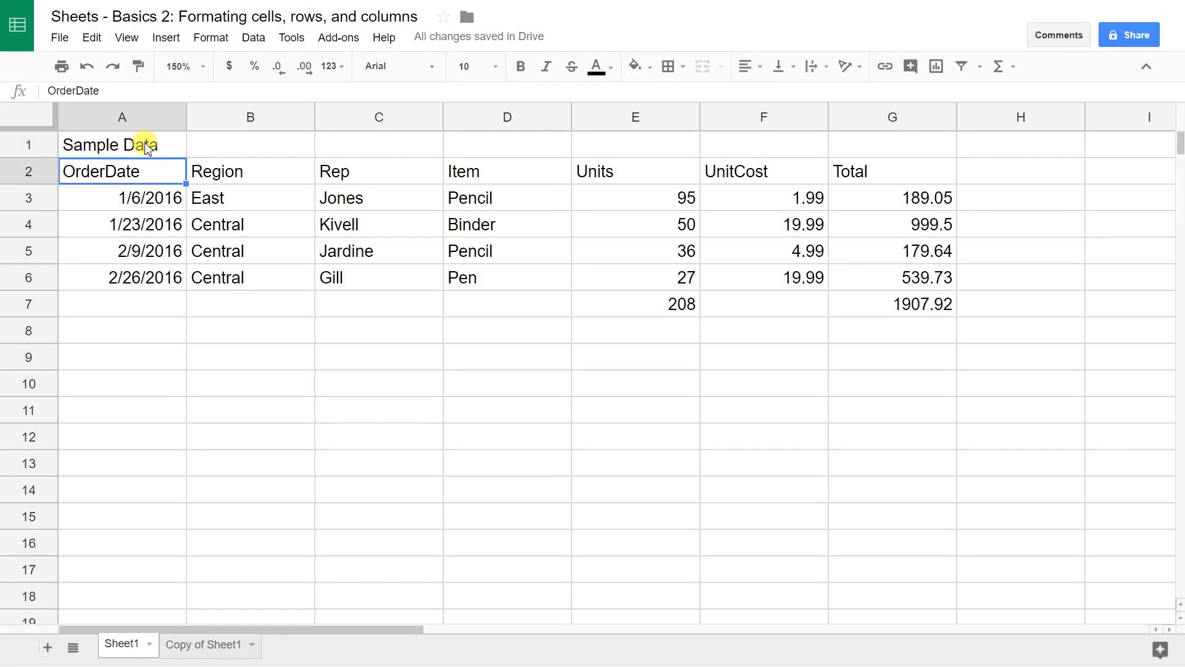
click(121, 116)
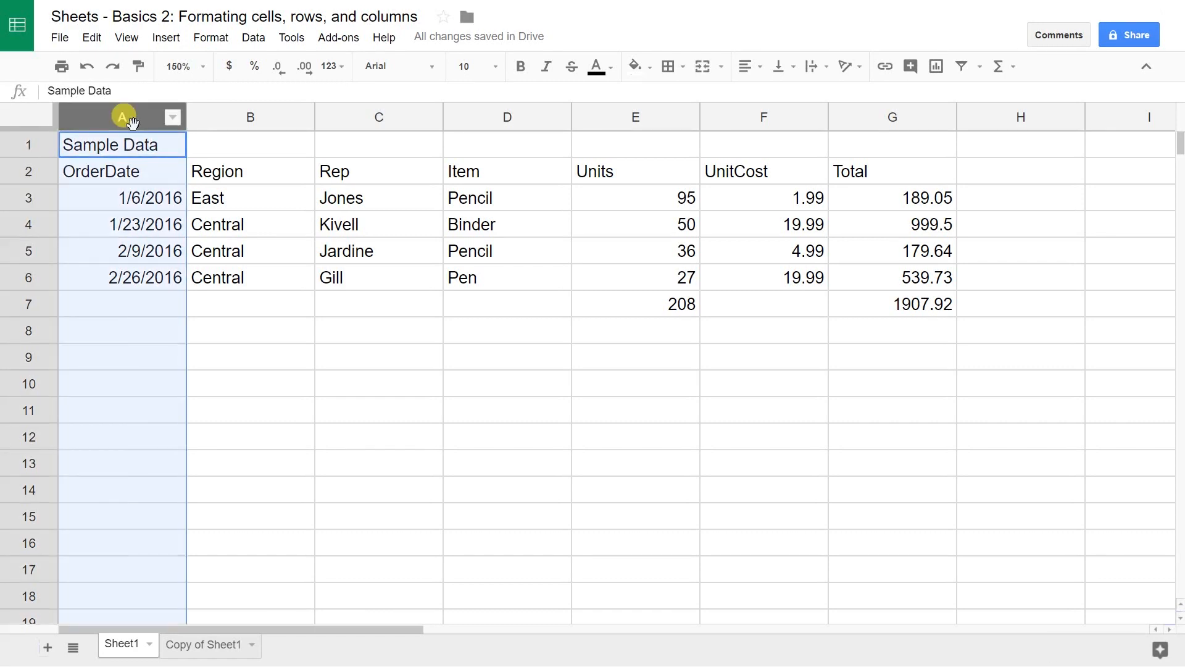
click(121, 116)
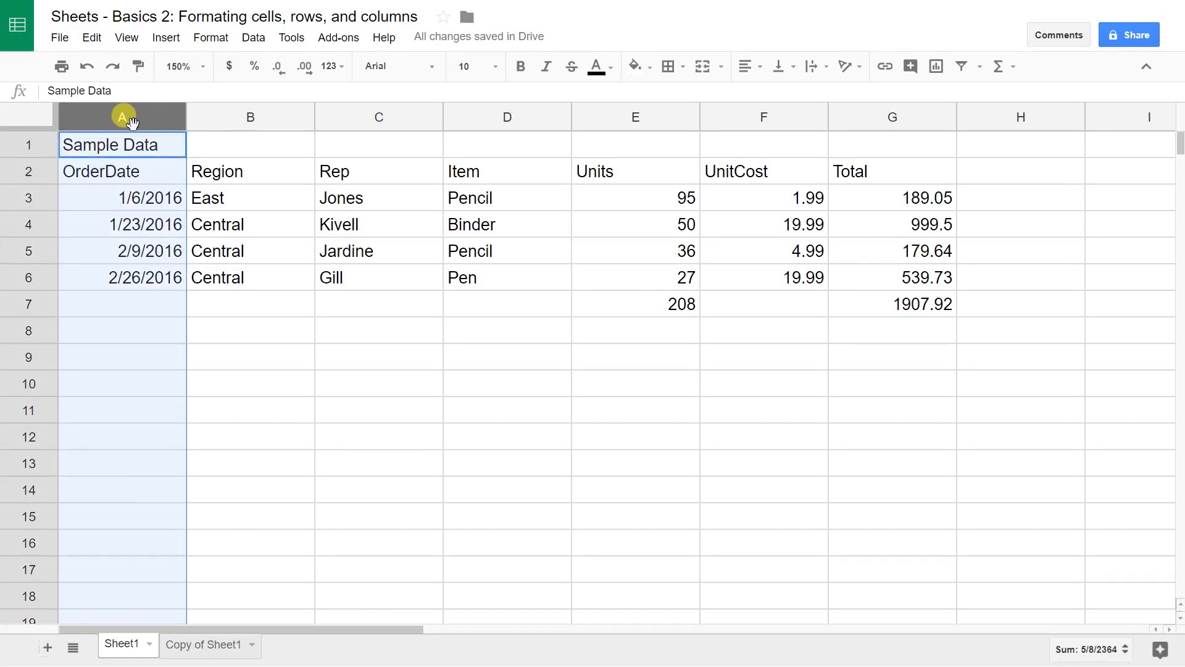
click(121, 170)
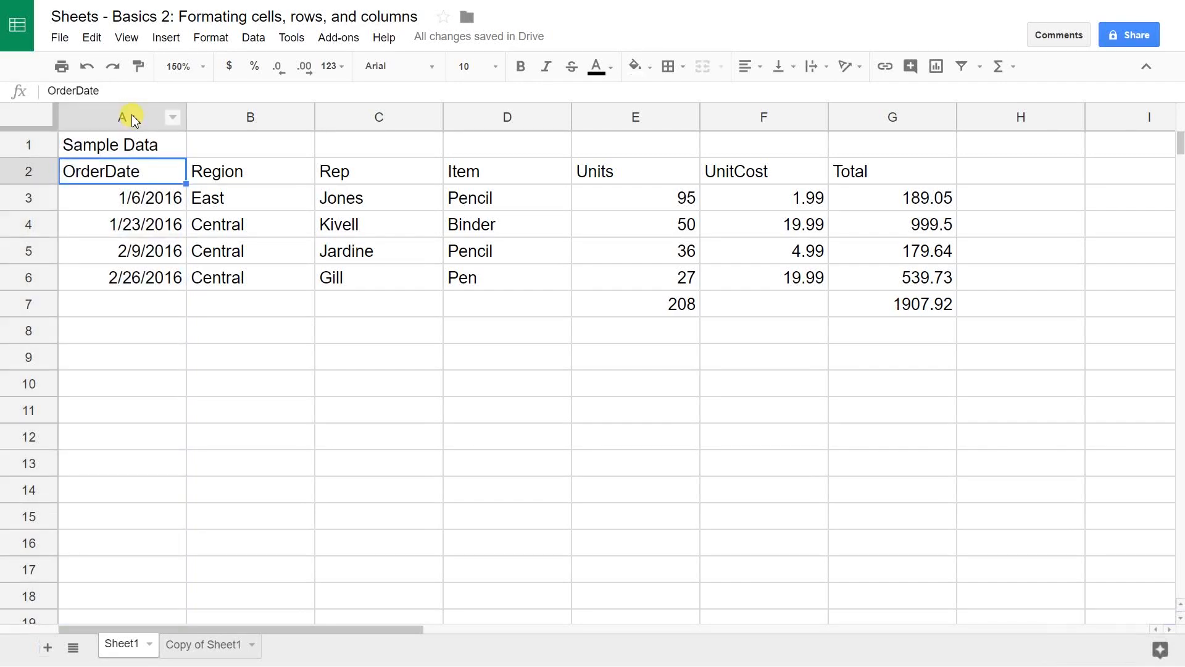
click(122, 116)
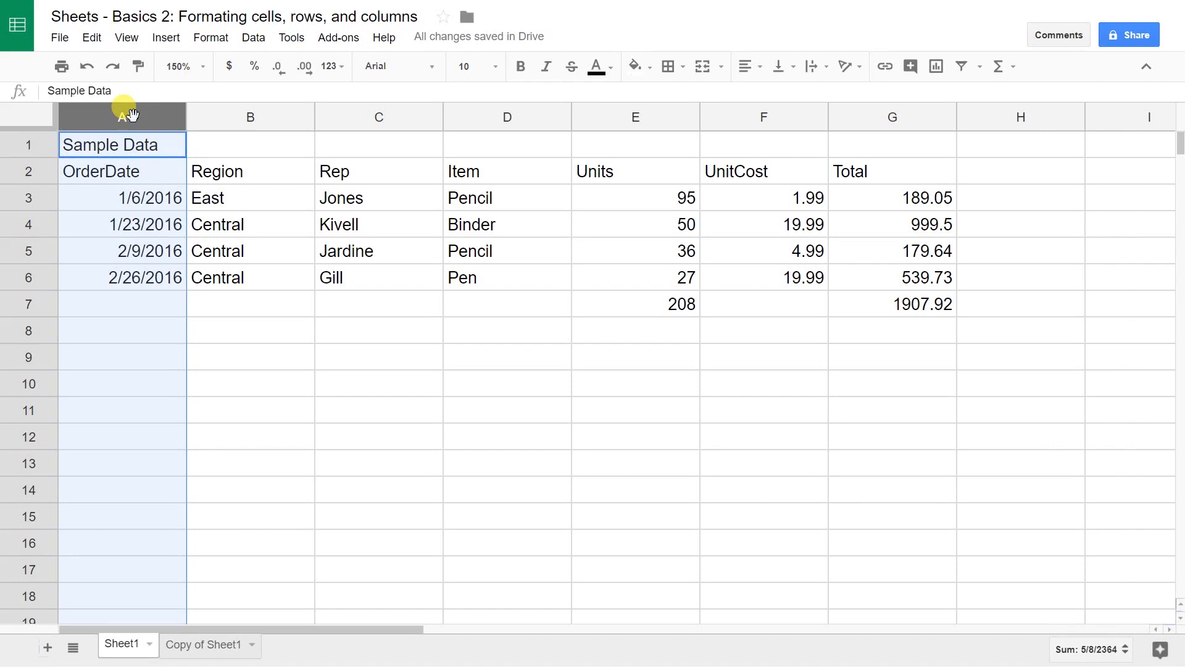
mouse_move(30, 170)
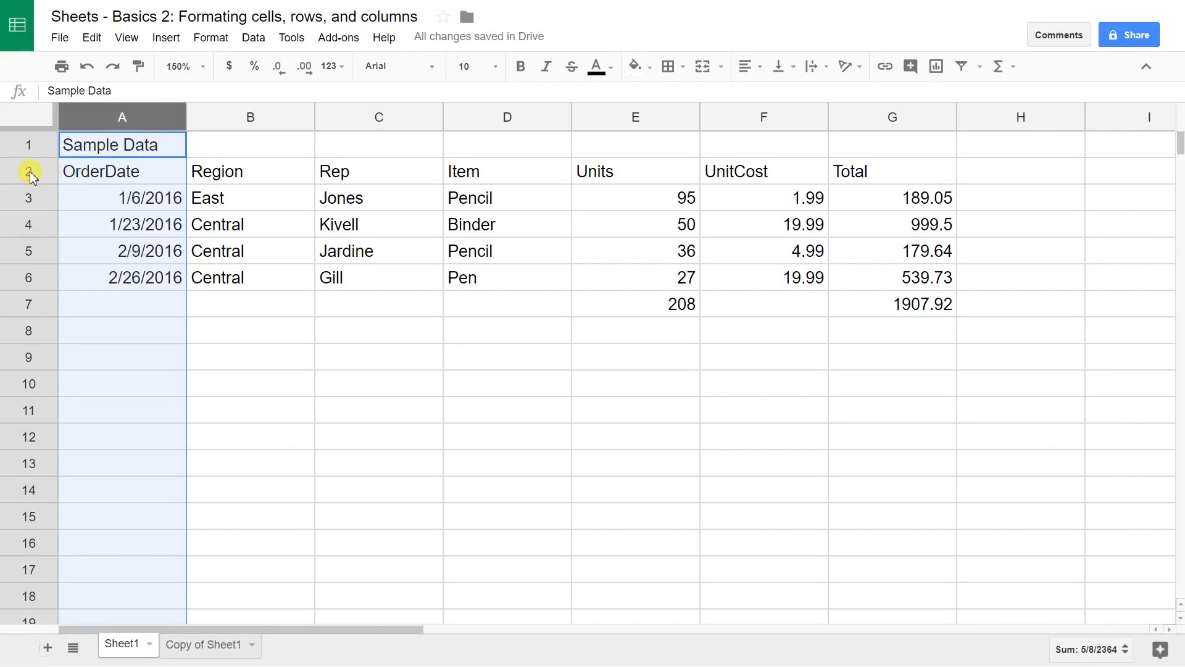
Step: Select table rows 2 through 6, then every cell in the sheet
click(28, 170)
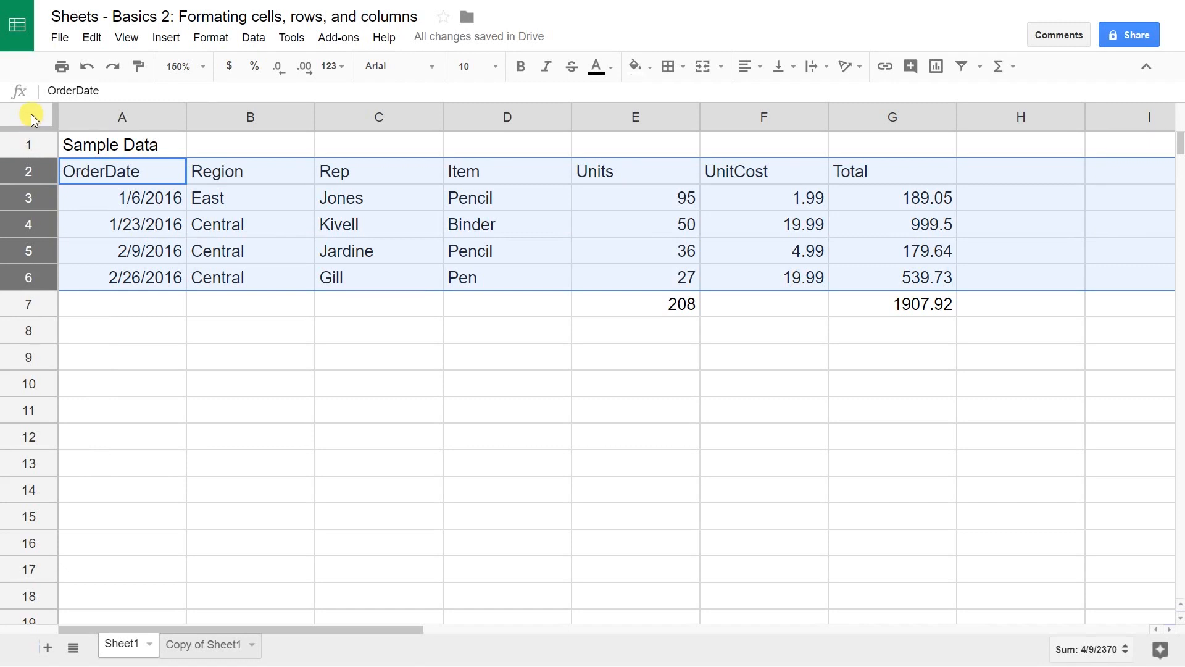
click(122, 144)
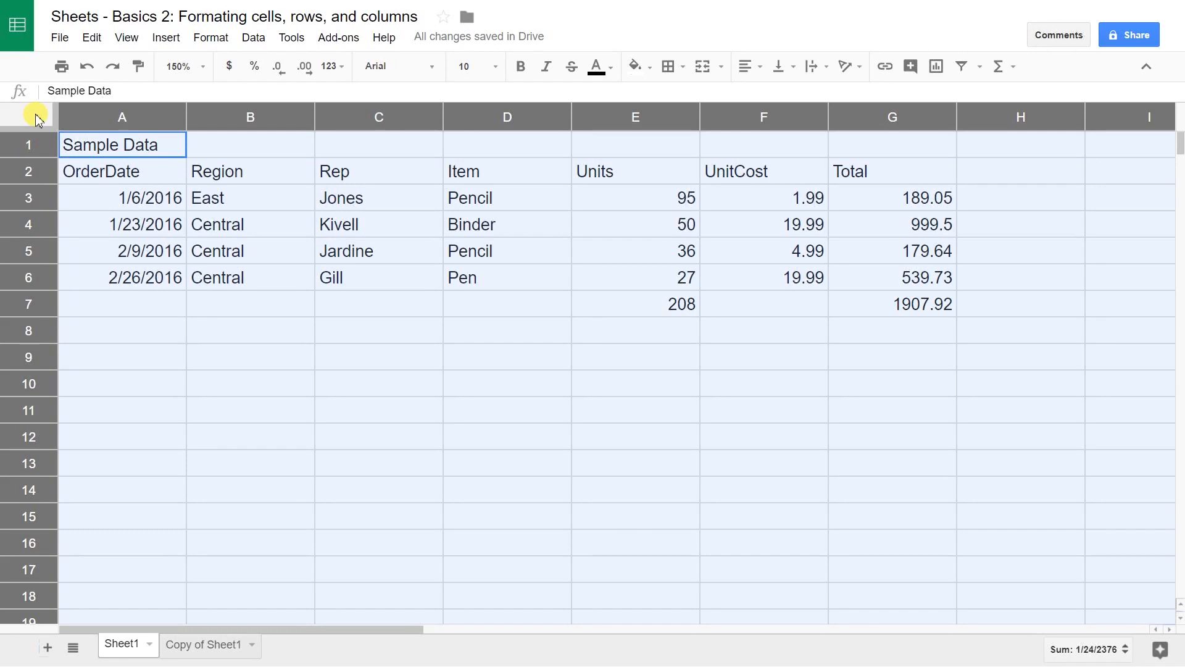
mouse_move(634, 180)
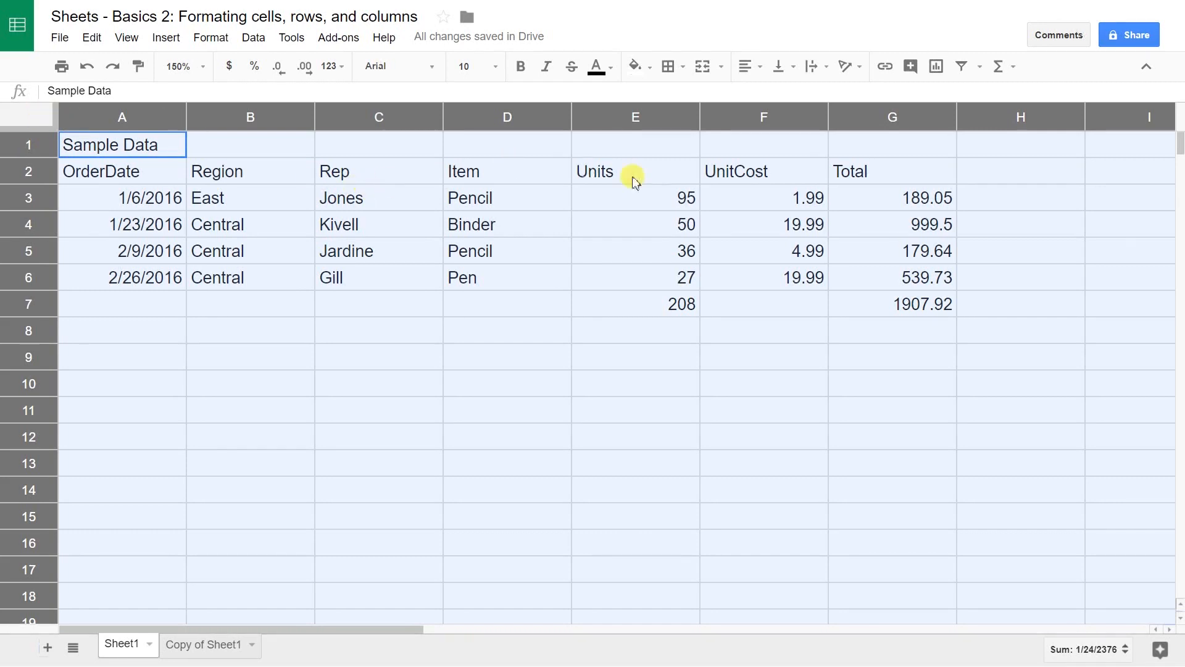
Step: Format the UnitCost and Total figures in F3:G7 as dollar currency
click(763, 198)
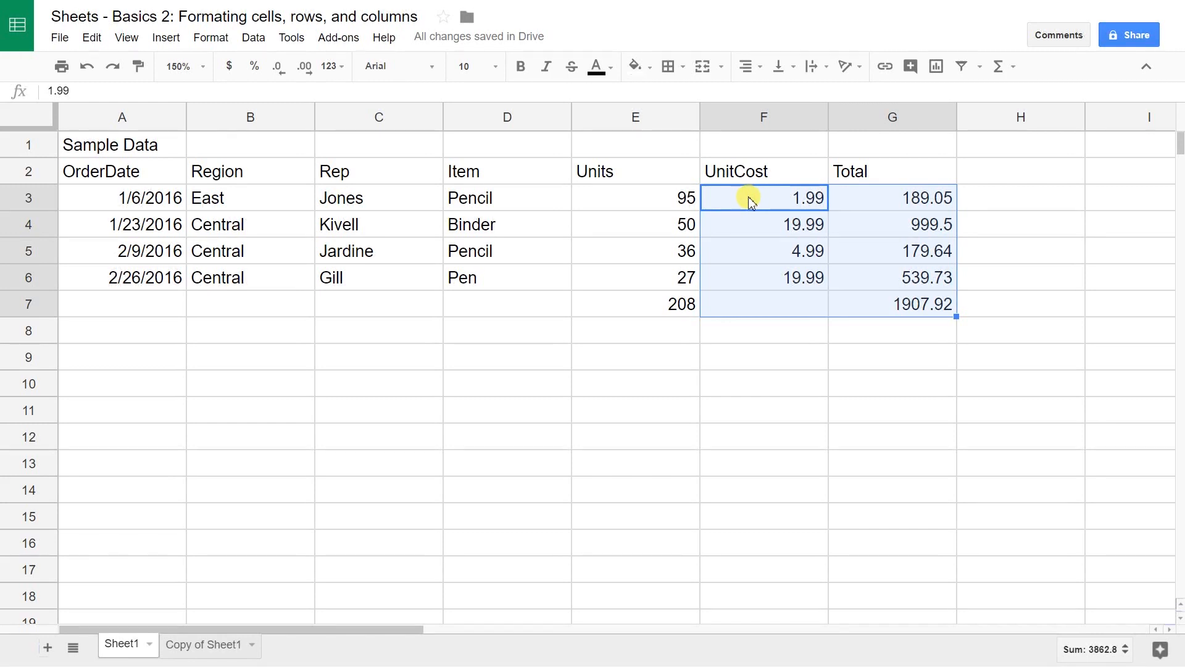
mouse_move(840, 237)
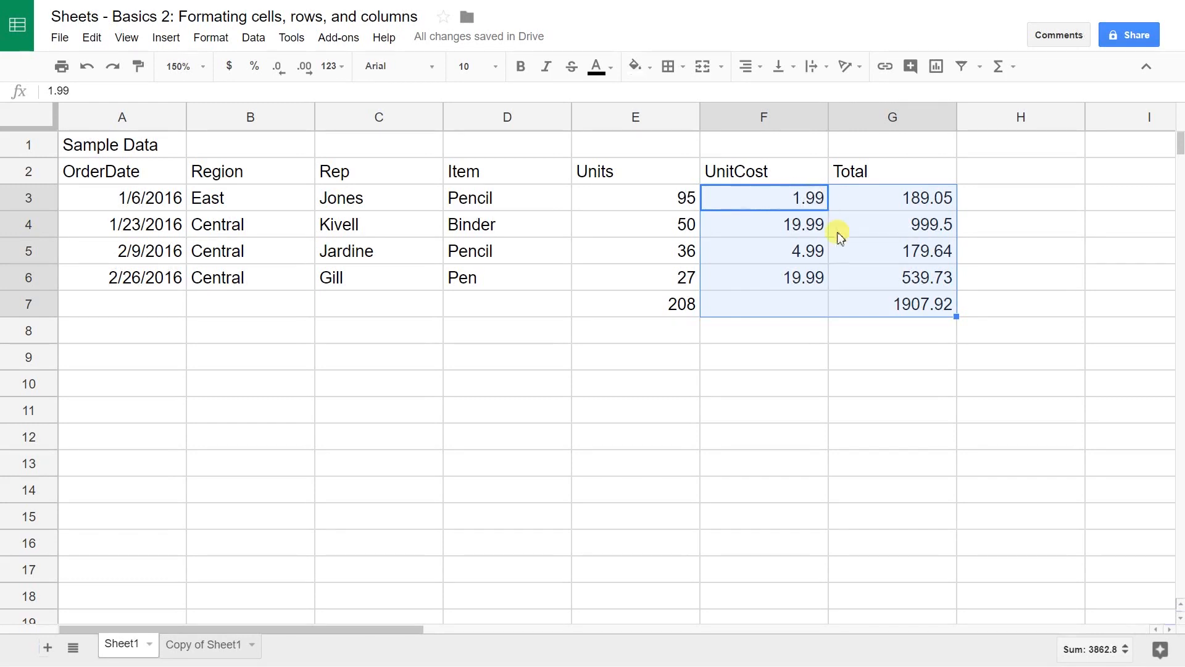
mouse_move(537, 146)
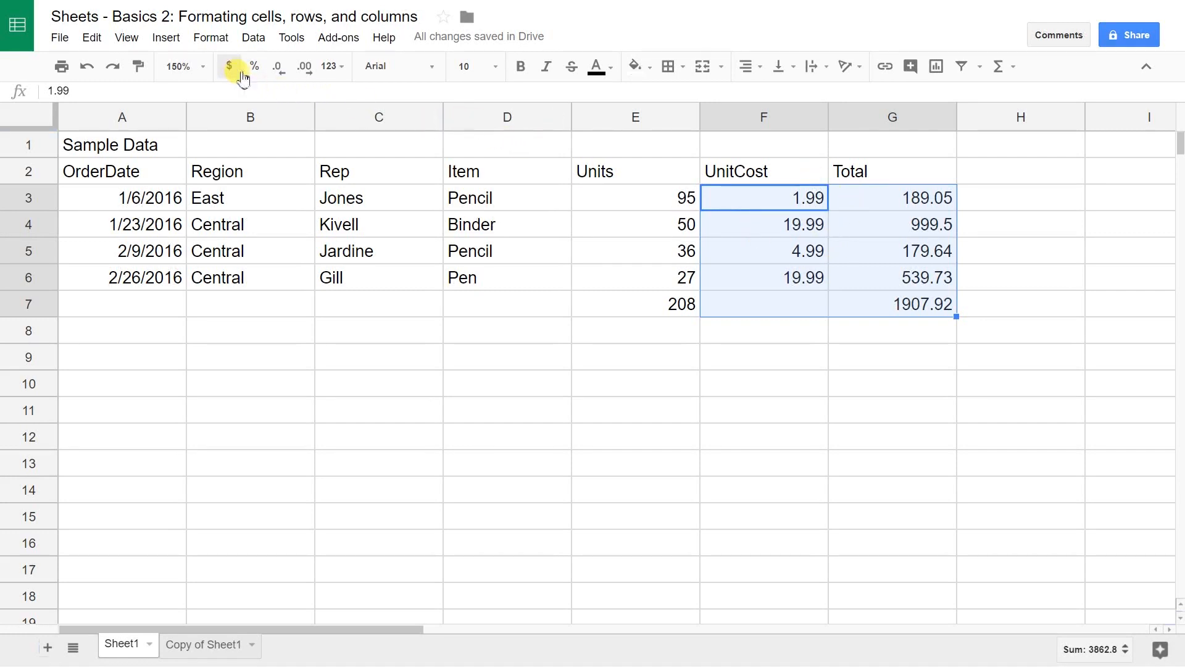
mouse_move(230, 66)
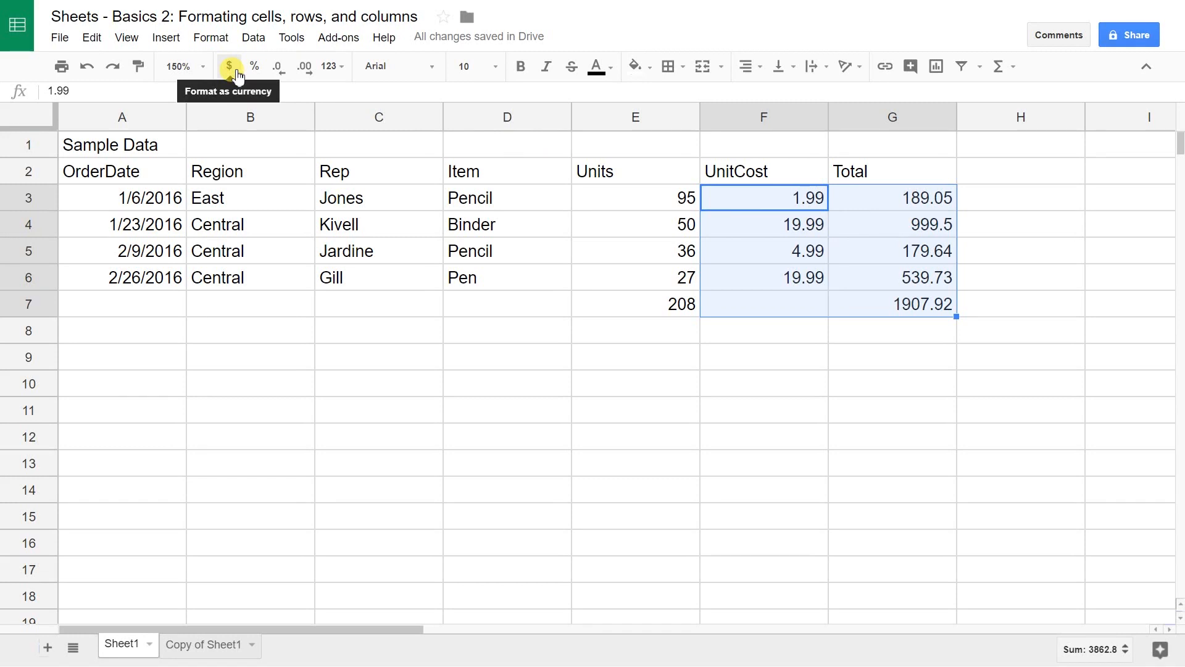
click(230, 66)
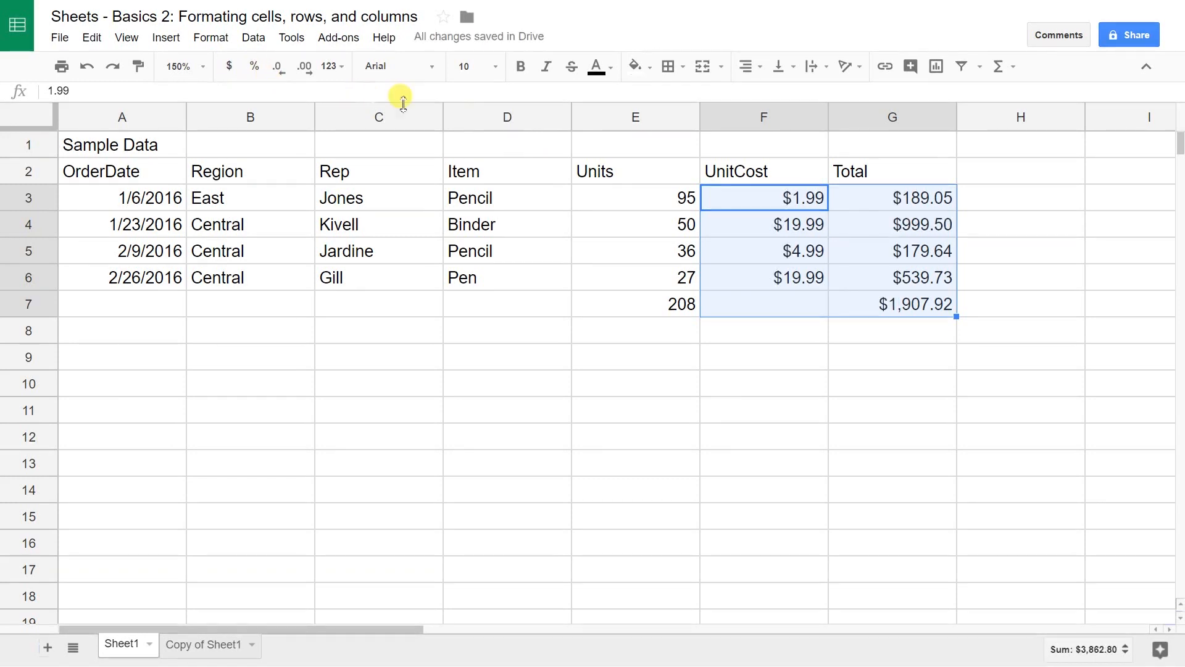
mouse_move(743, 123)
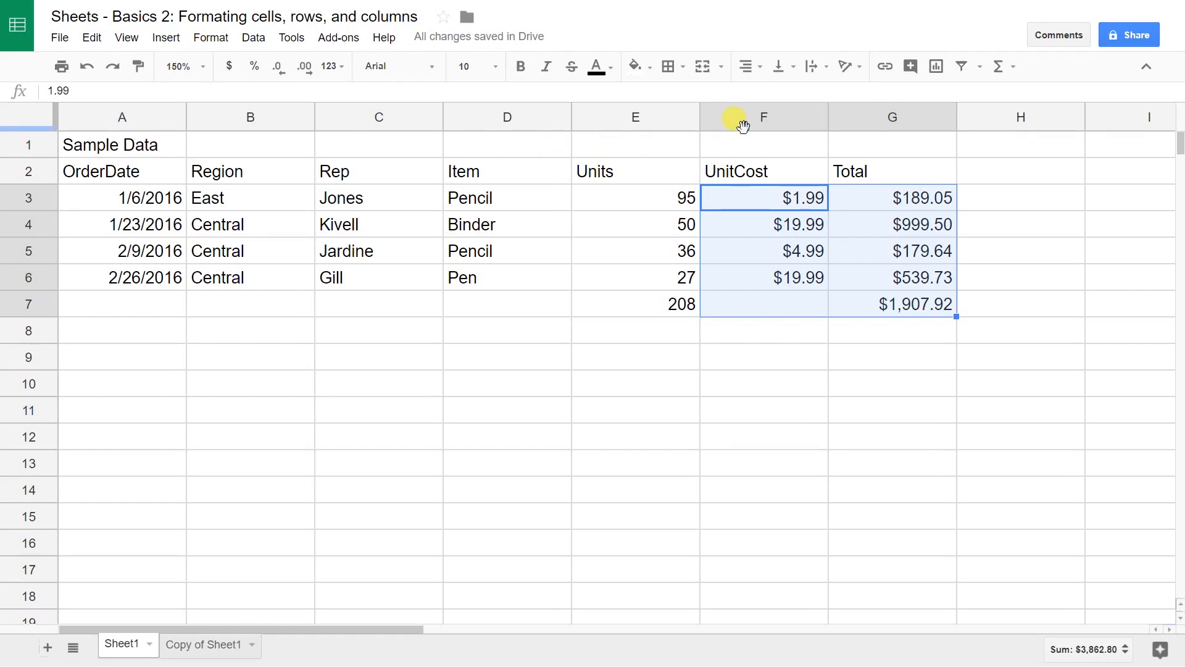
Step: Round the UnitCost column to whole dollars using the decimal-place buttons
click(763, 116)
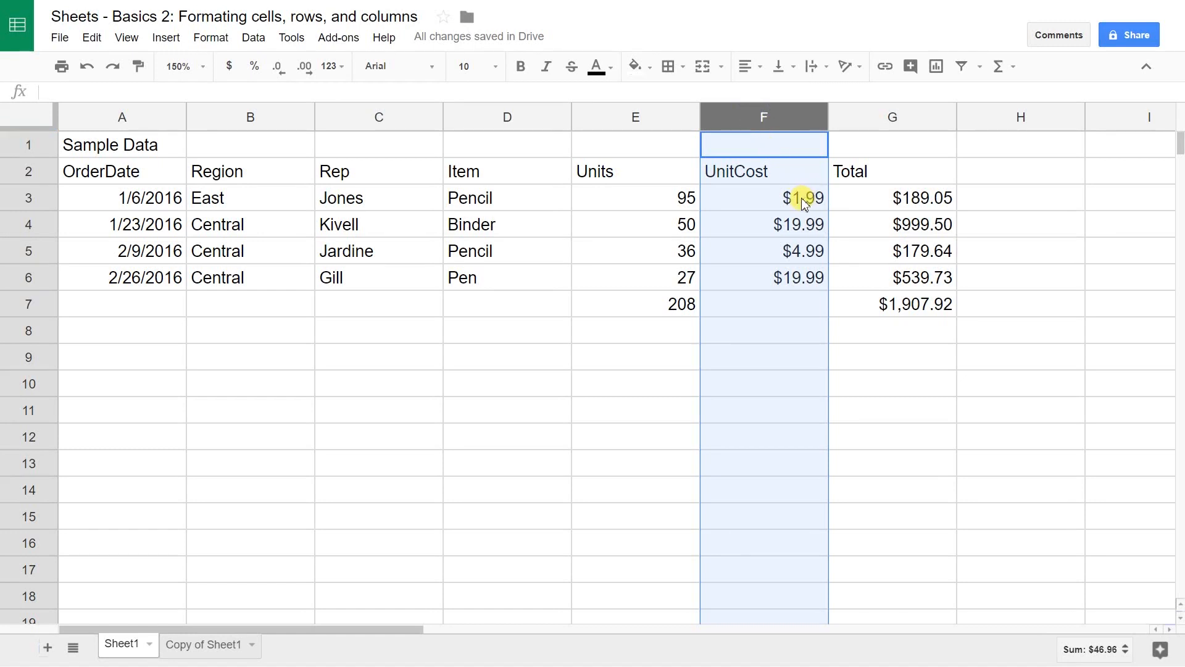
mouse_move(870, 215)
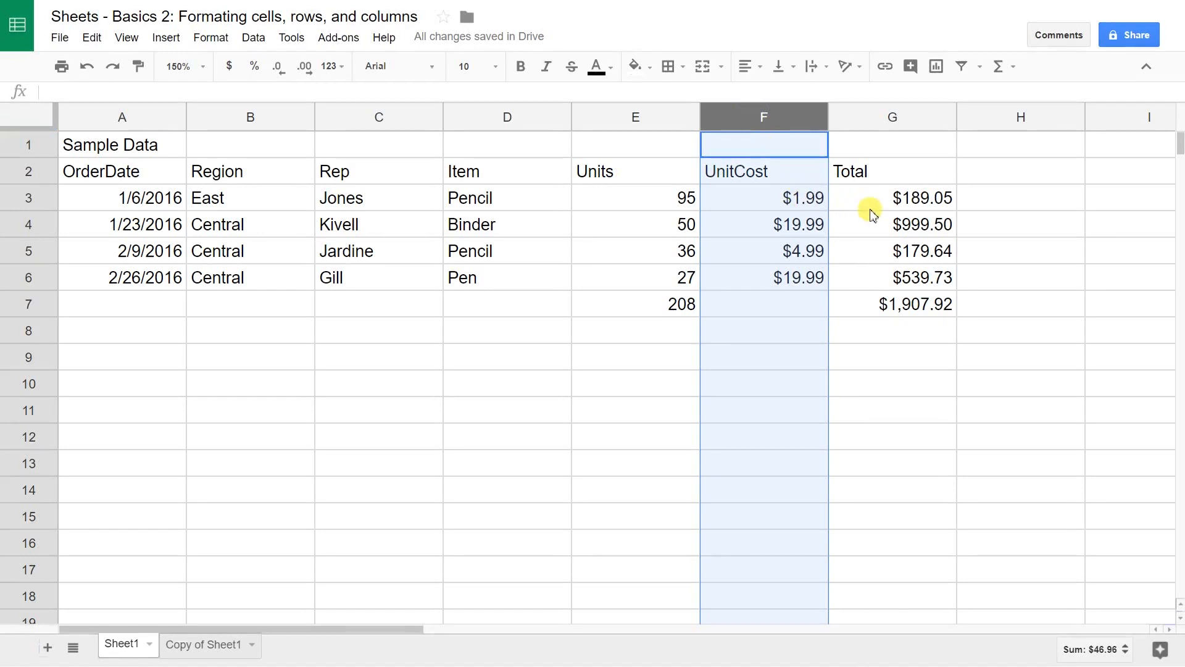
mouse_move(868, 228)
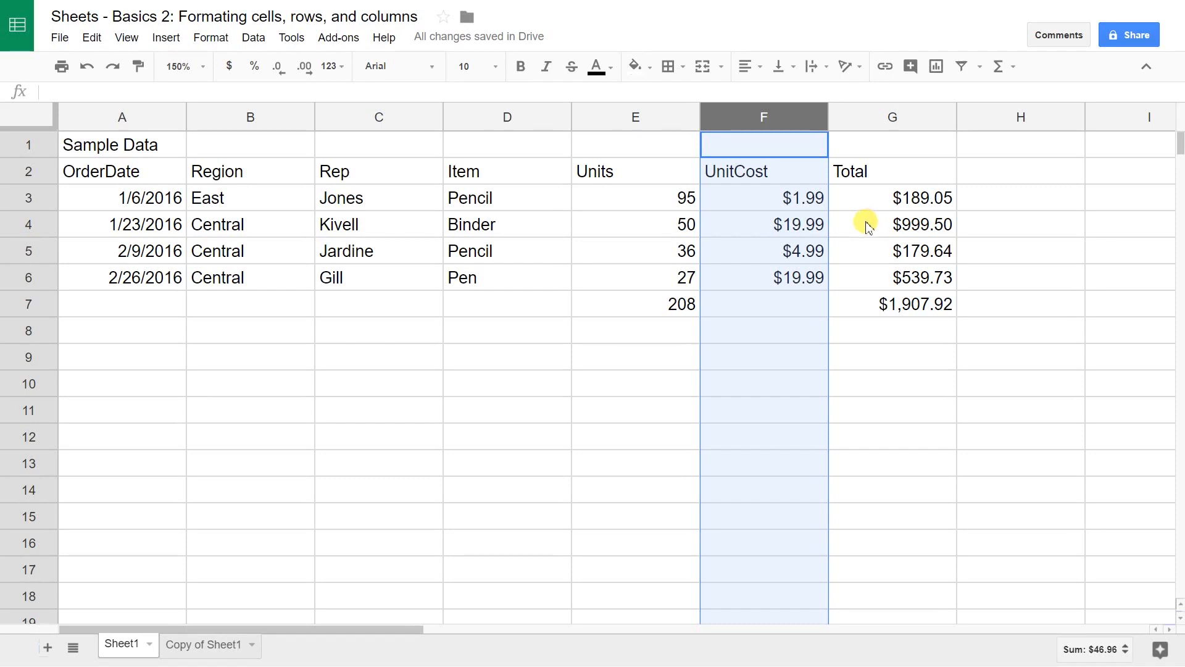
mouse_move(568, 159)
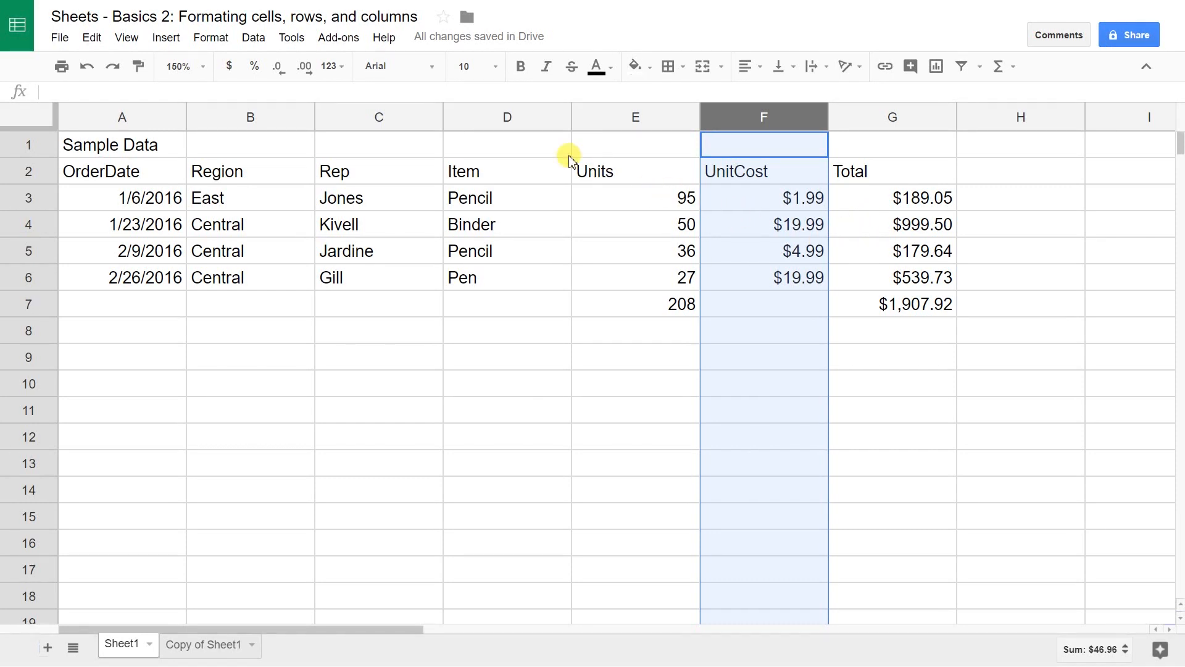
mouse_move(305, 67)
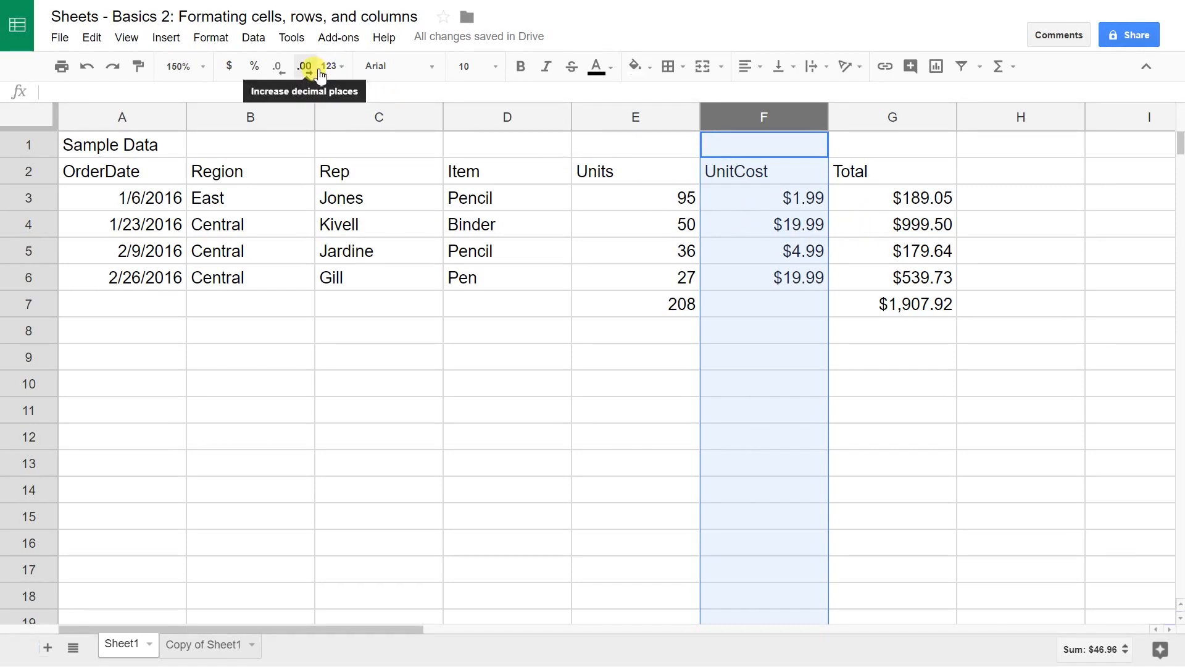
mouse_move(531, 146)
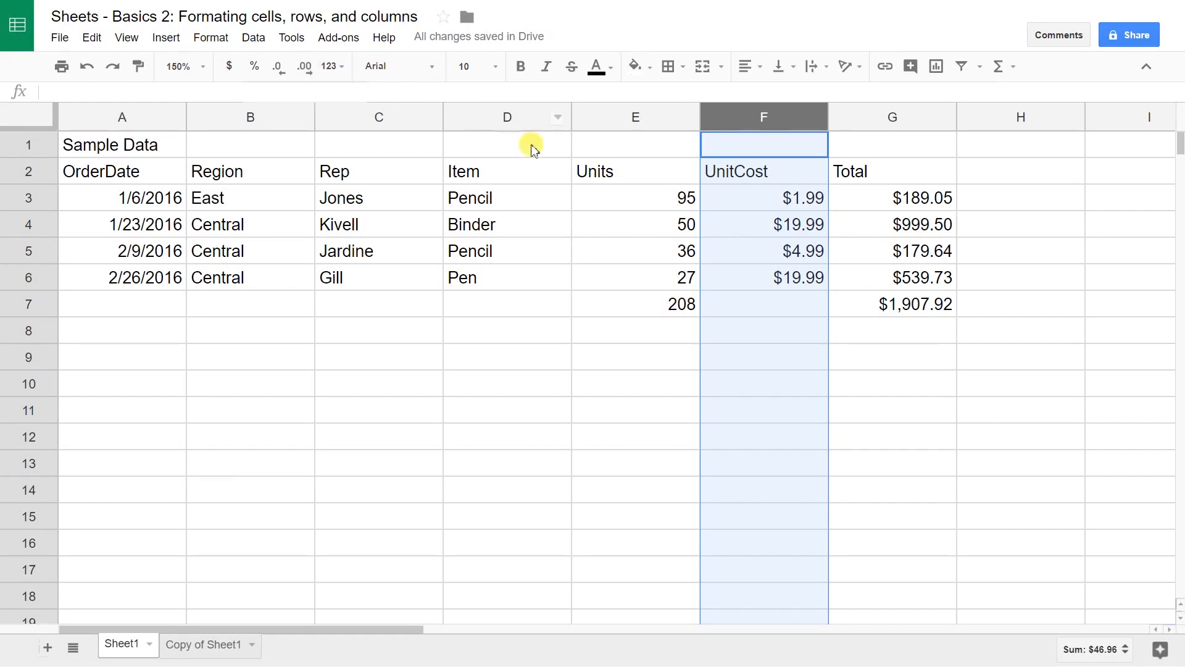
mouse_move(767, 207)
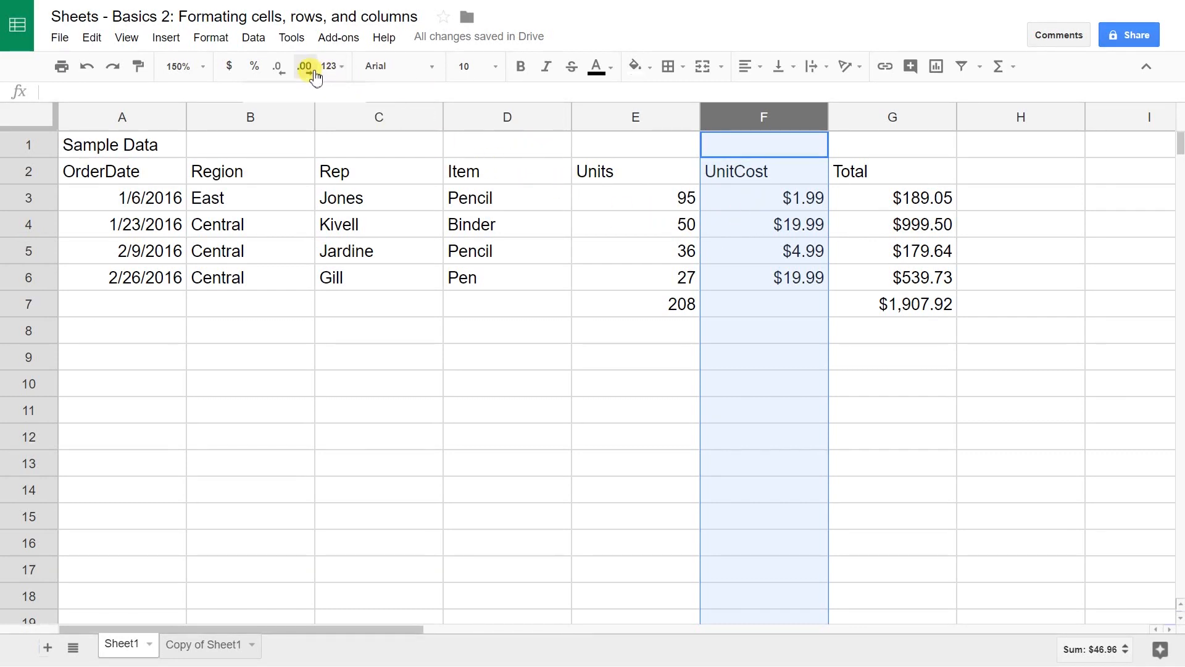
click(305, 67)
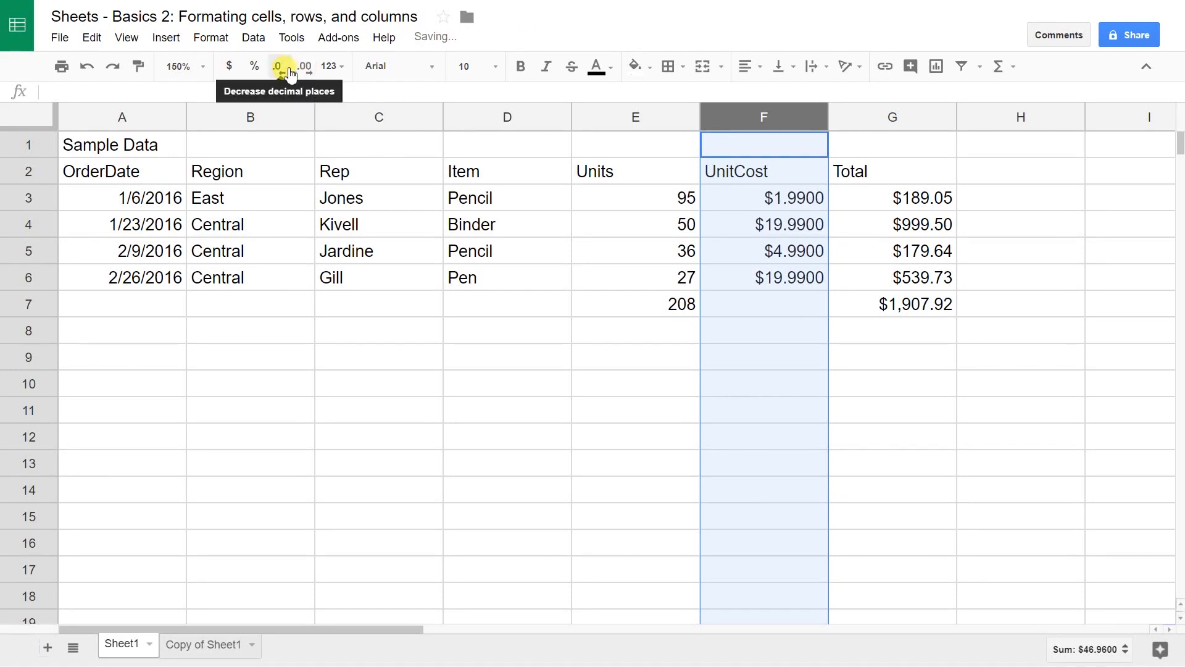
click(277, 66)
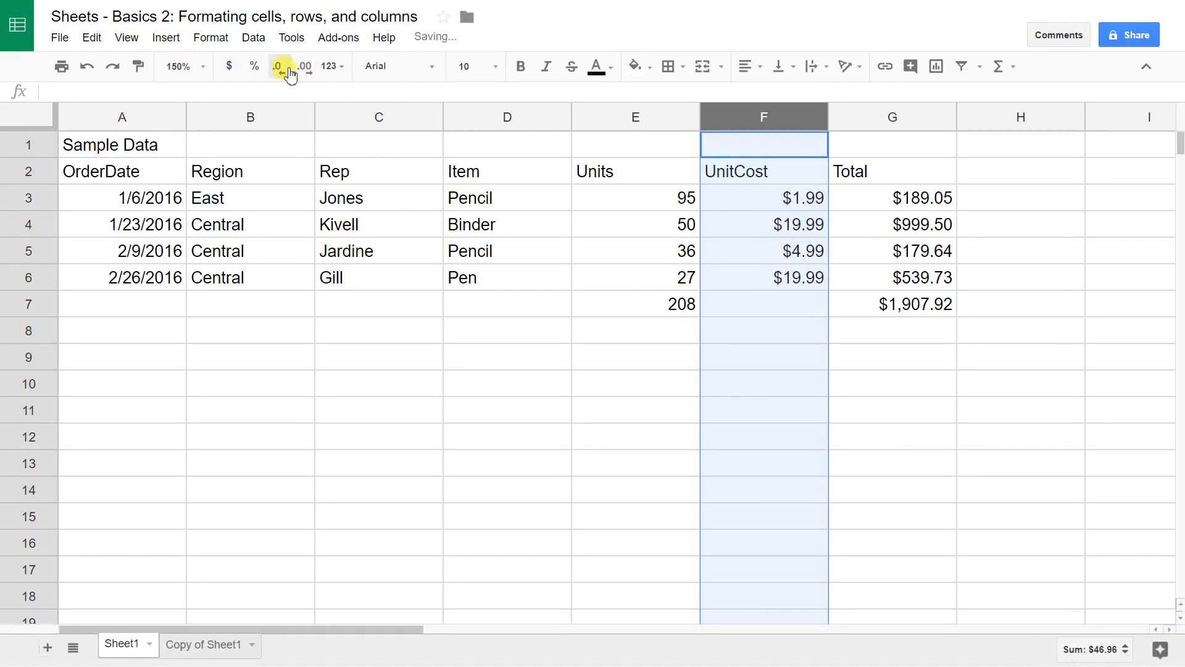
click(279, 66)
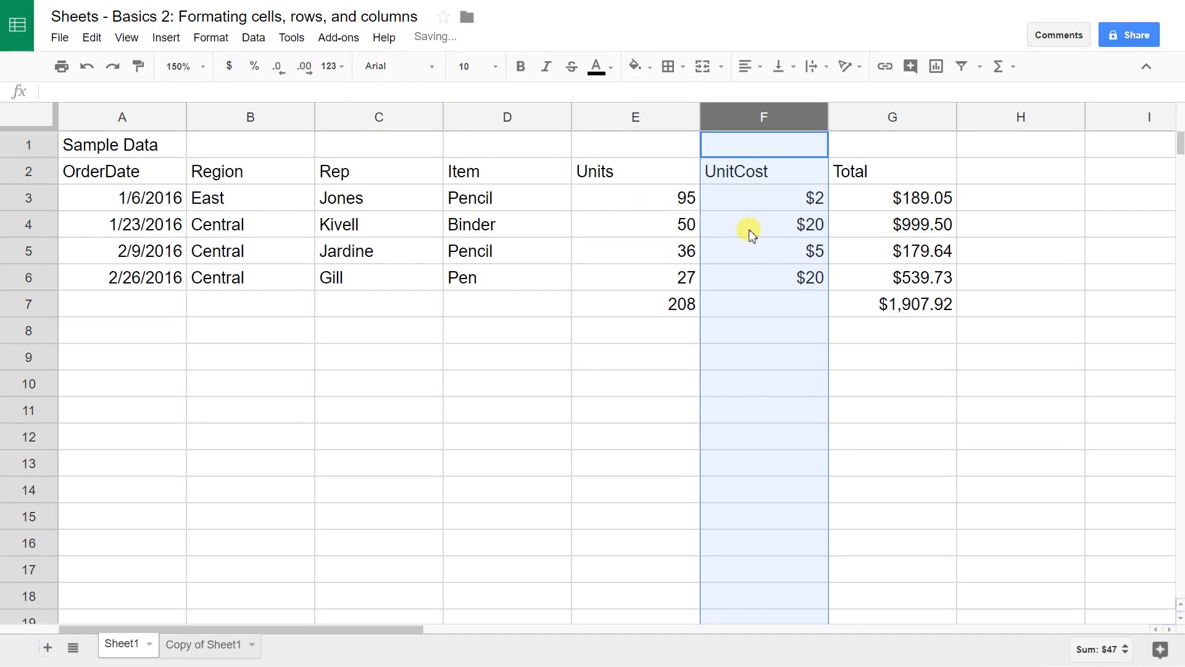
Step: Inspect the Binder unit cost to confirm 19.99 is still stored behind the rounded $20
click(763, 224)
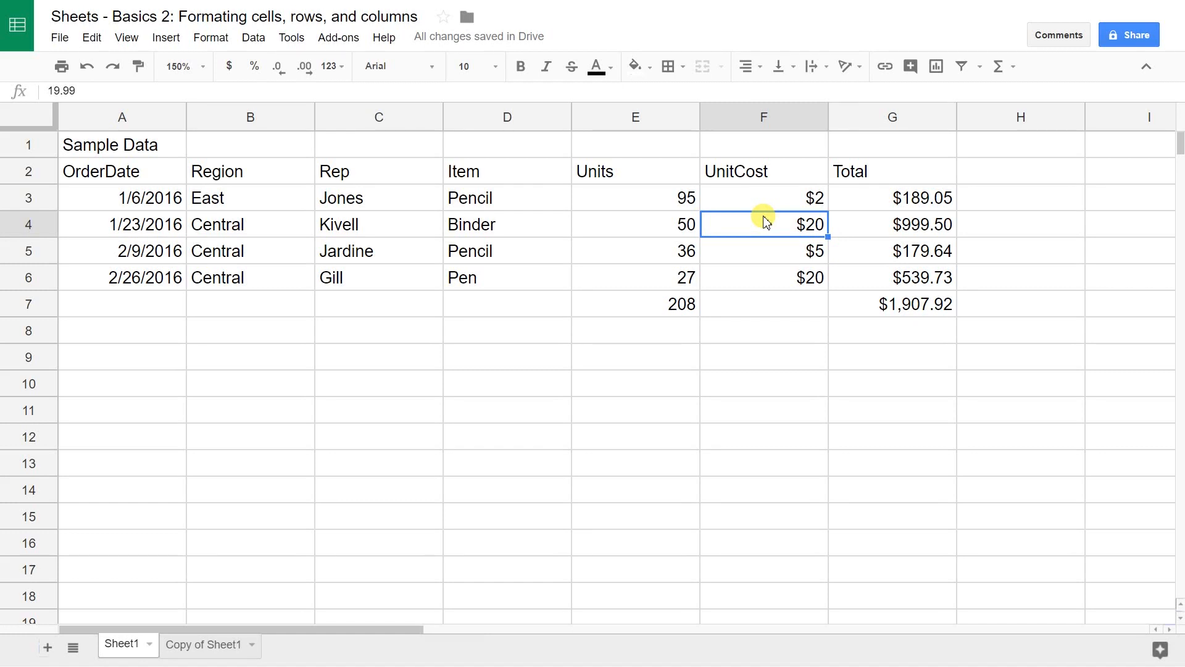
double_click(763, 224)
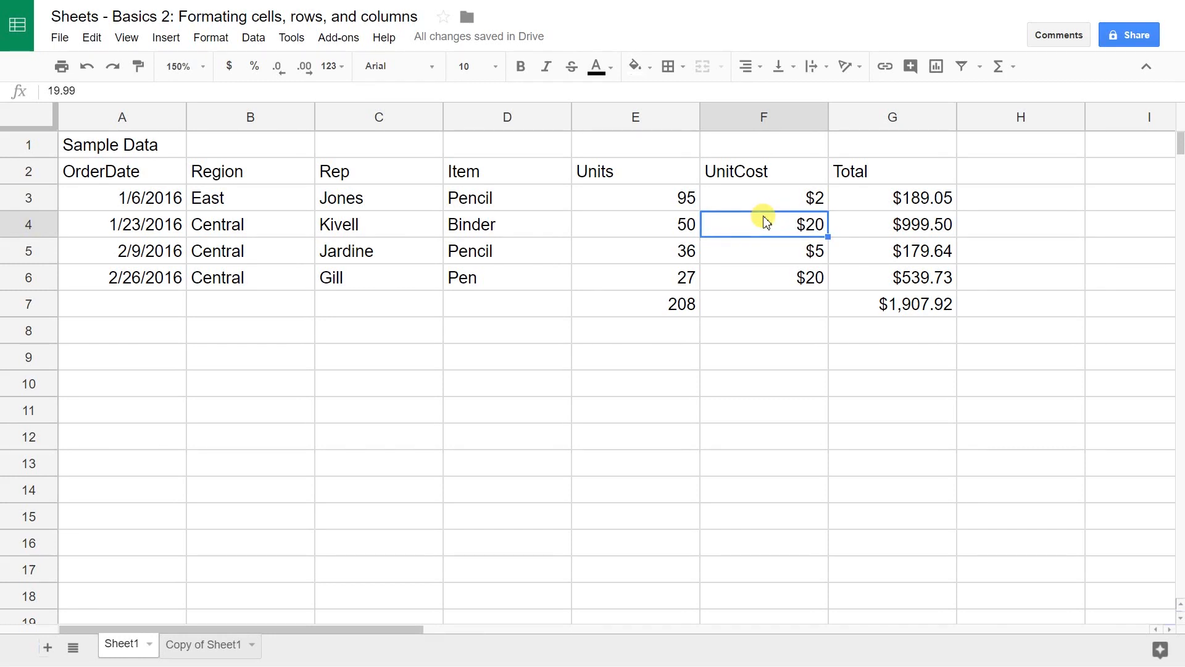
mouse_move(155, 137)
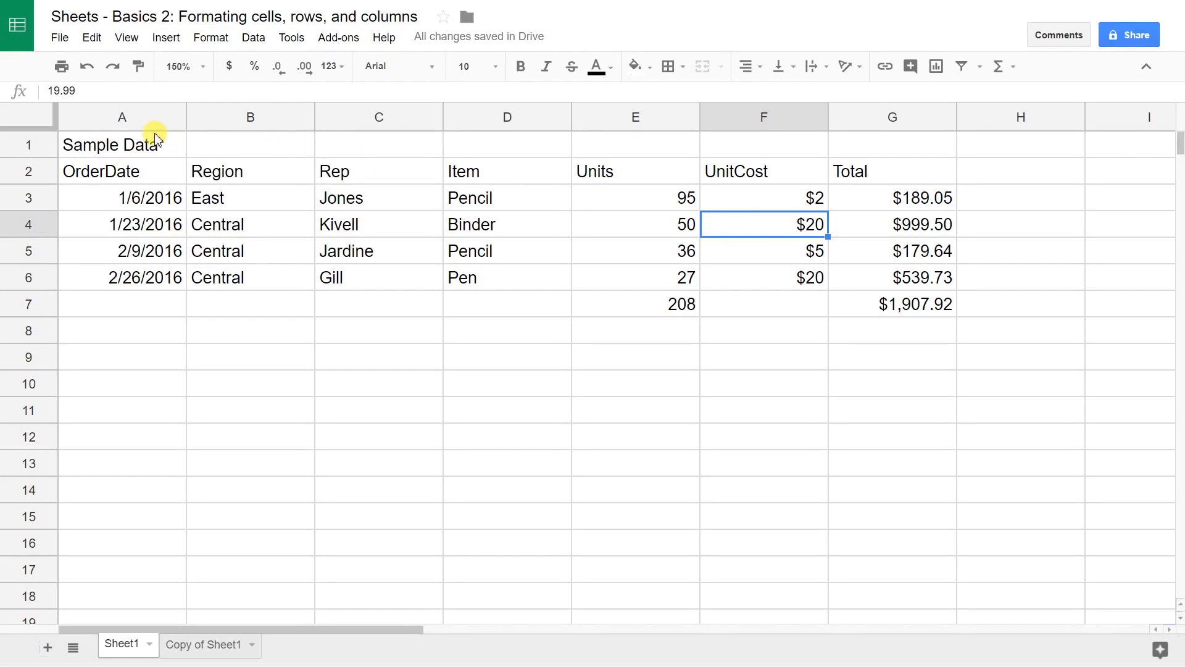
Step: Merge the Sample Data title across A1:G1 and center it horizontally
click(122, 144)
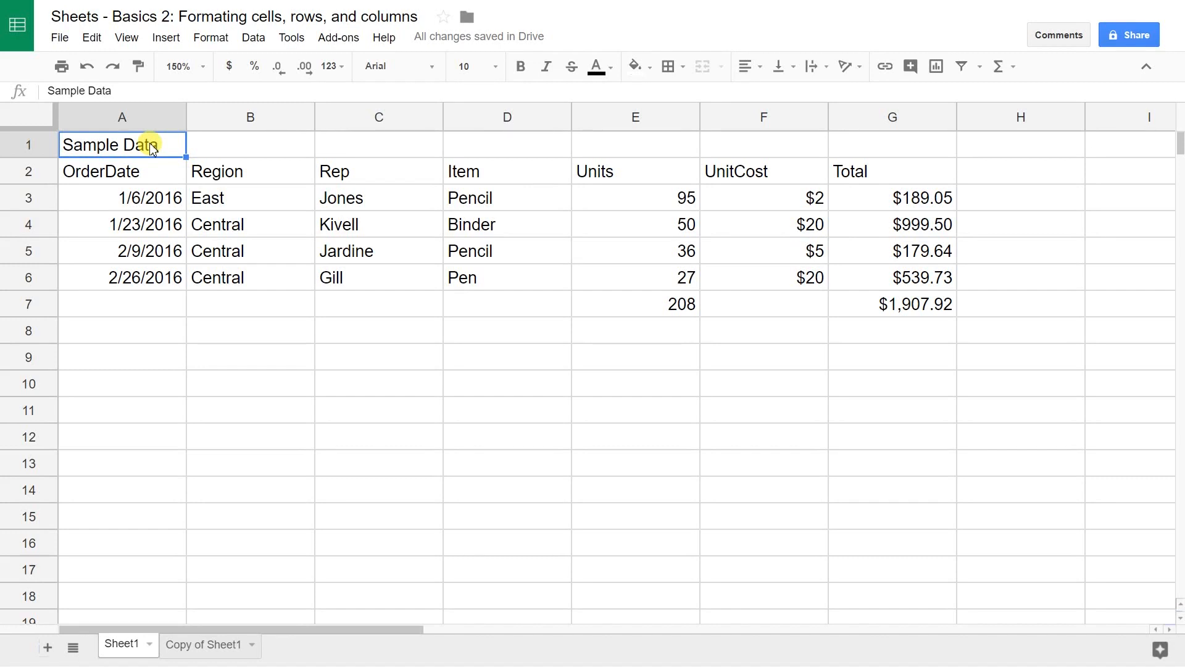
drag(122, 145, 250, 144)
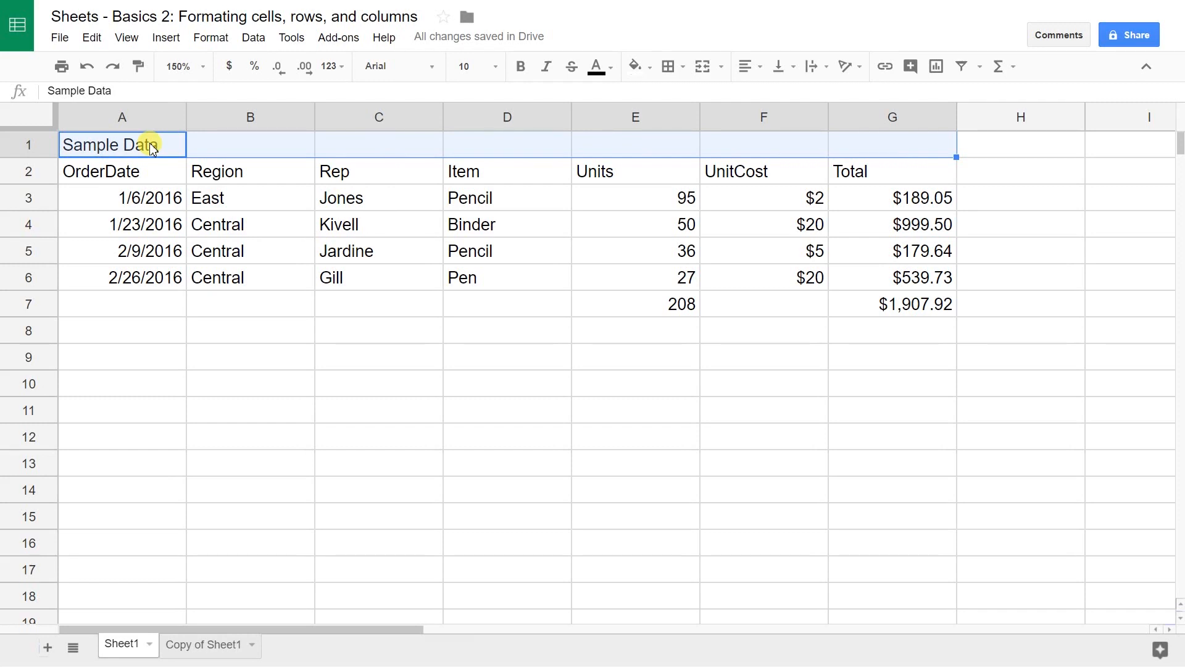
mouse_move(355, 157)
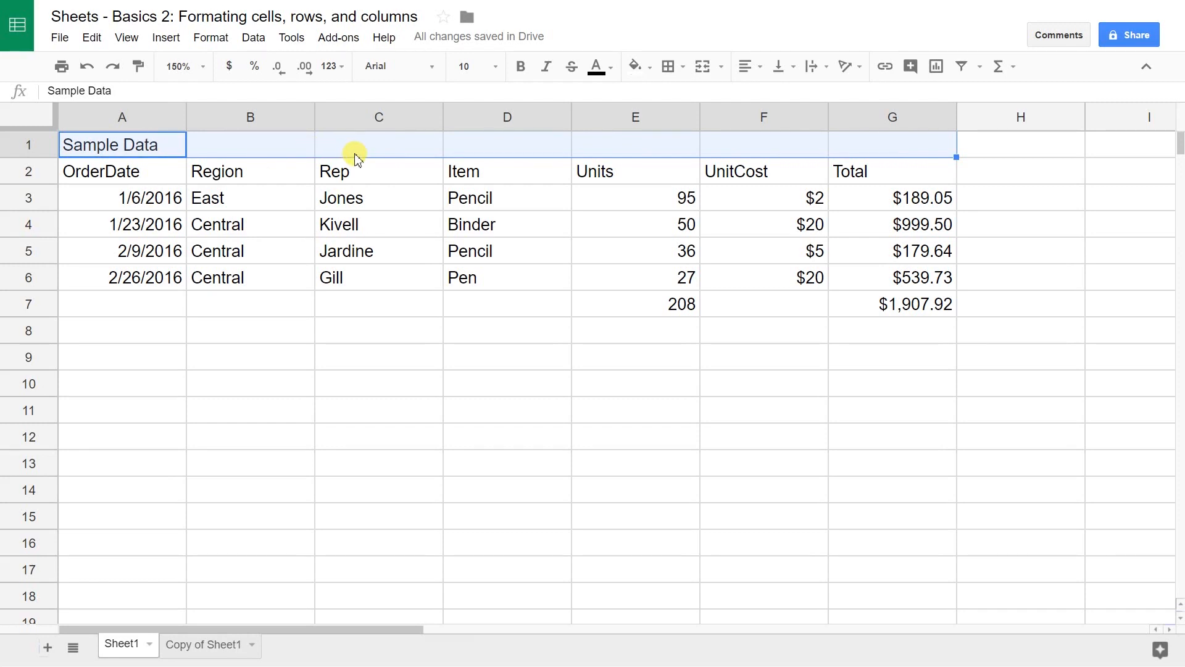
mouse_move(563, 168)
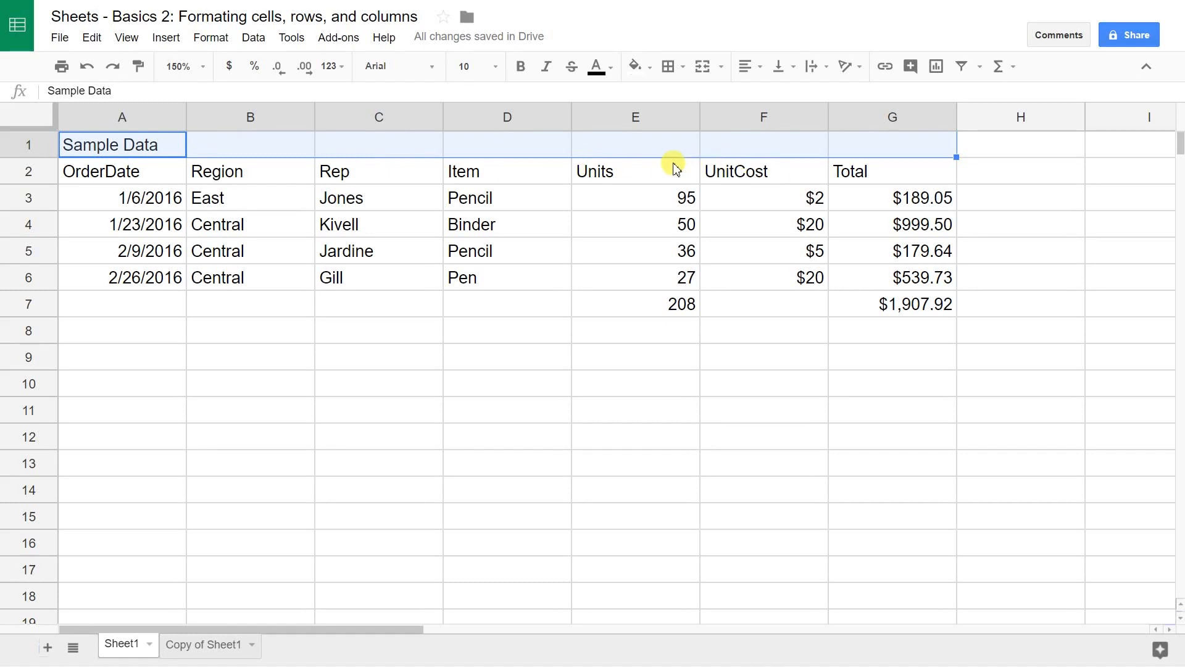
mouse_move(616, 95)
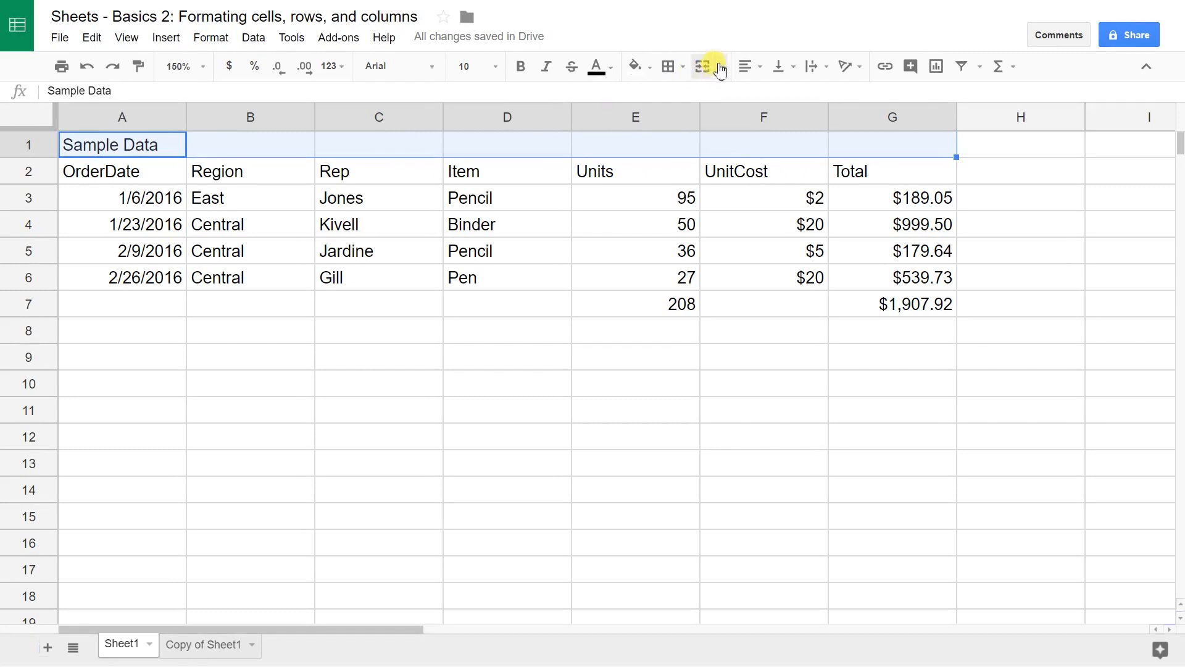
click(703, 67)
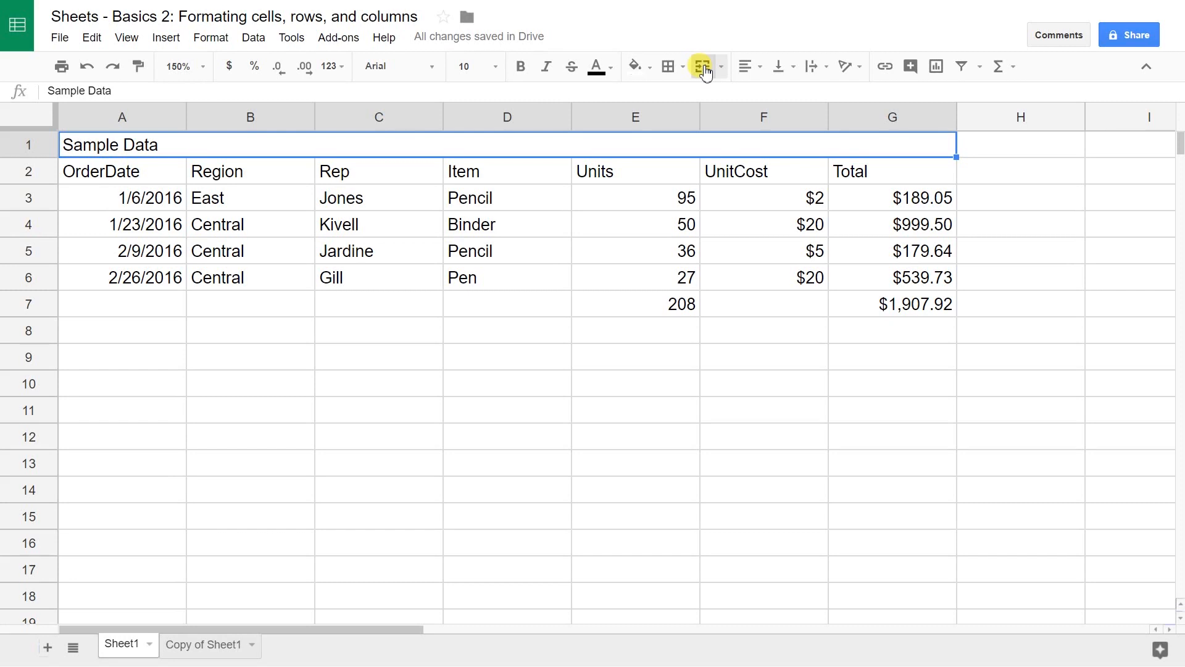
mouse_move(748, 66)
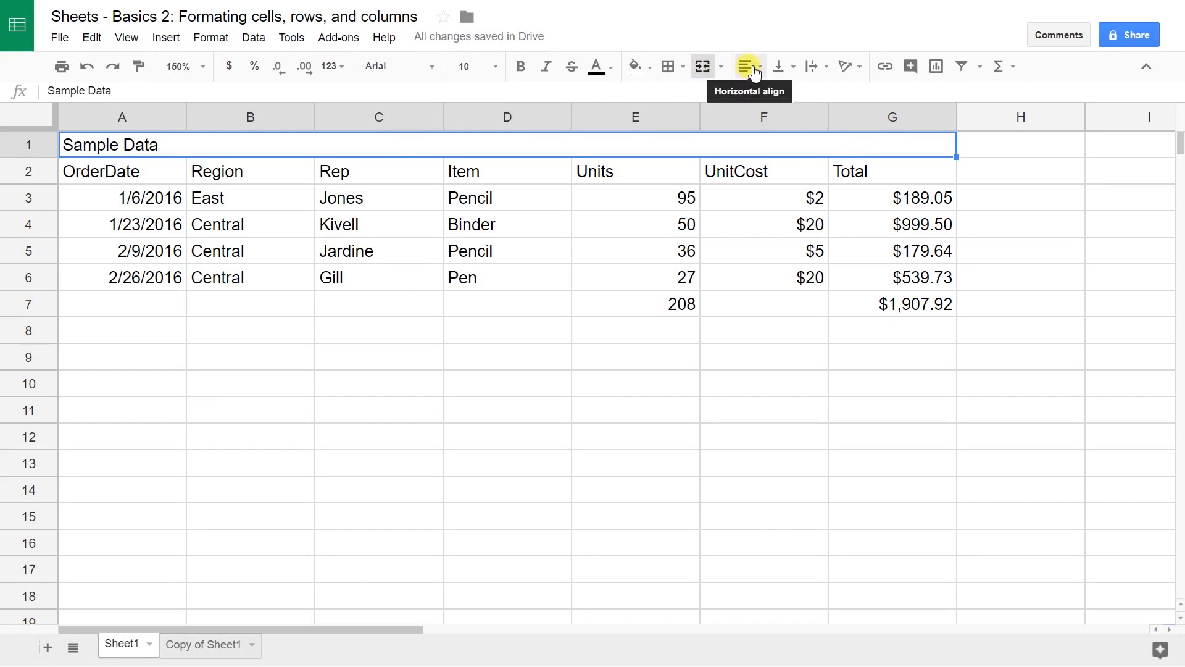
click(748, 67)
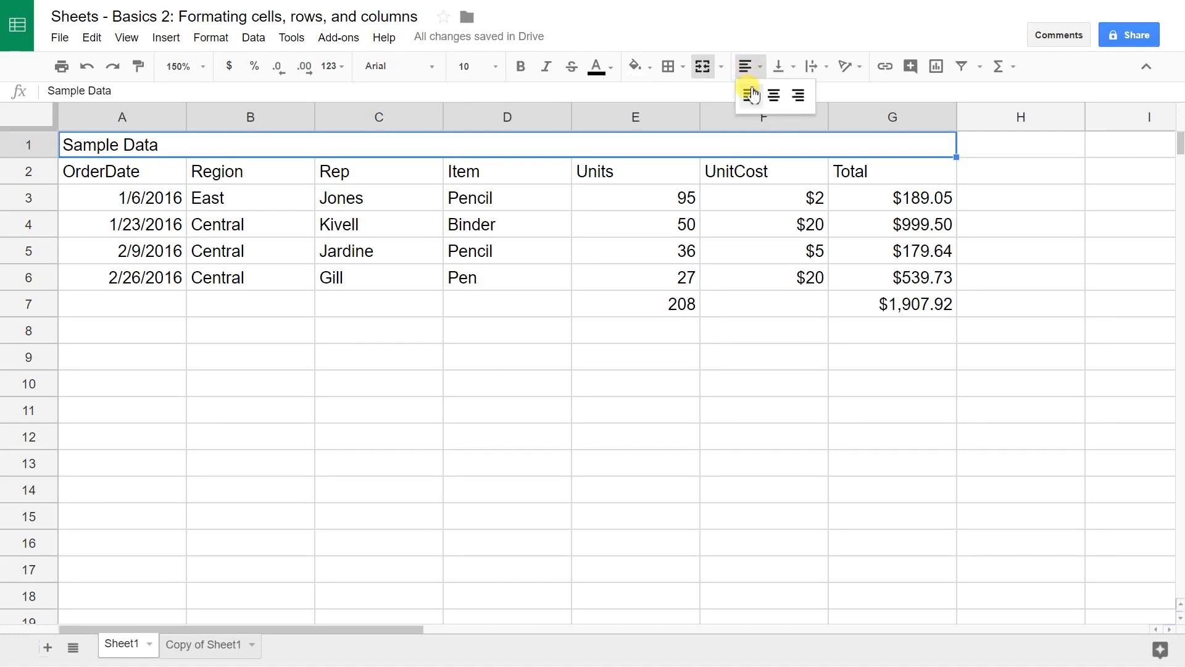
mouse_move(773, 95)
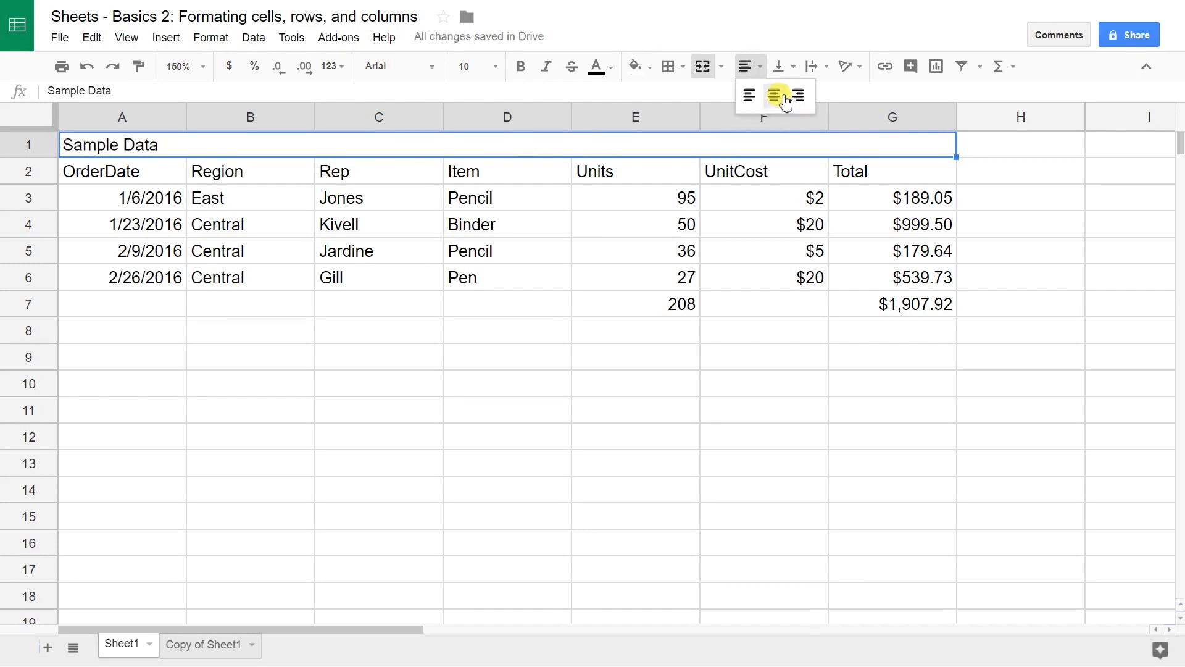
click(775, 96)
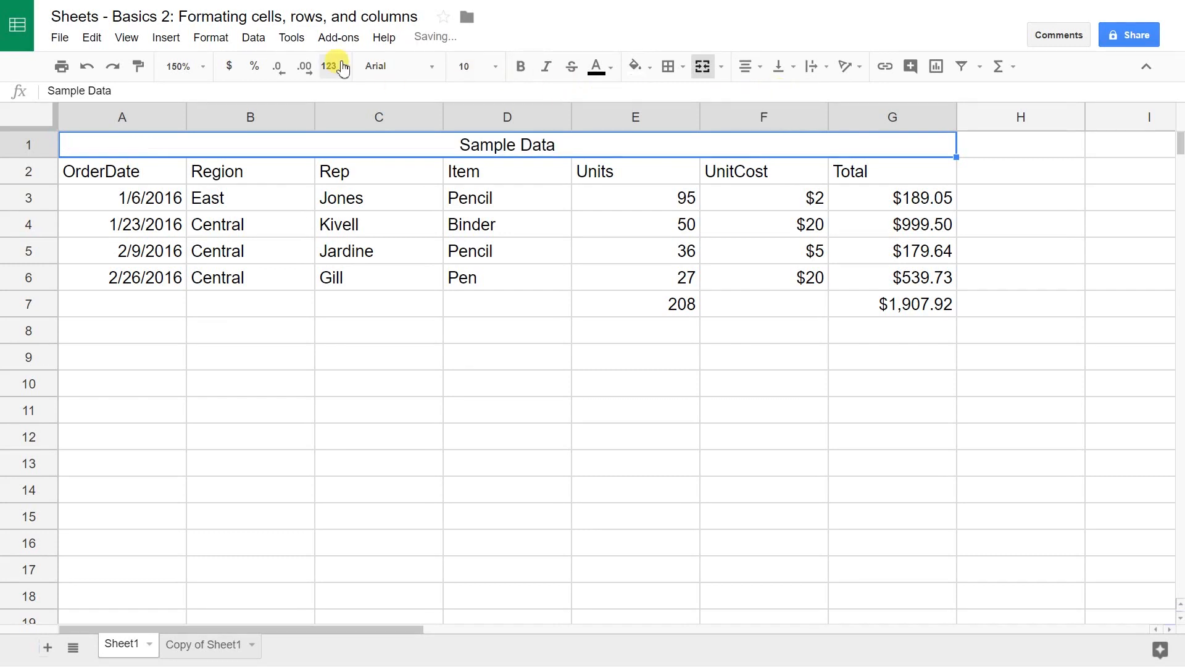
mouse_move(520, 66)
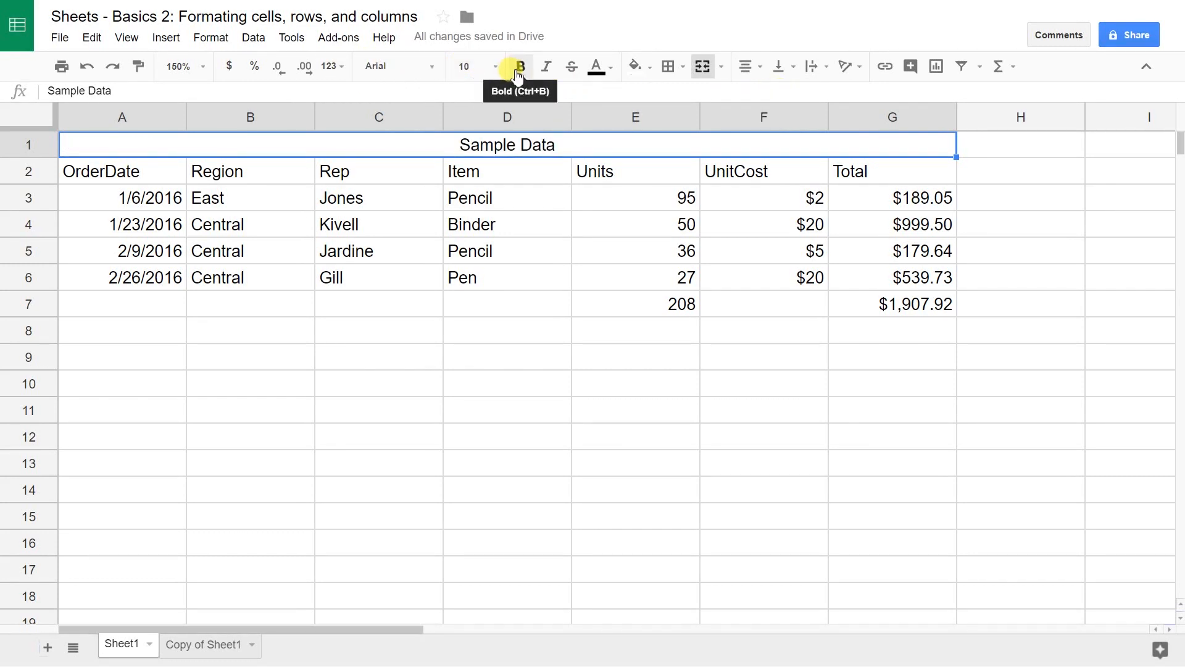
Step: Make the title bold and enlarge its font size, settling on a slightly smaller size
click(519, 66)
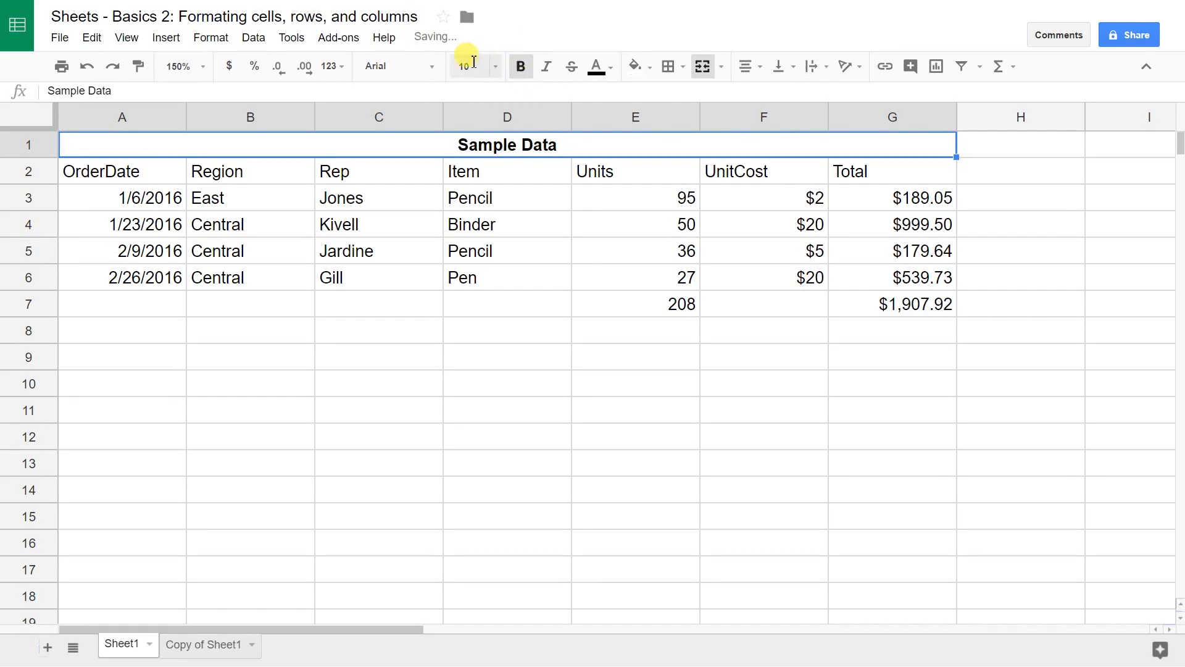
click(474, 67)
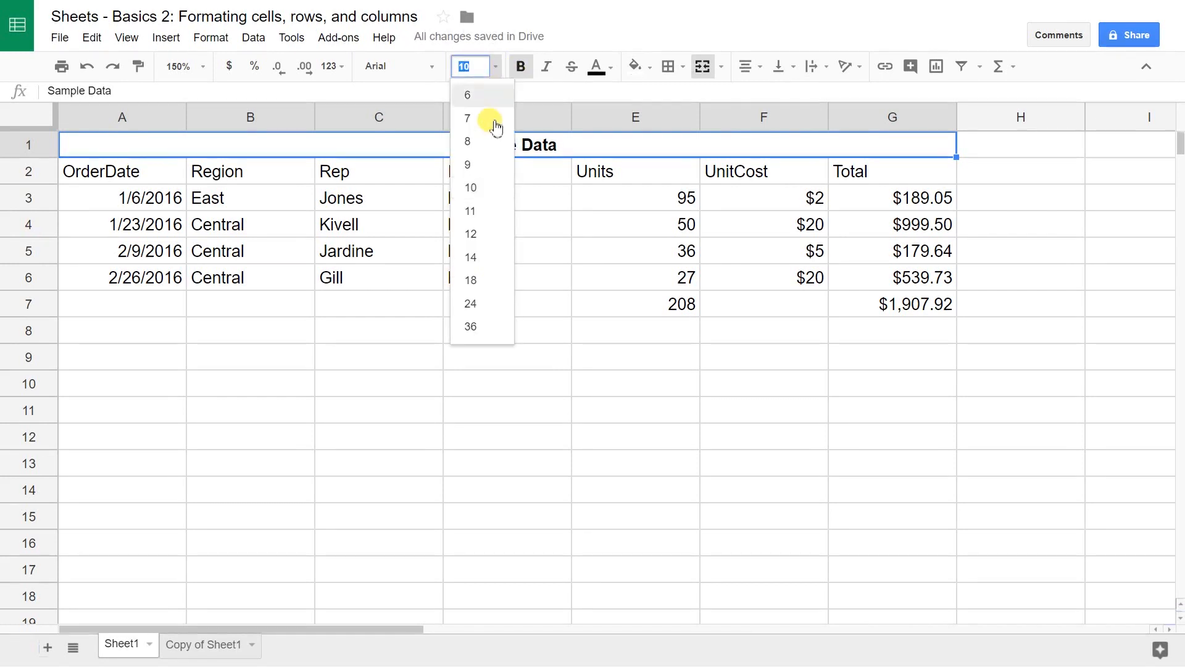
click(469, 303)
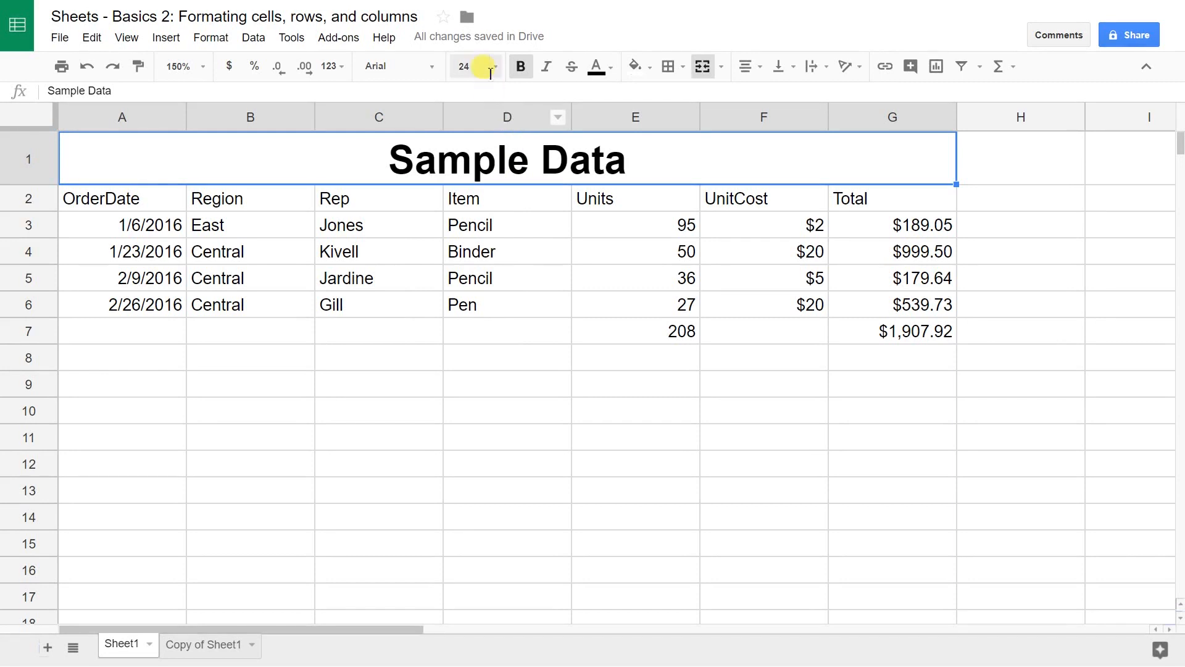
click(495, 67)
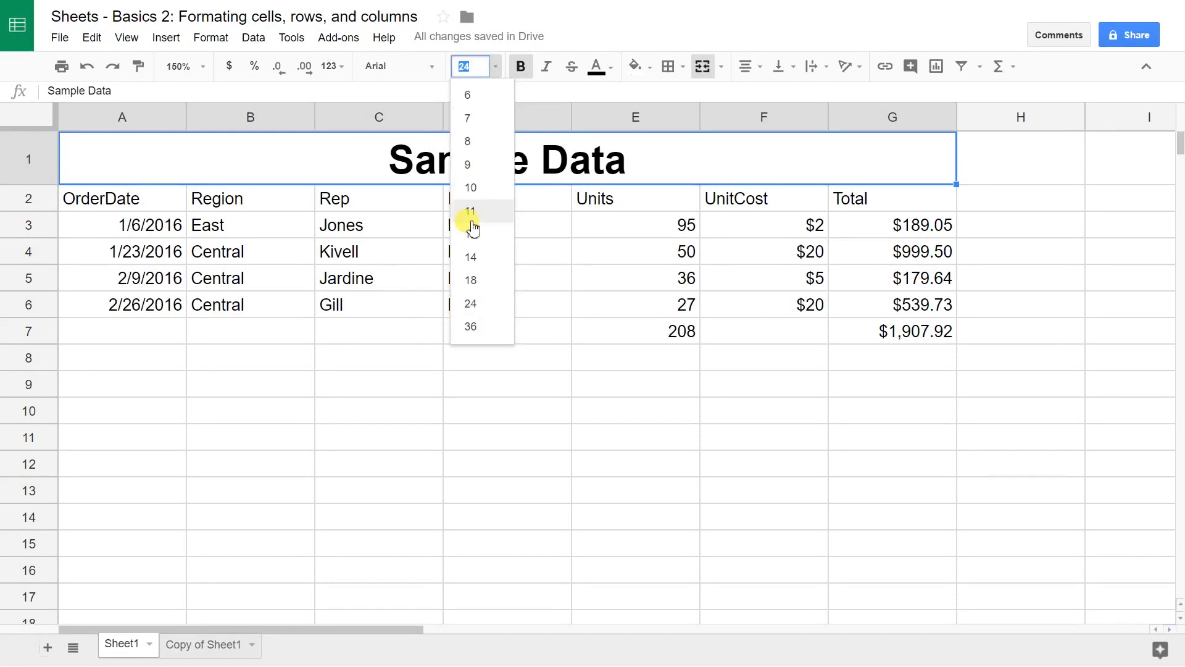
click(470, 280)
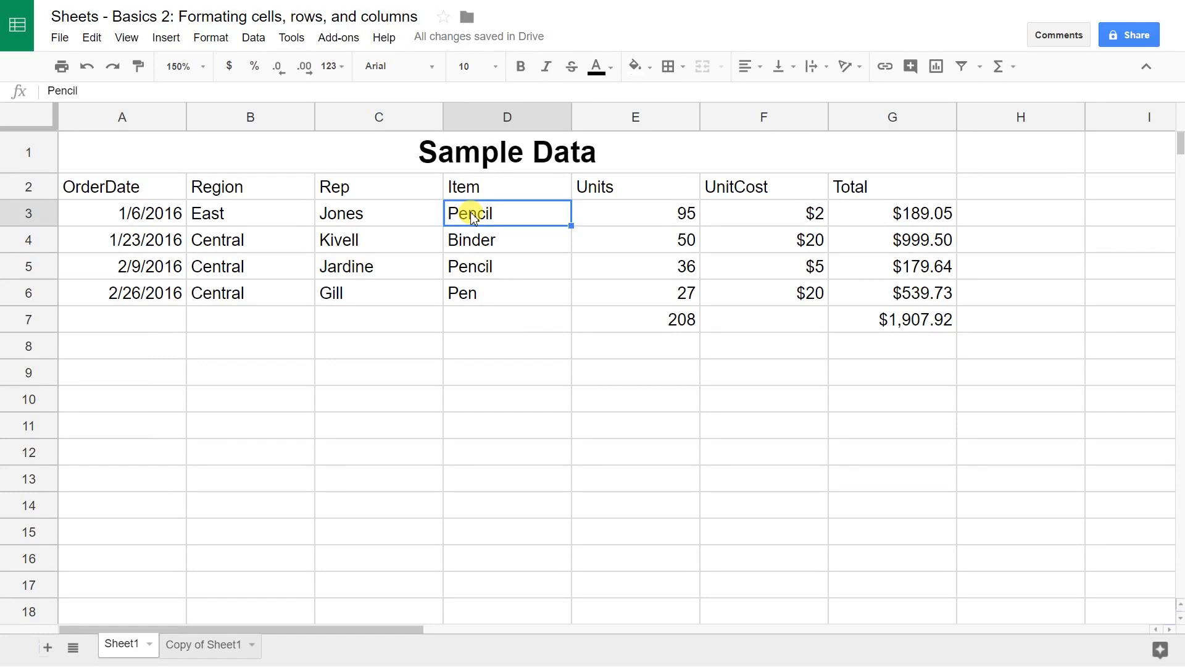
Step: Apply default gray alternating colours to the data table A2:G7 via Format > Alternating colors
click(122, 213)
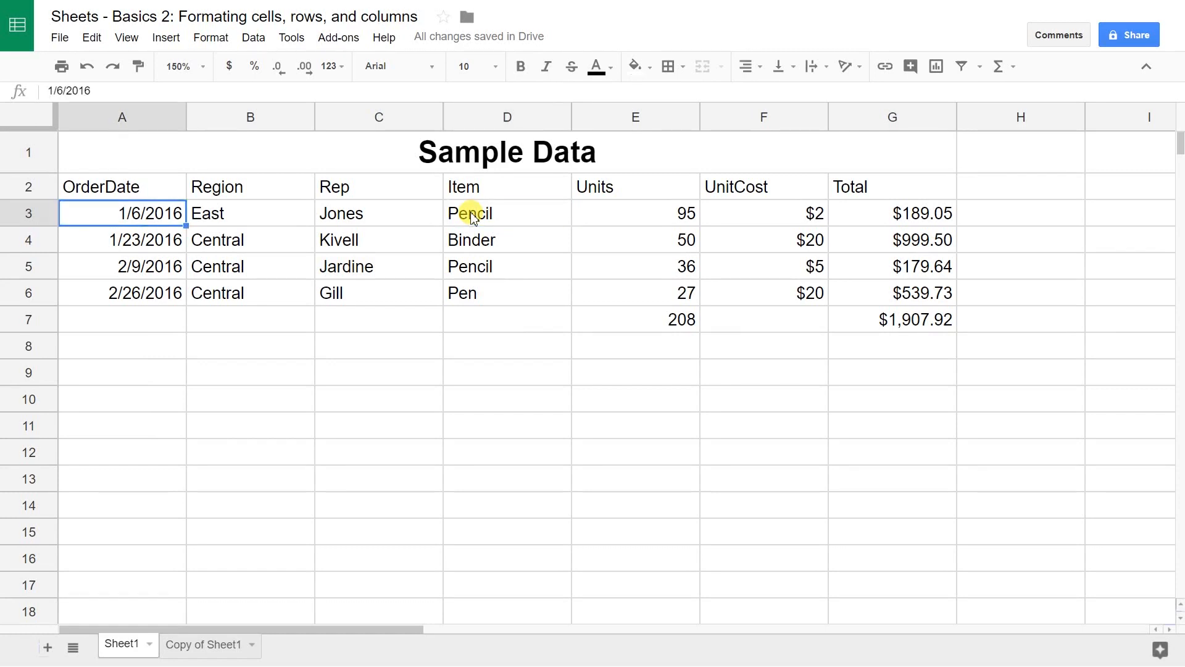
click(122, 186)
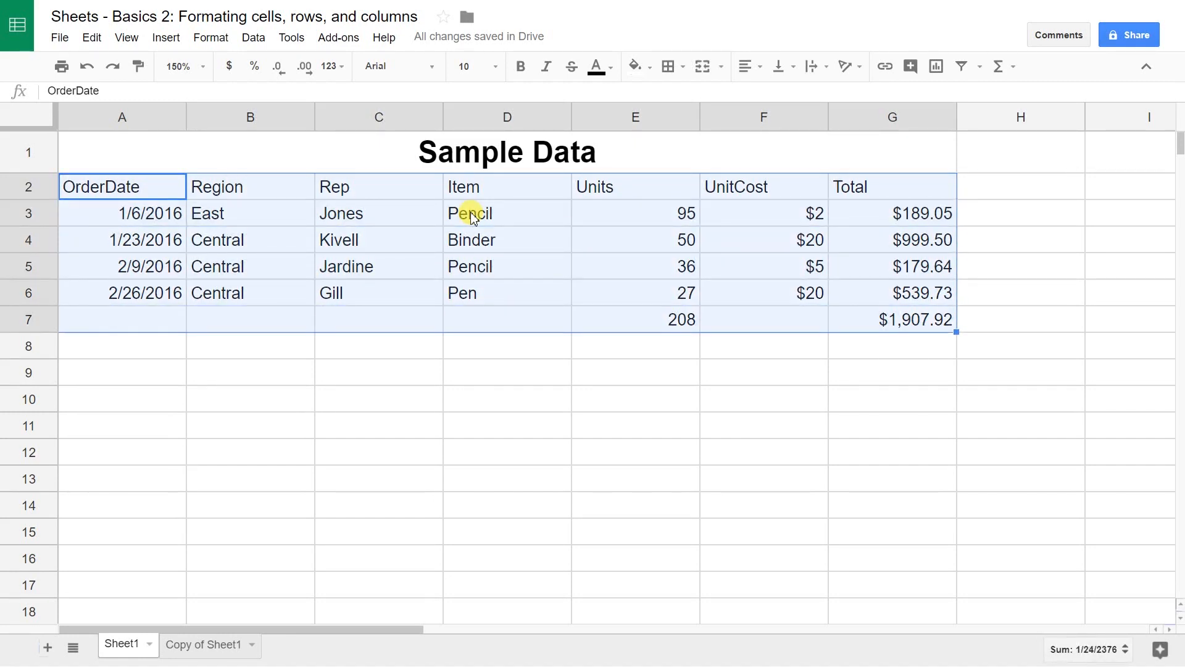
mouse_move(433, 198)
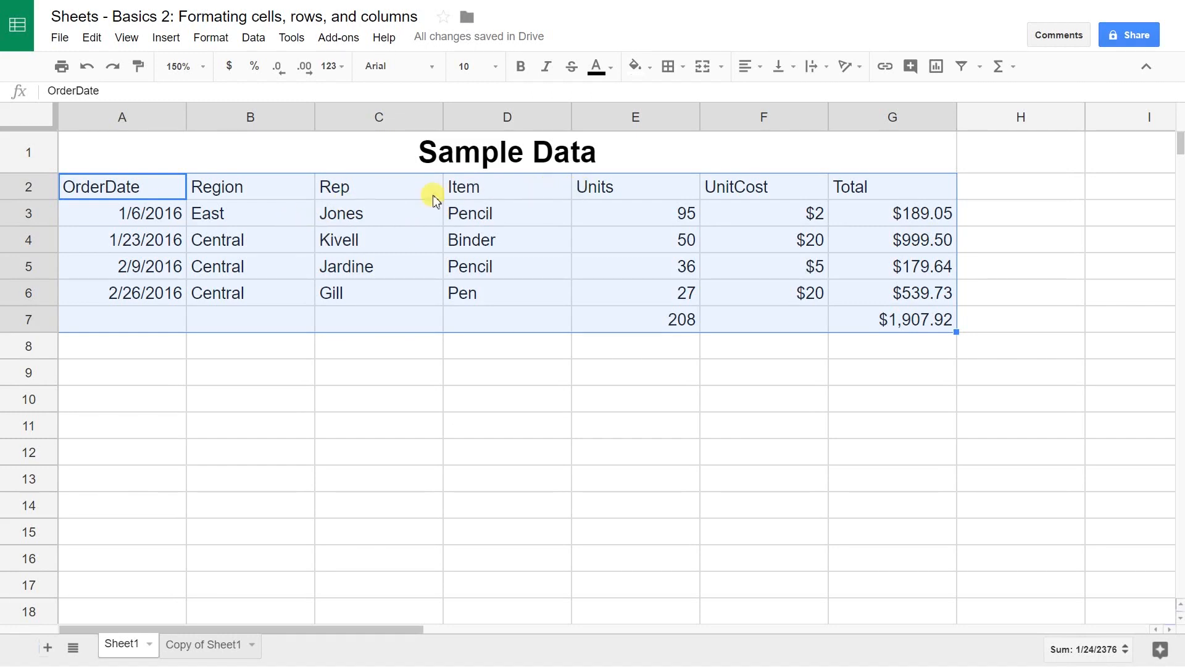
mouse_move(711, 186)
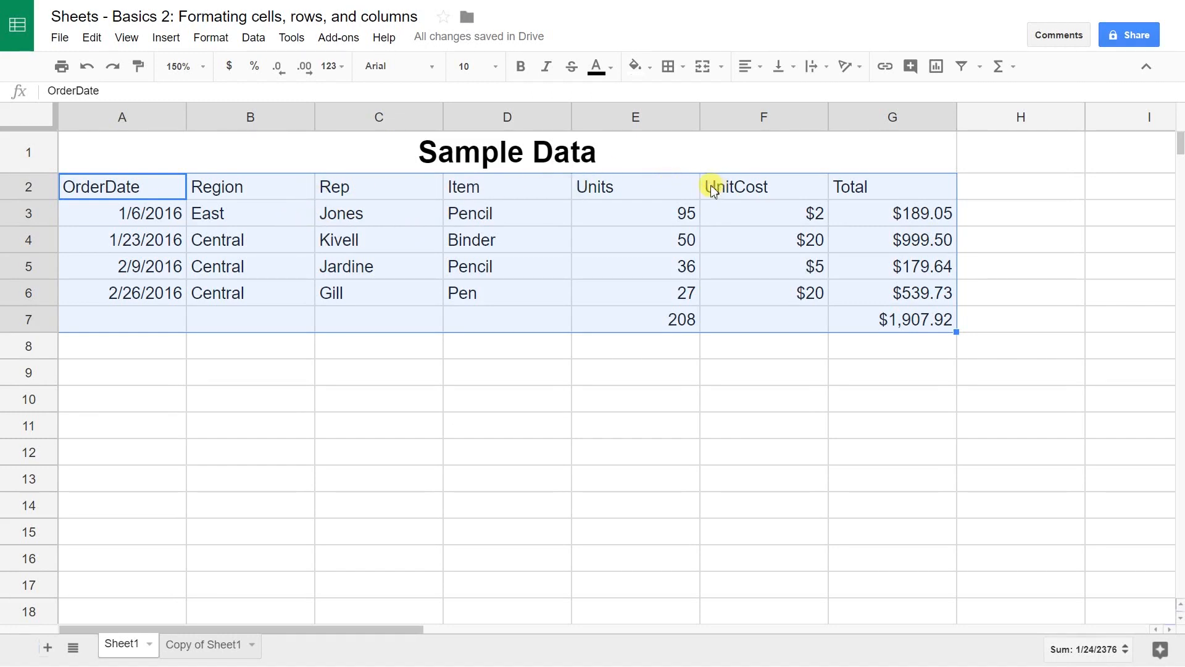
mouse_move(678, 327)
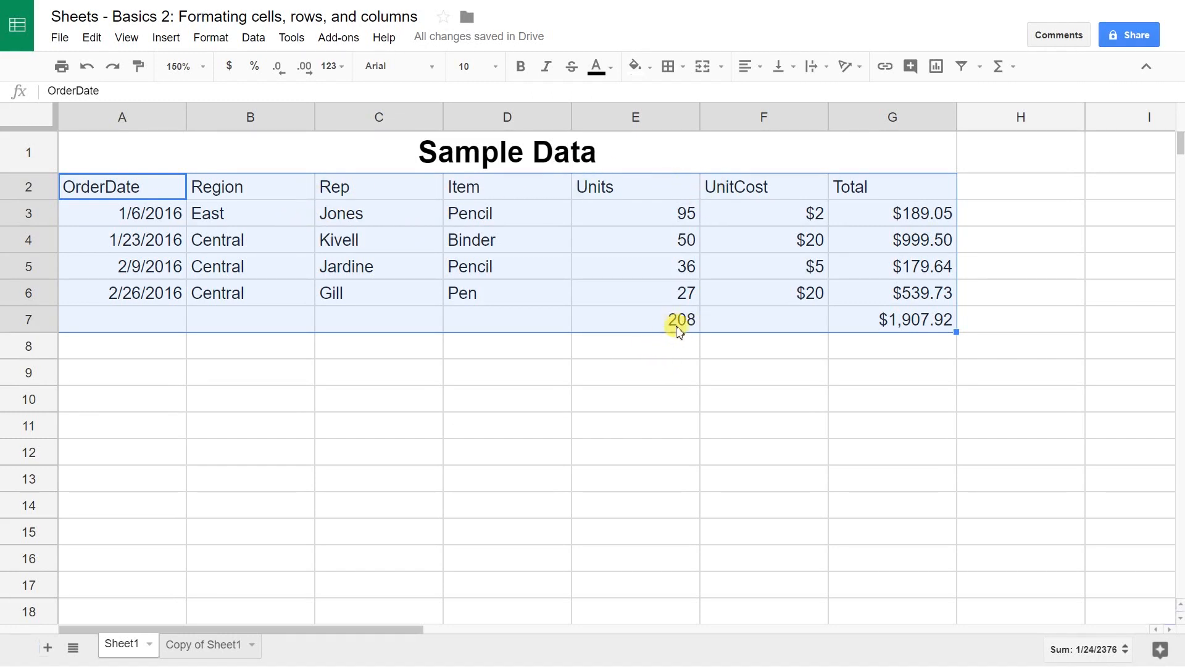
mouse_move(323, 82)
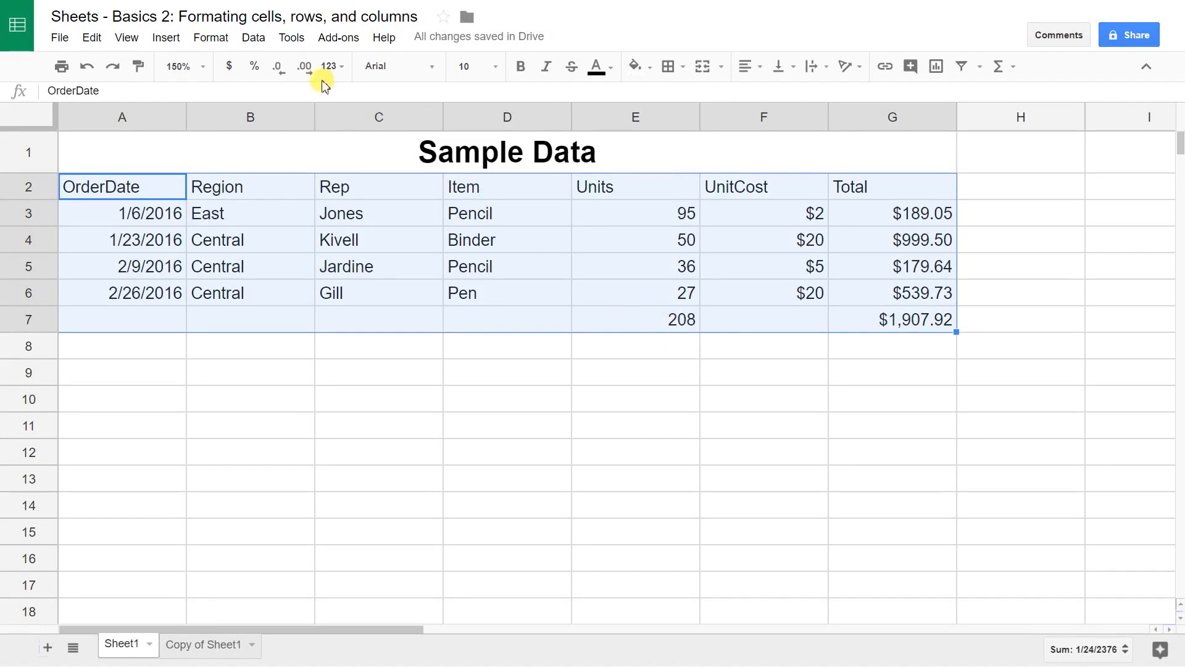
click(210, 37)
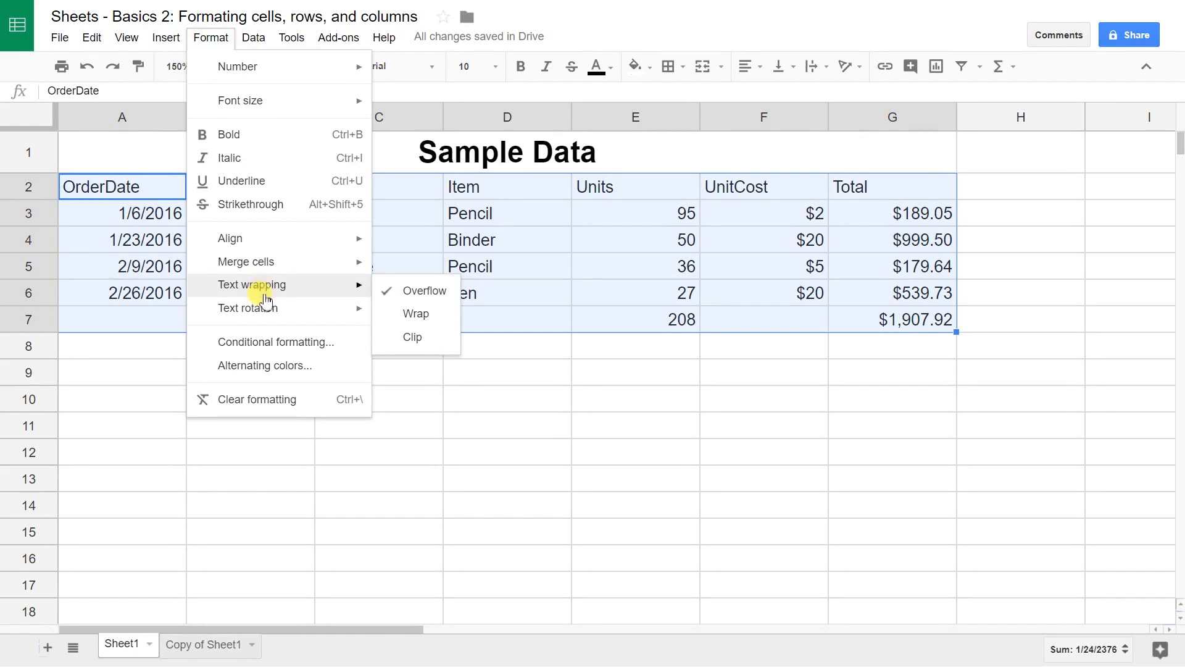
mouse_move(269, 343)
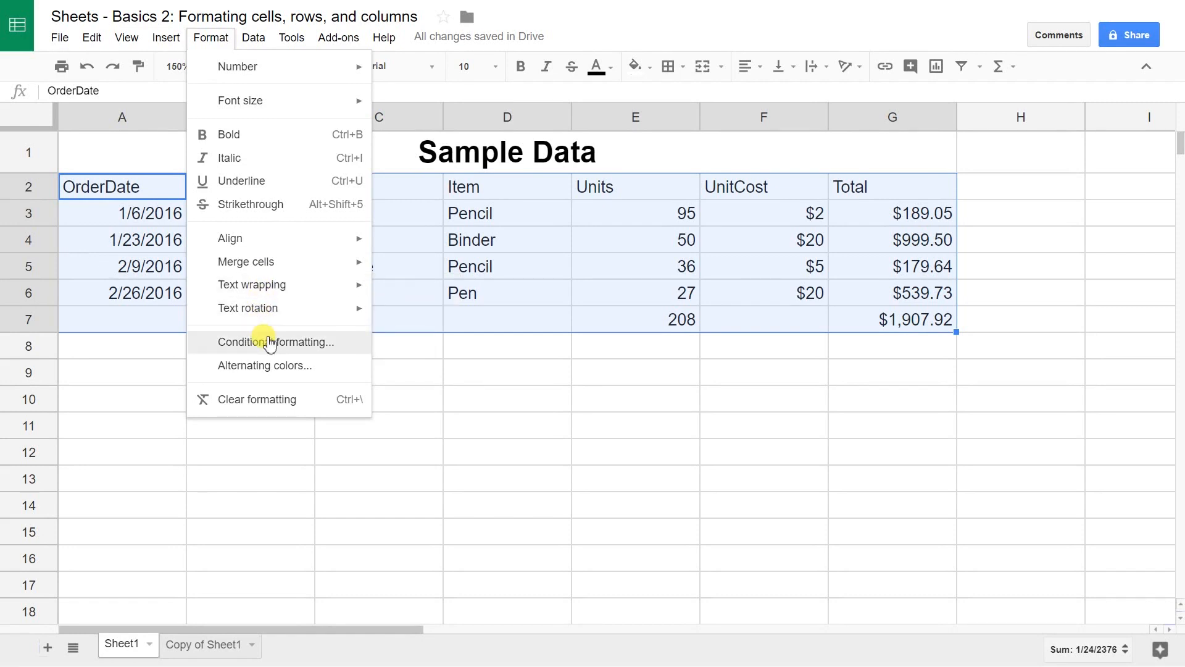
mouse_move(272, 366)
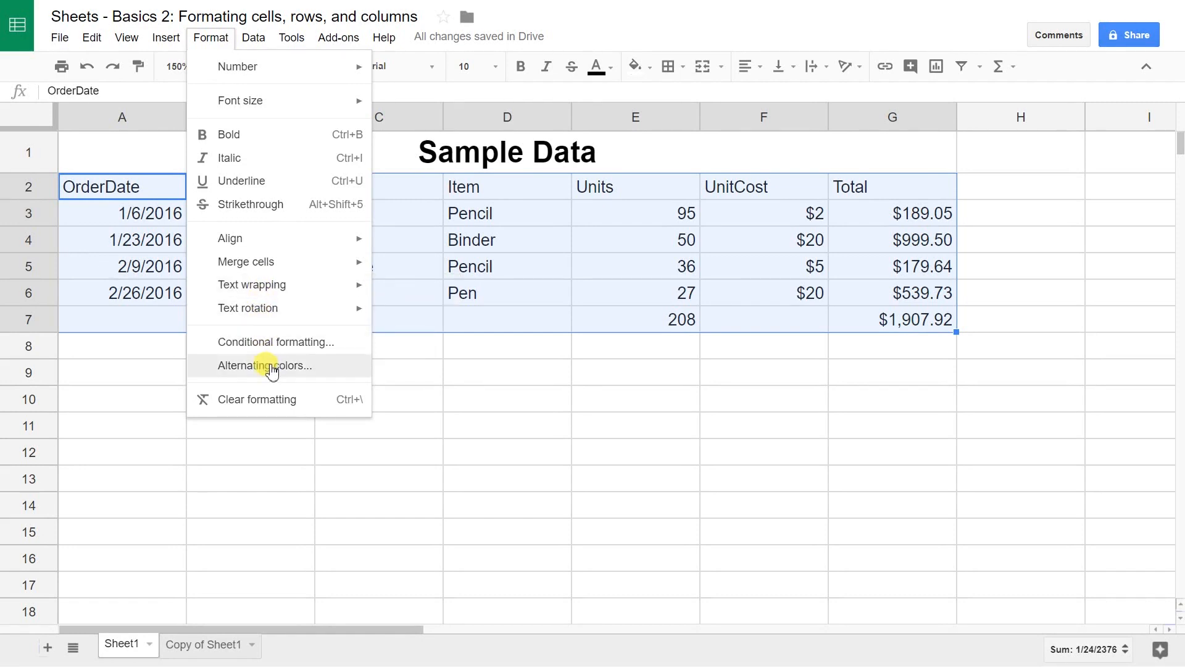
click(263, 366)
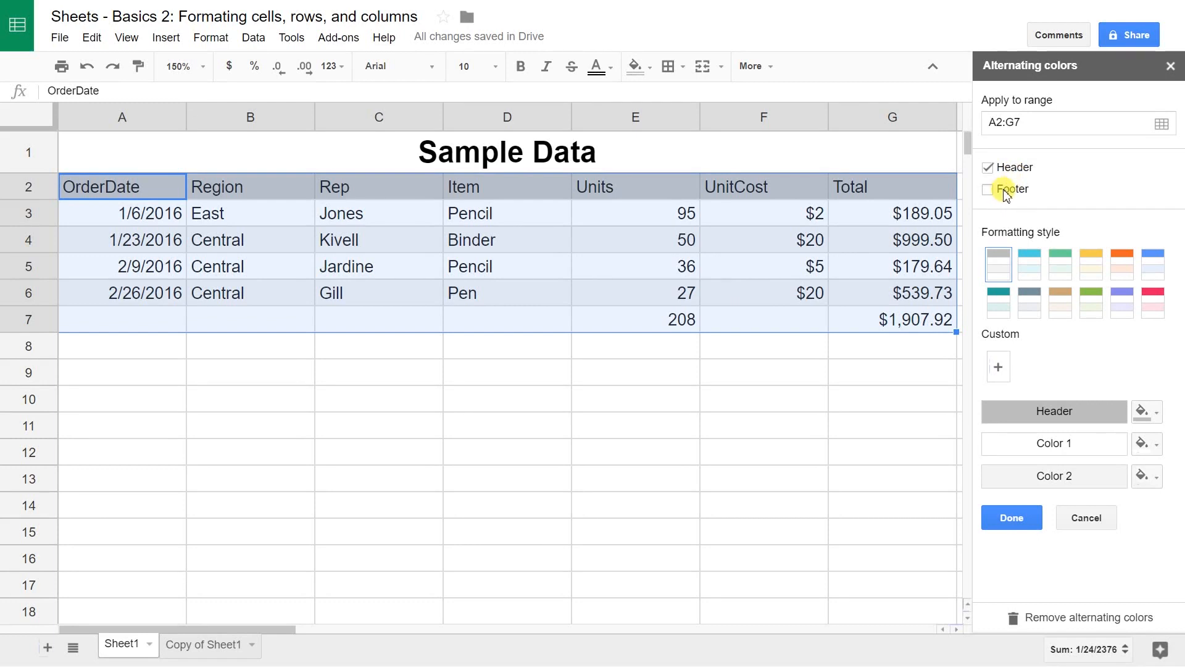
Step: Shade the totals row as a footer, switch to the light blue style and confirm
click(988, 189)
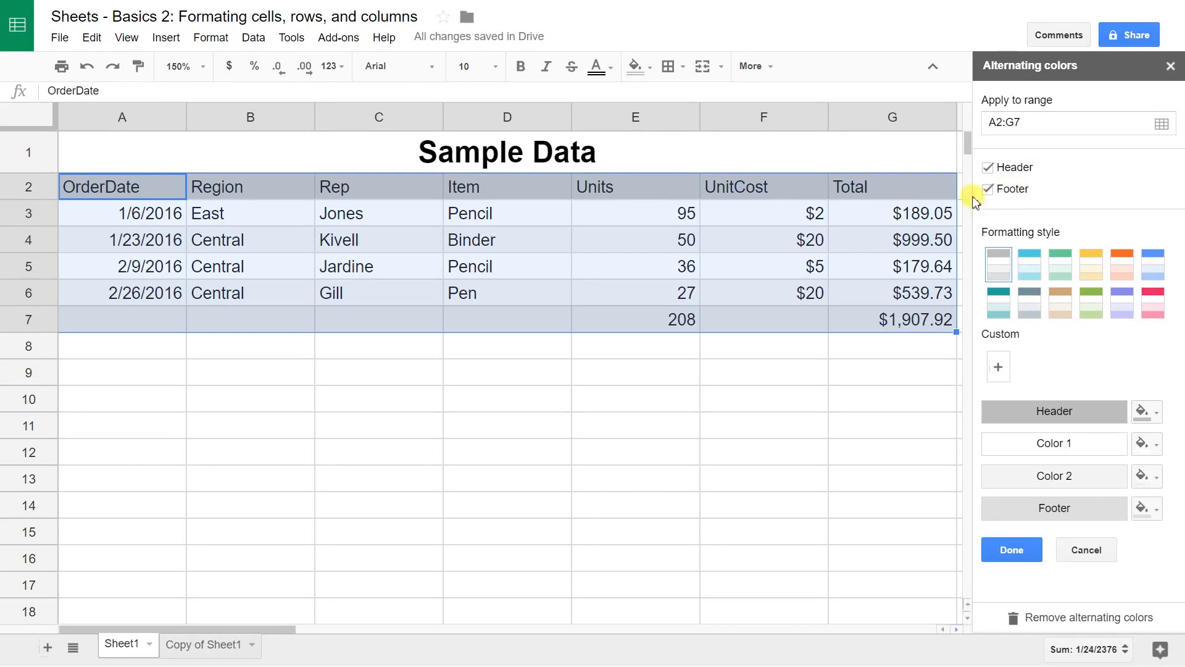
mouse_move(949, 261)
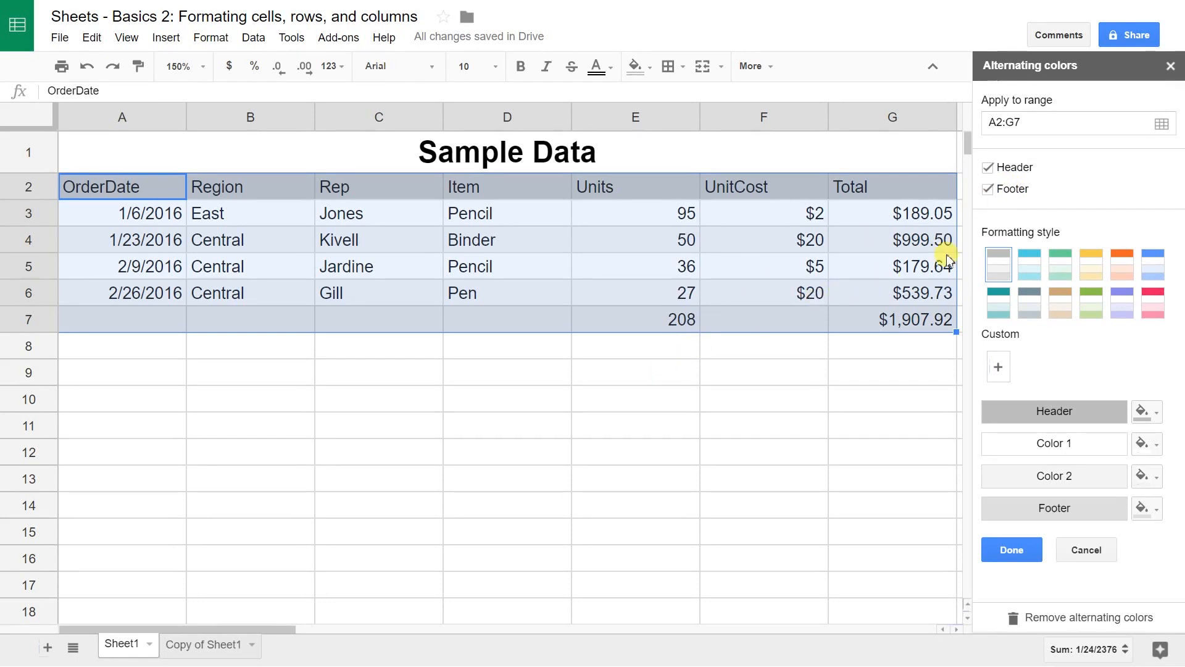
click(987, 189)
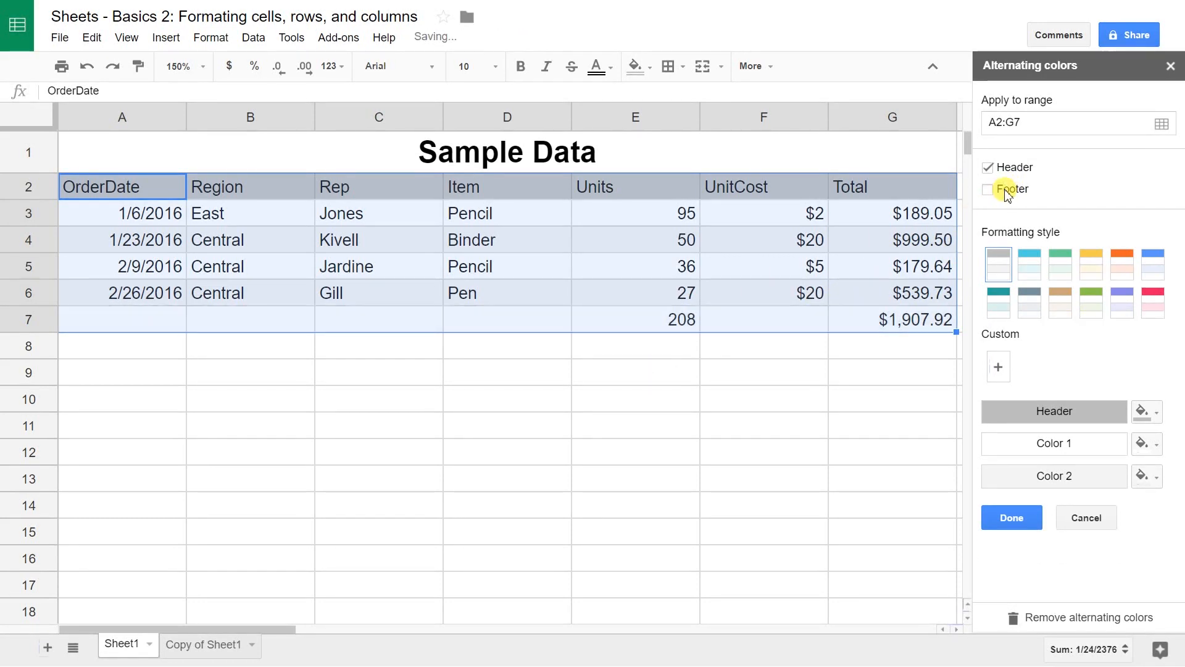
click(990, 189)
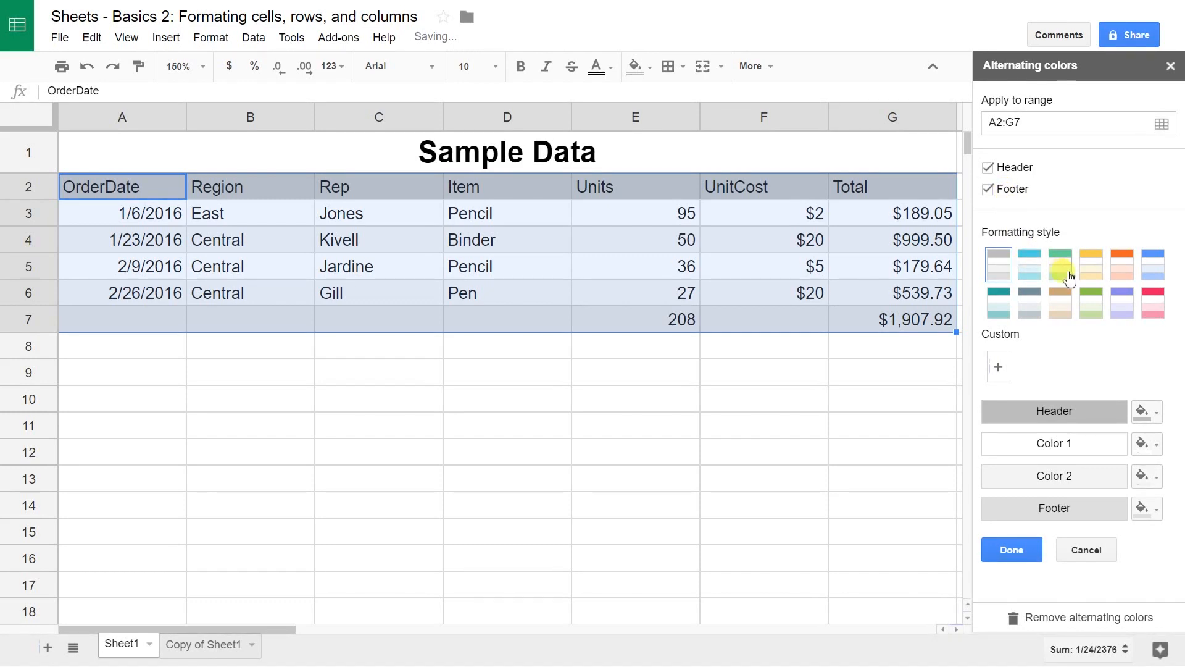
click(1028, 264)
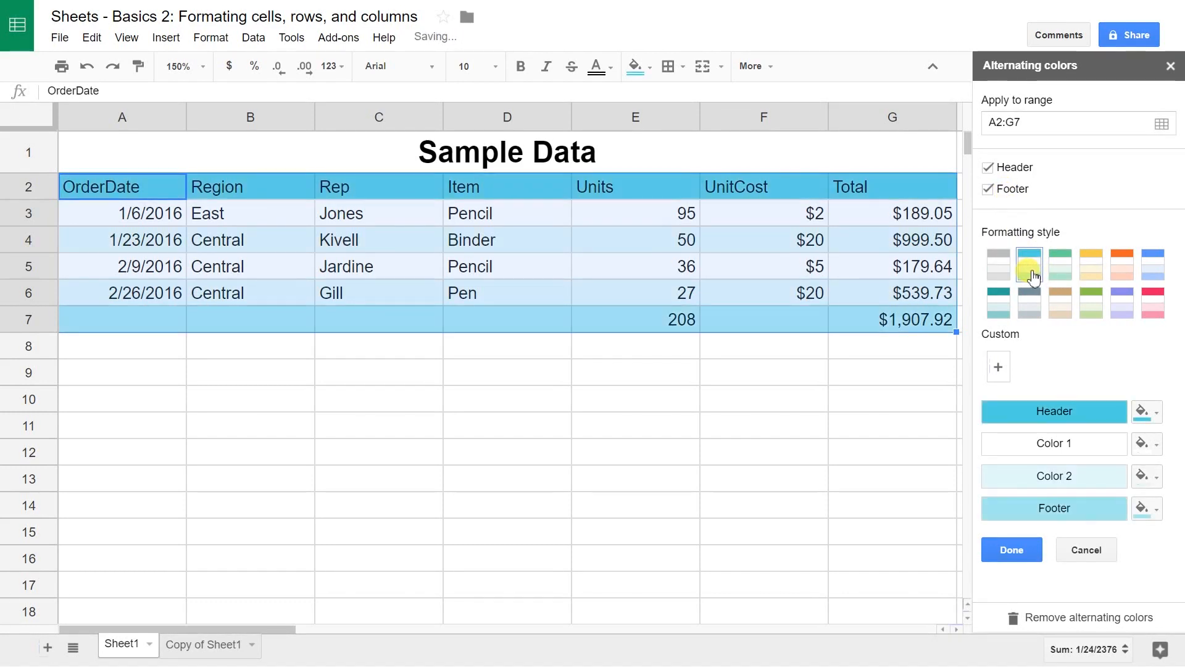
click(1011, 550)
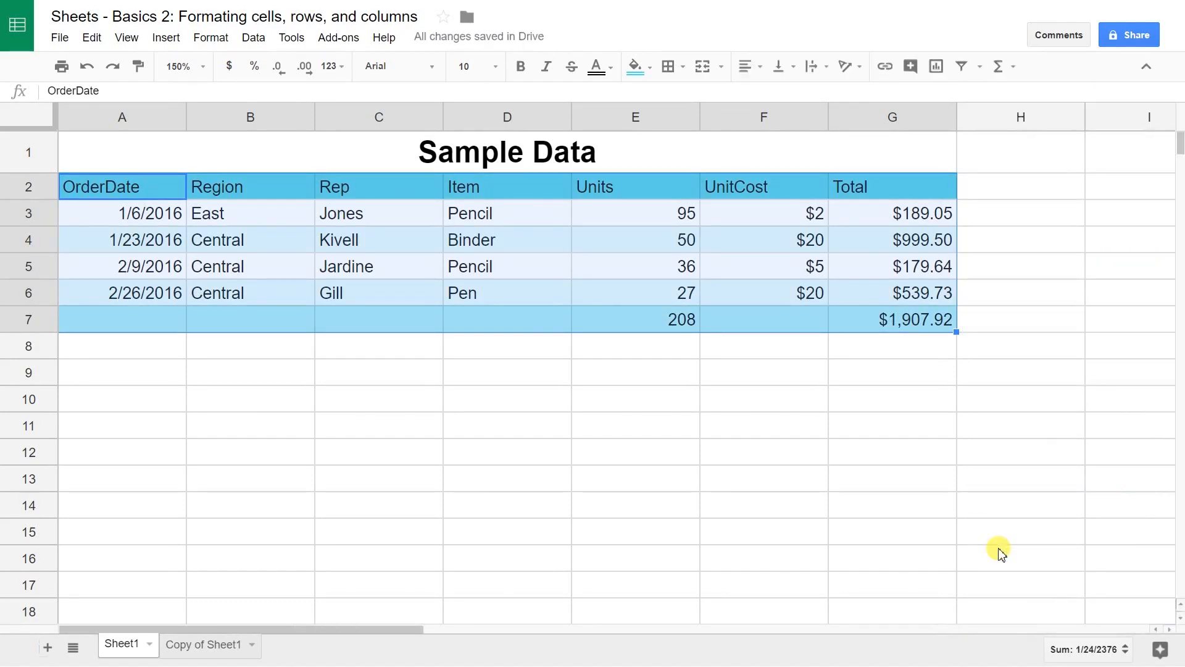
click(635, 267)
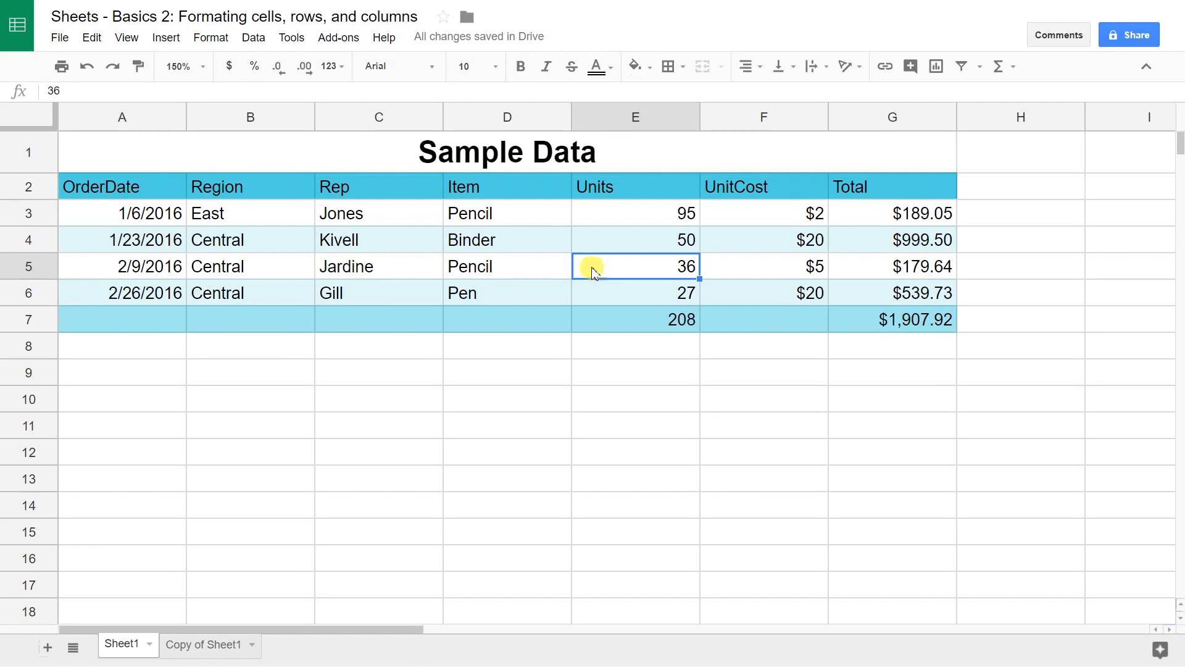
mouse_move(763, 187)
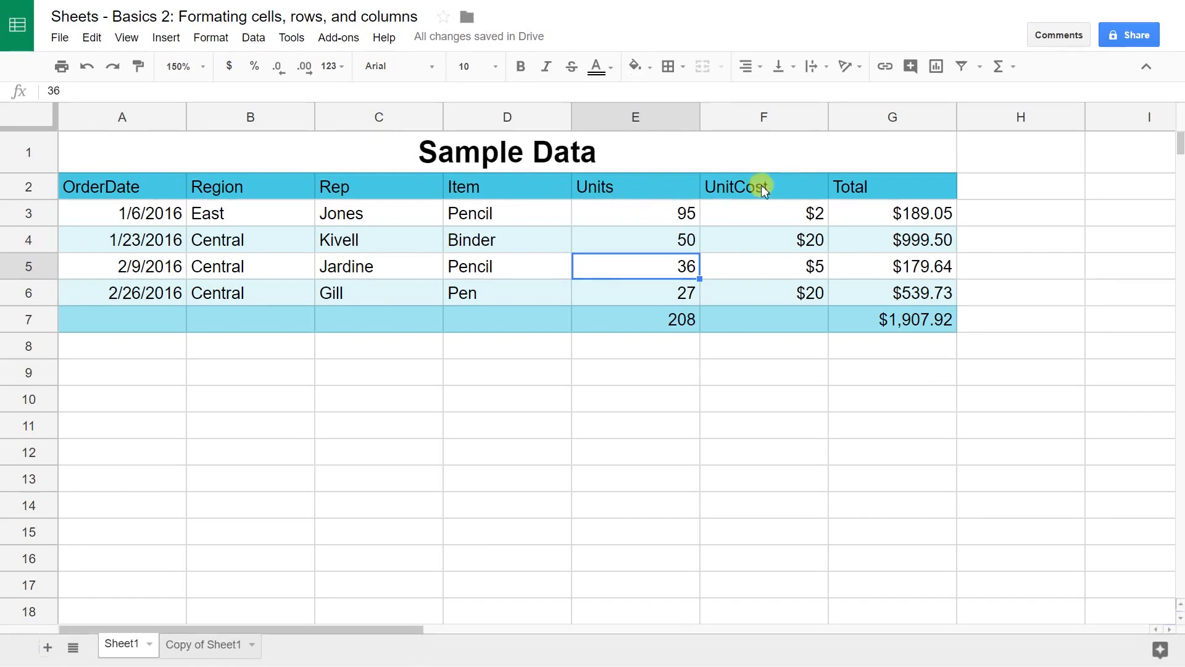
mouse_move(554, 187)
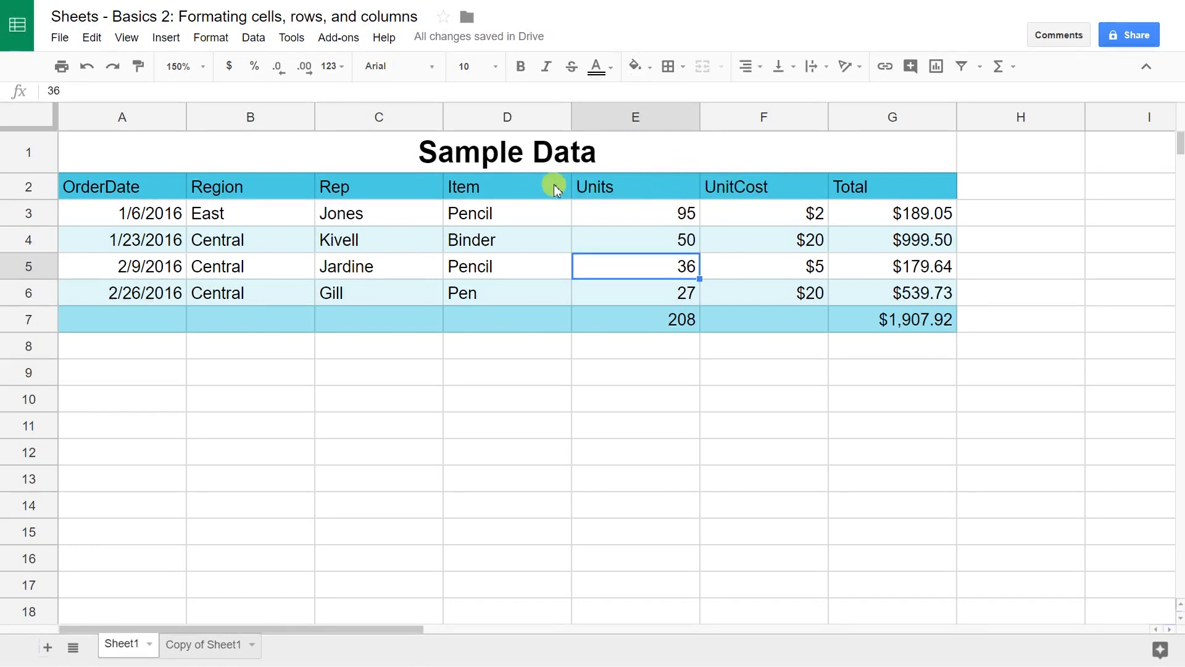
mouse_move(406, 291)
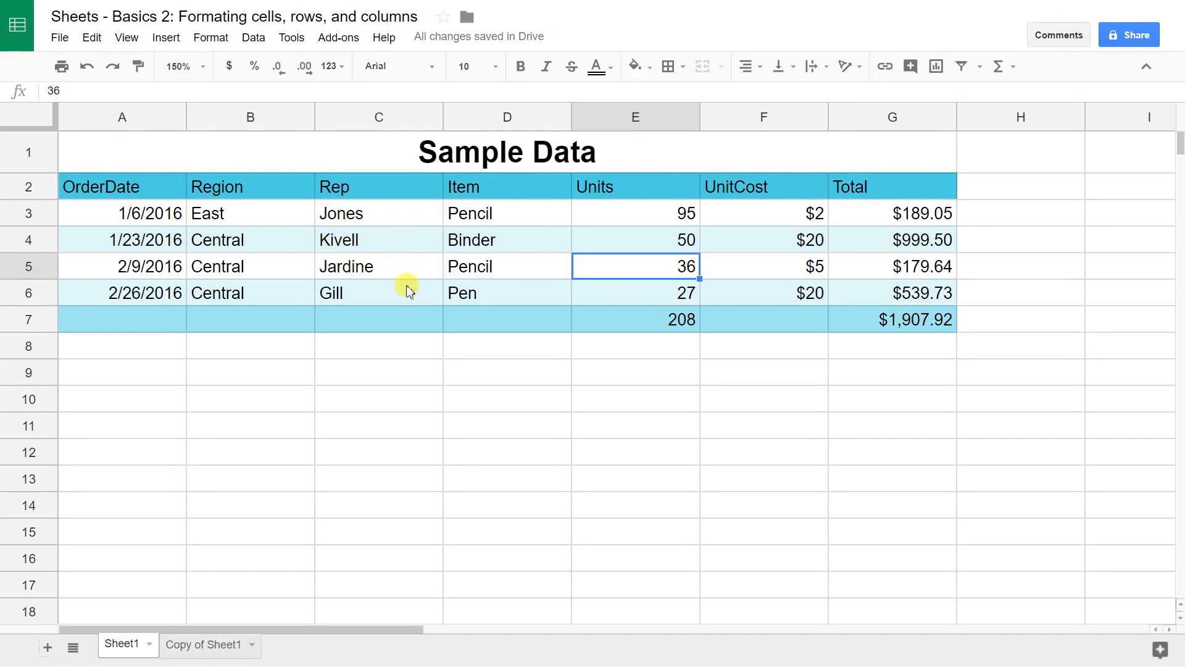
mouse_move(687, 318)
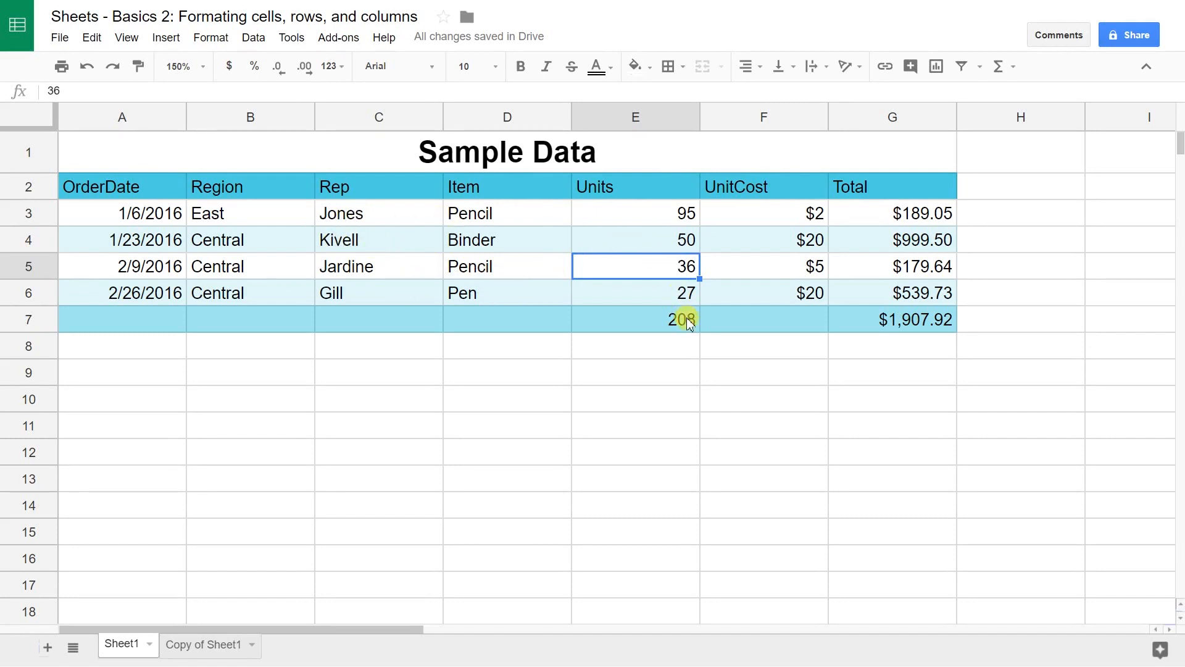
mouse_move(631, 312)
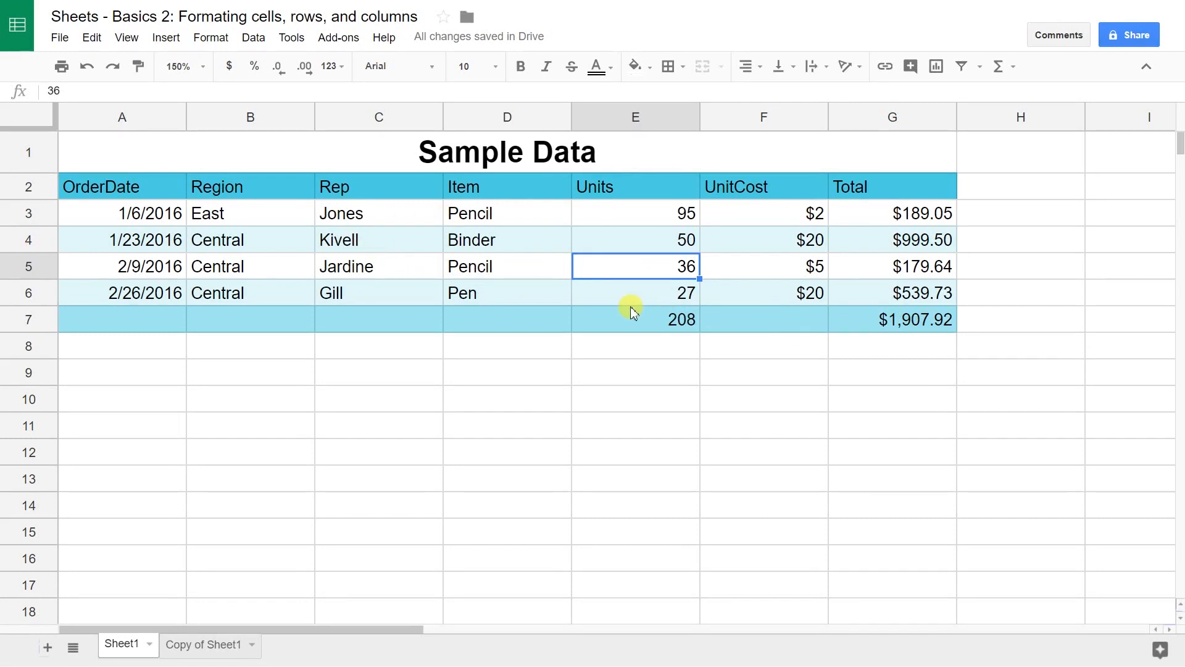
click(635, 293)
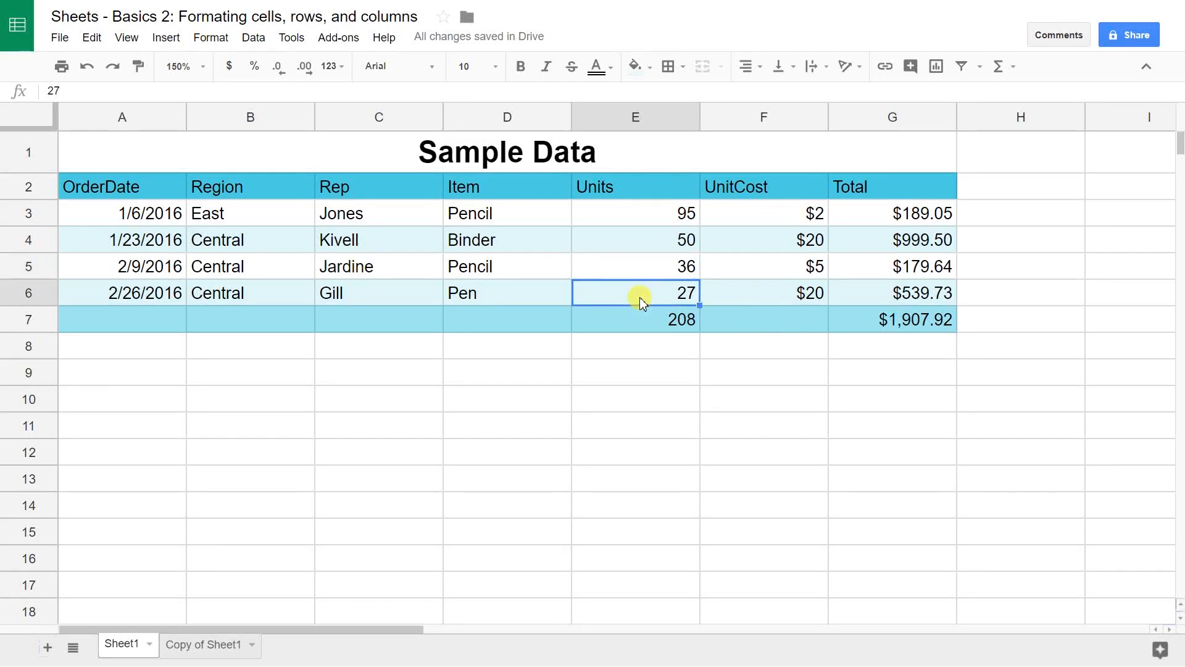
mouse_move(875, 302)
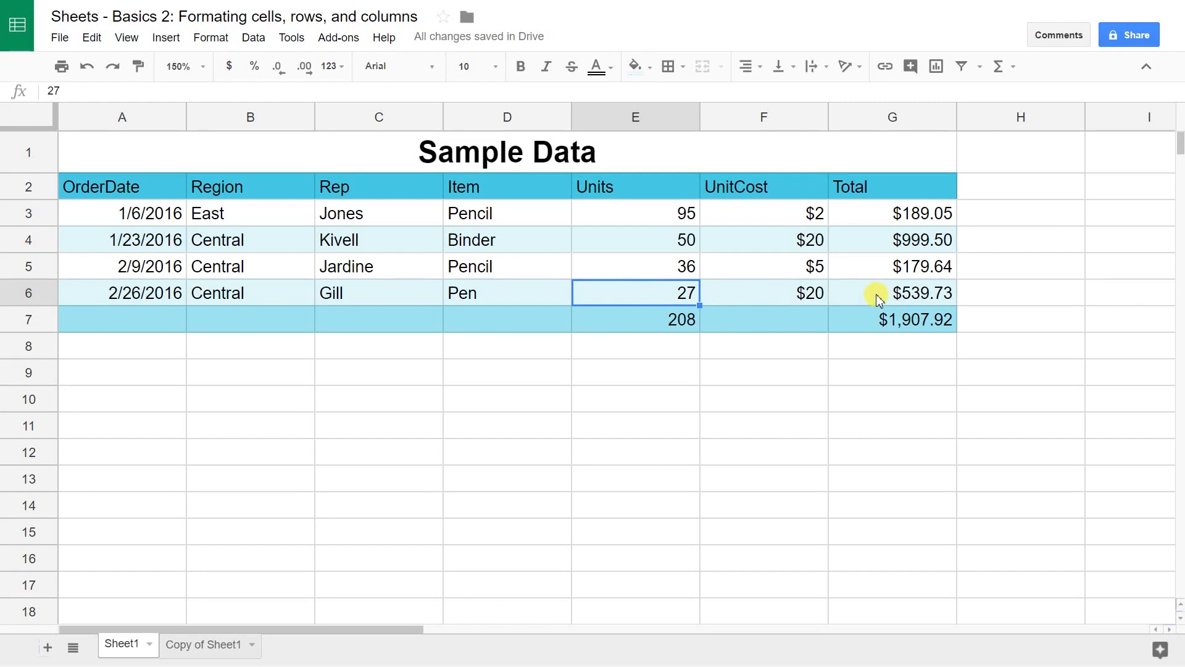
click(891, 292)
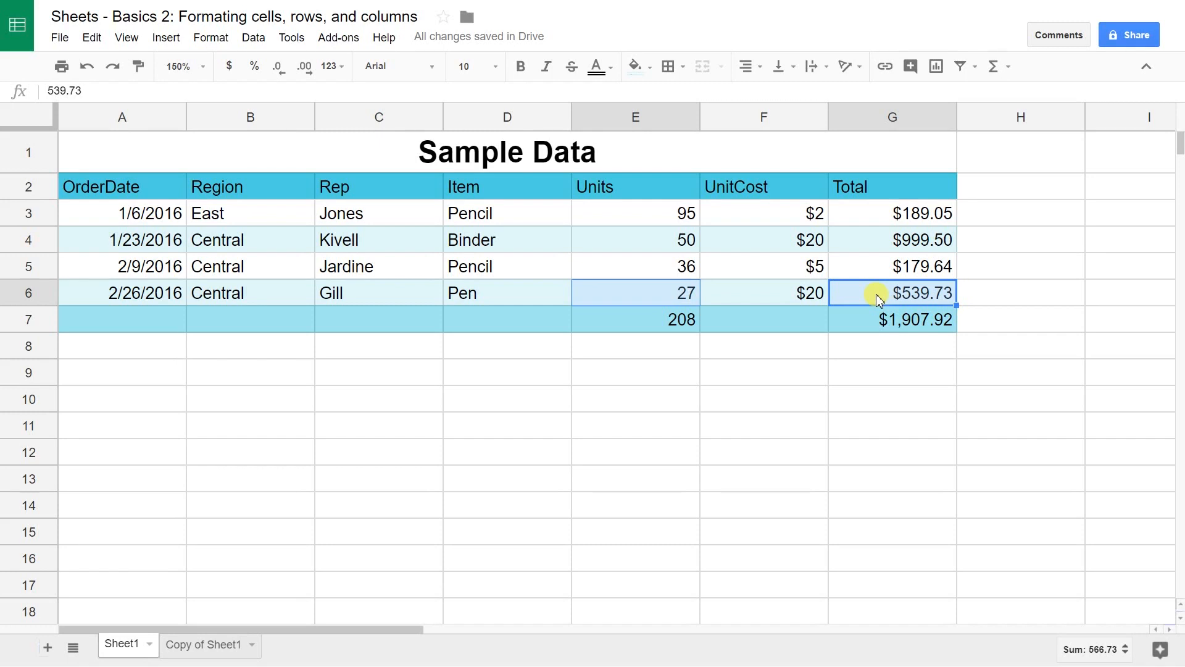
mouse_move(607, 86)
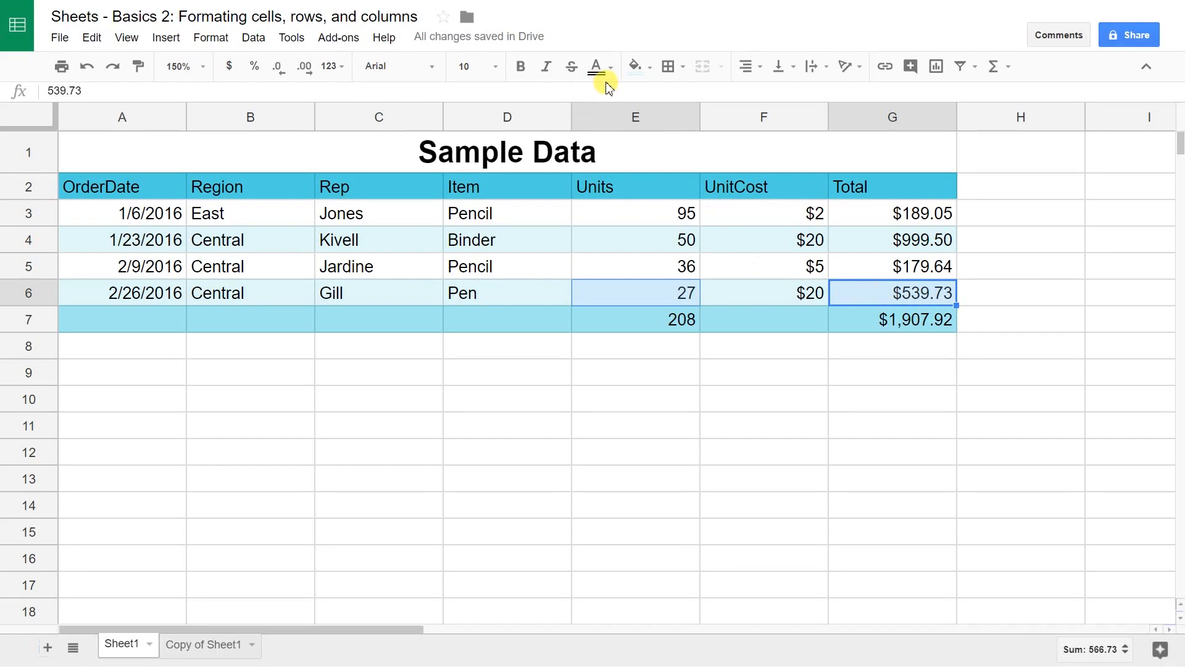
mouse_move(596, 66)
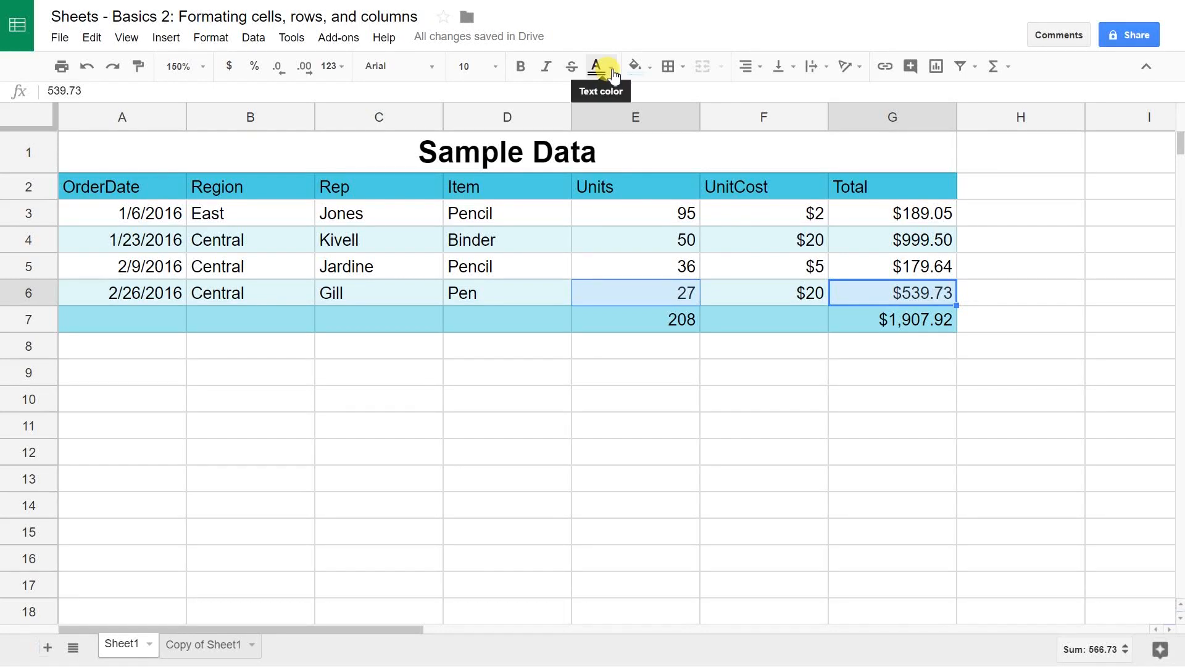
mouse_move(631, 66)
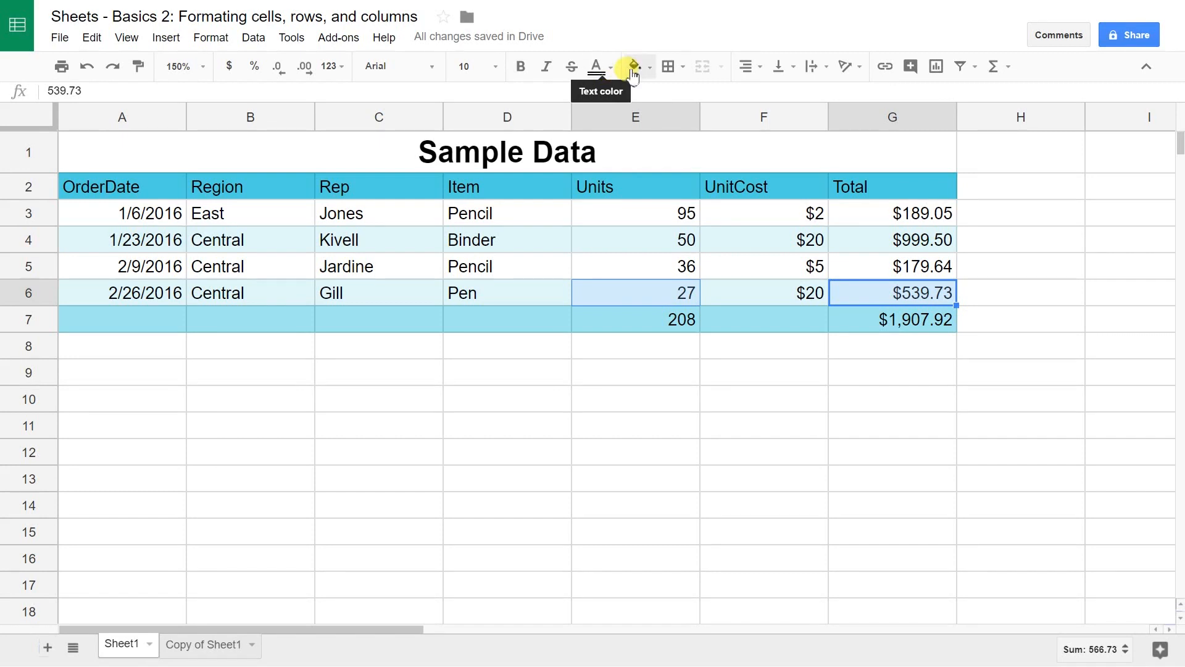
mouse_move(668, 66)
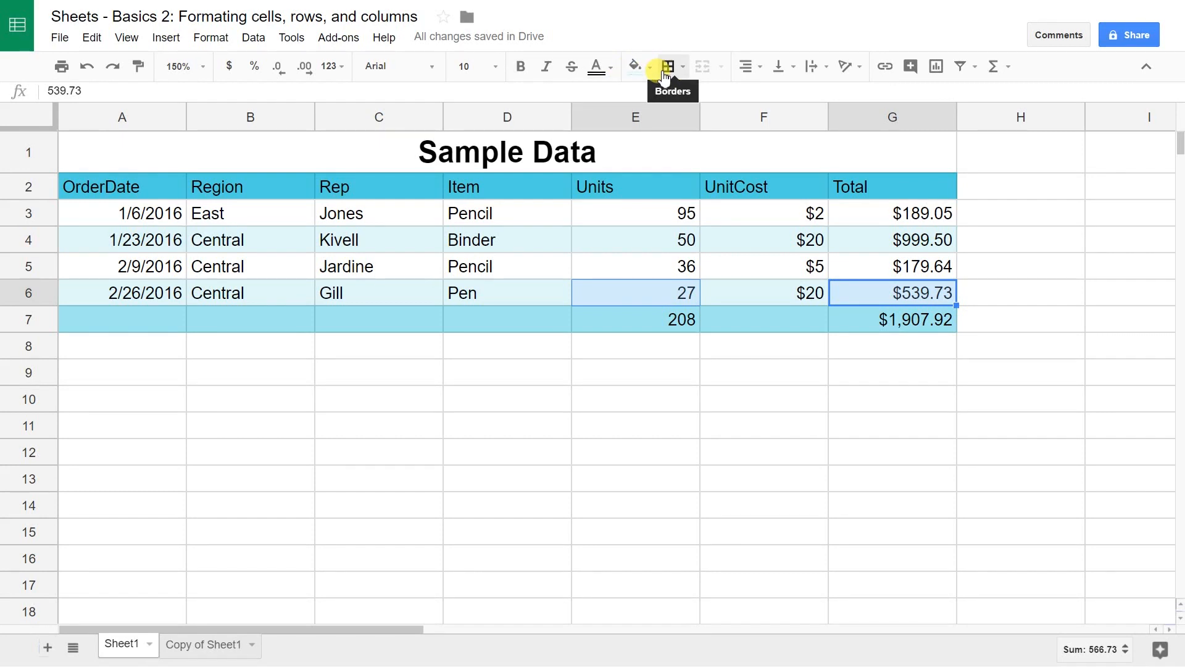
Step: Apply a top border to the Units and Total sums in E7 and G7
click(668, 66)
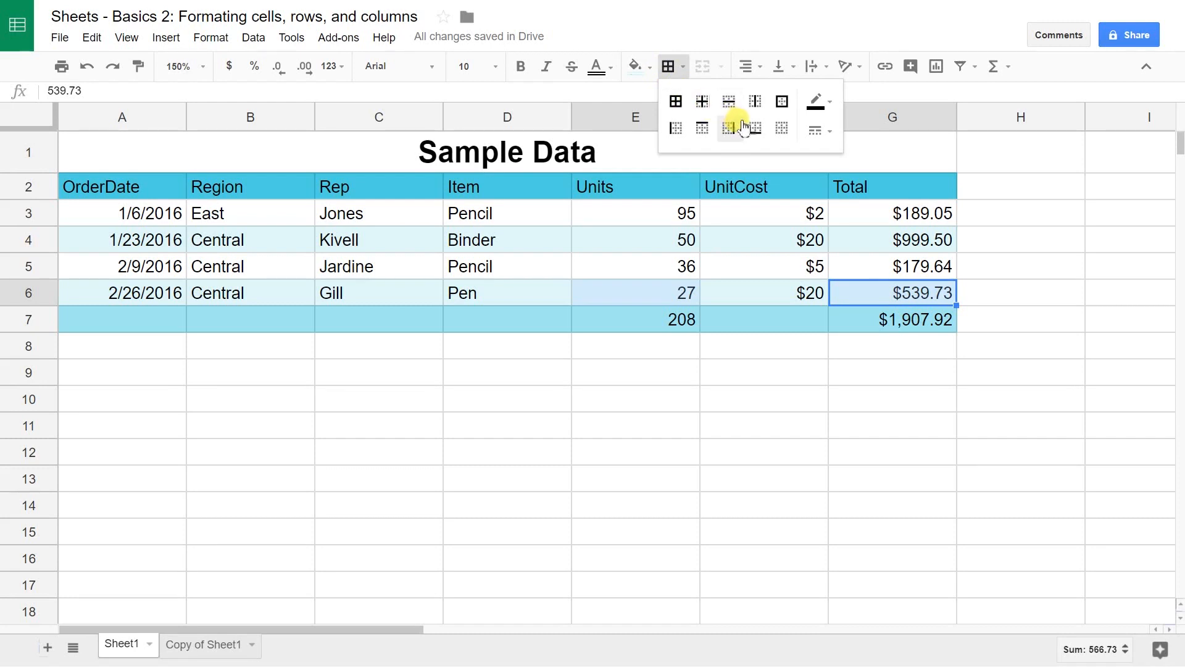
click(755, 127)
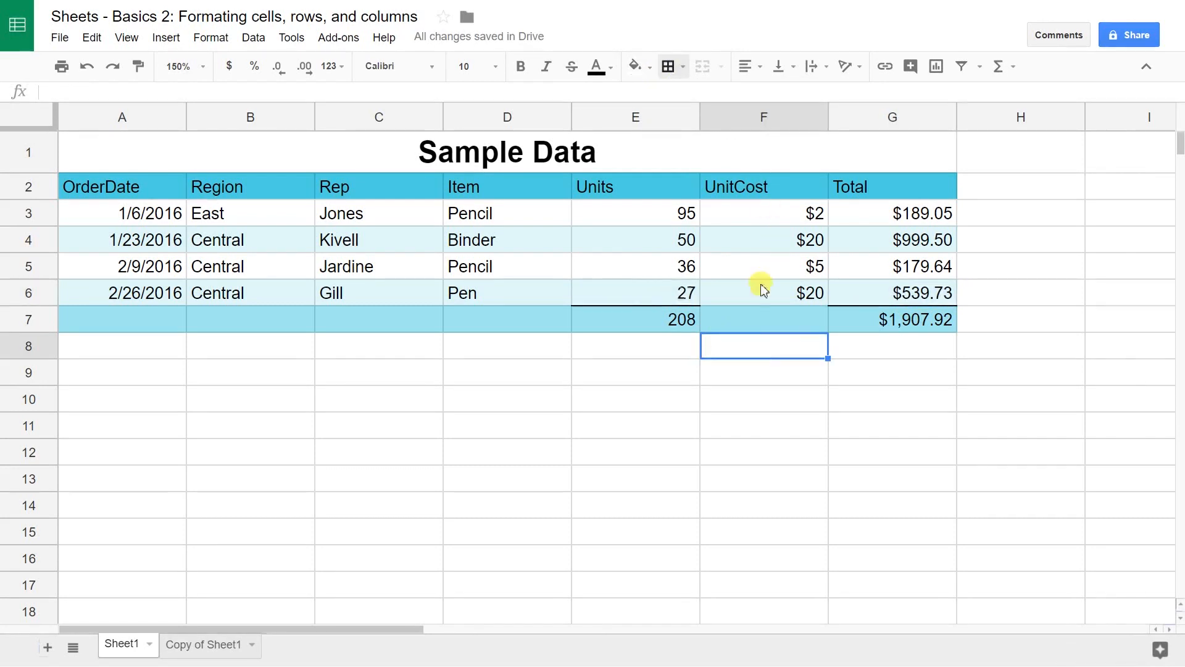
mouse_move(841, 288)
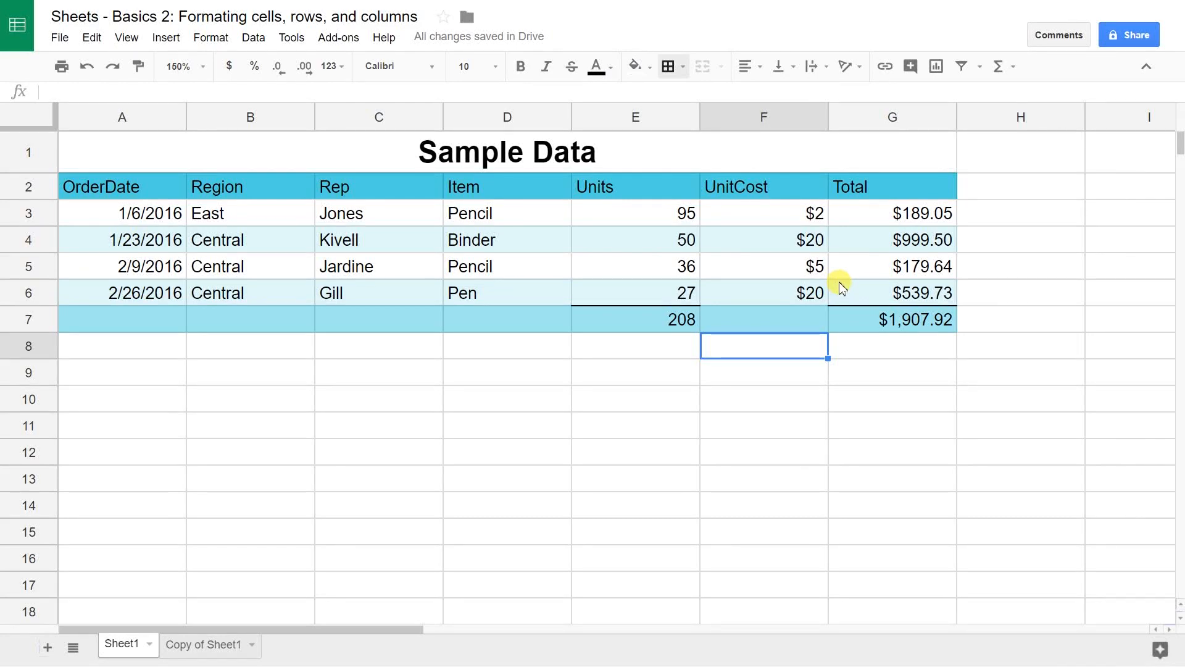
mouse_move(689, 267)
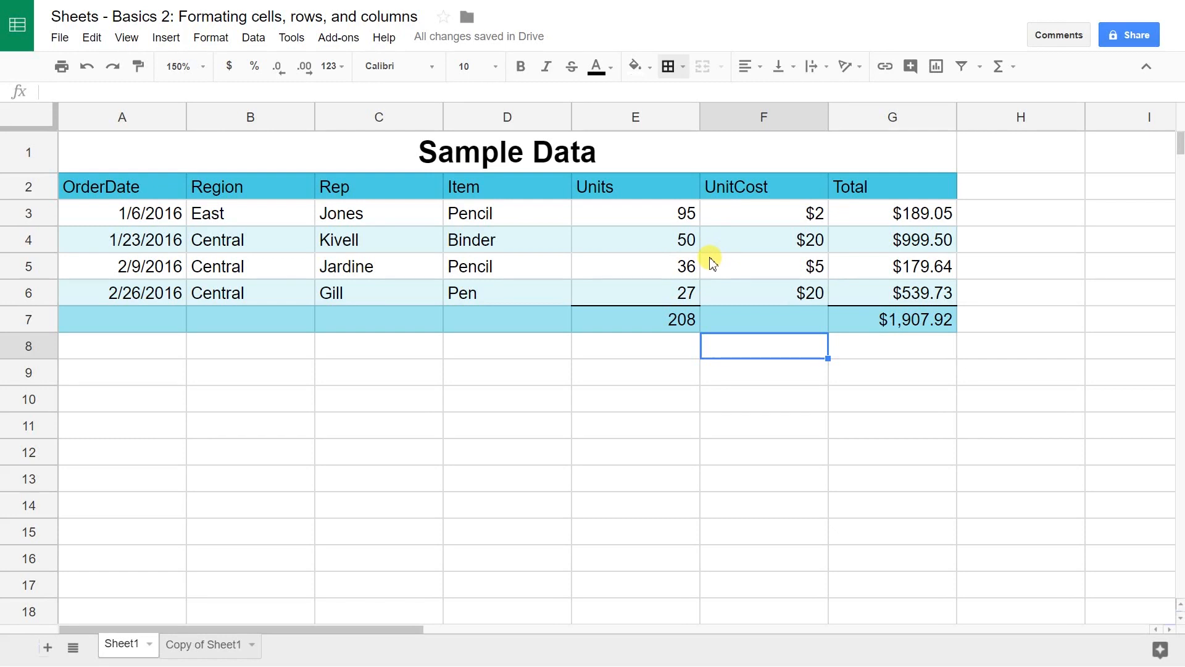
mouse_move(684, 293)
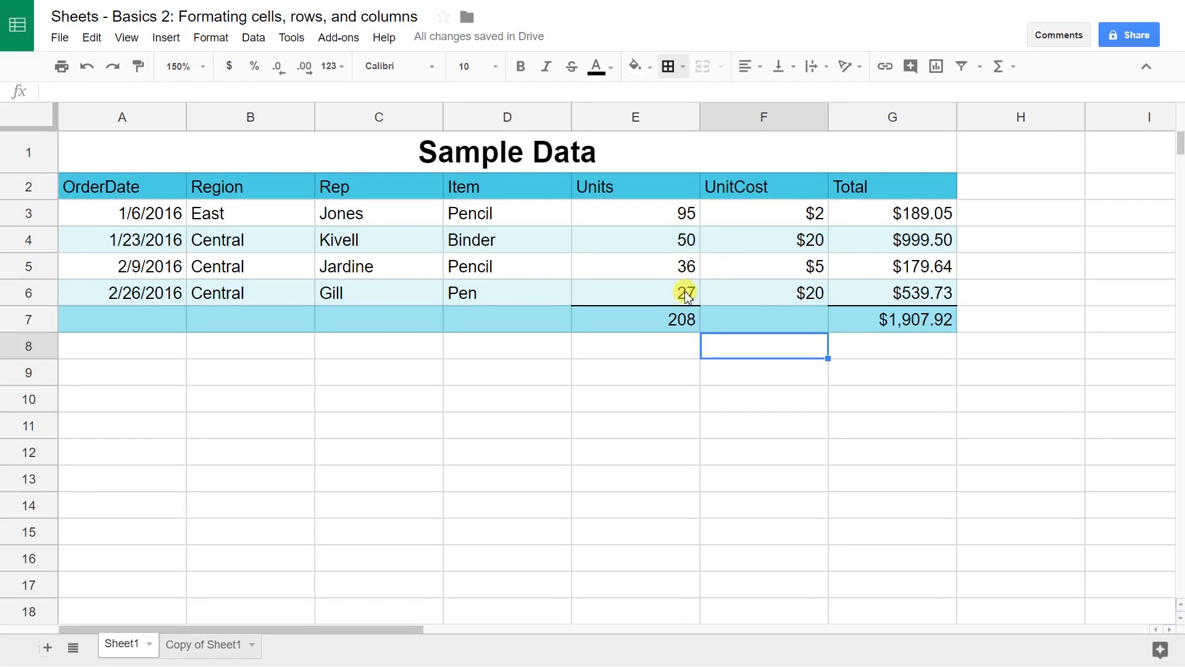
click(635, 292)
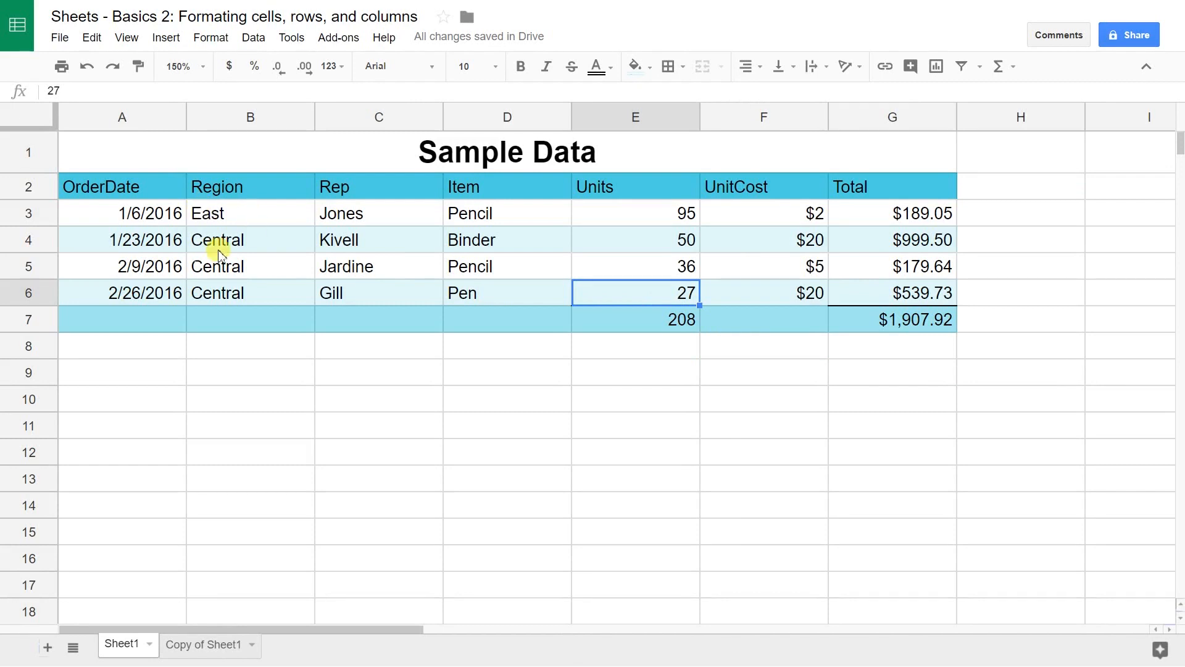
mouse_move(59, 139)
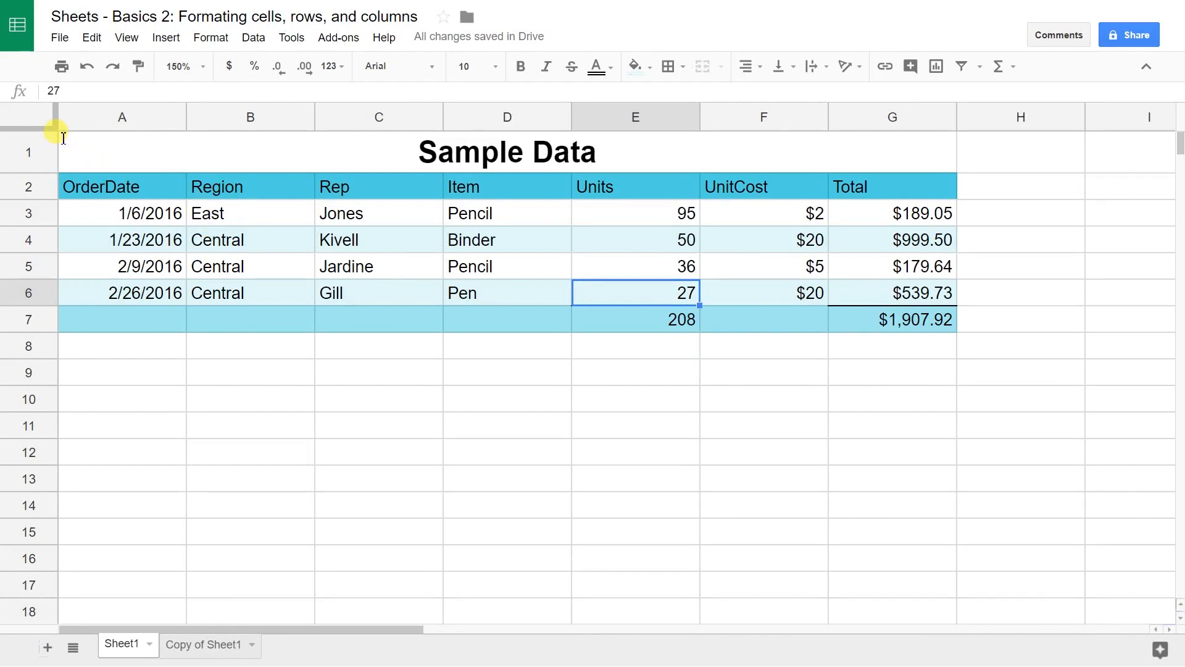
mouse_move(24, 149)
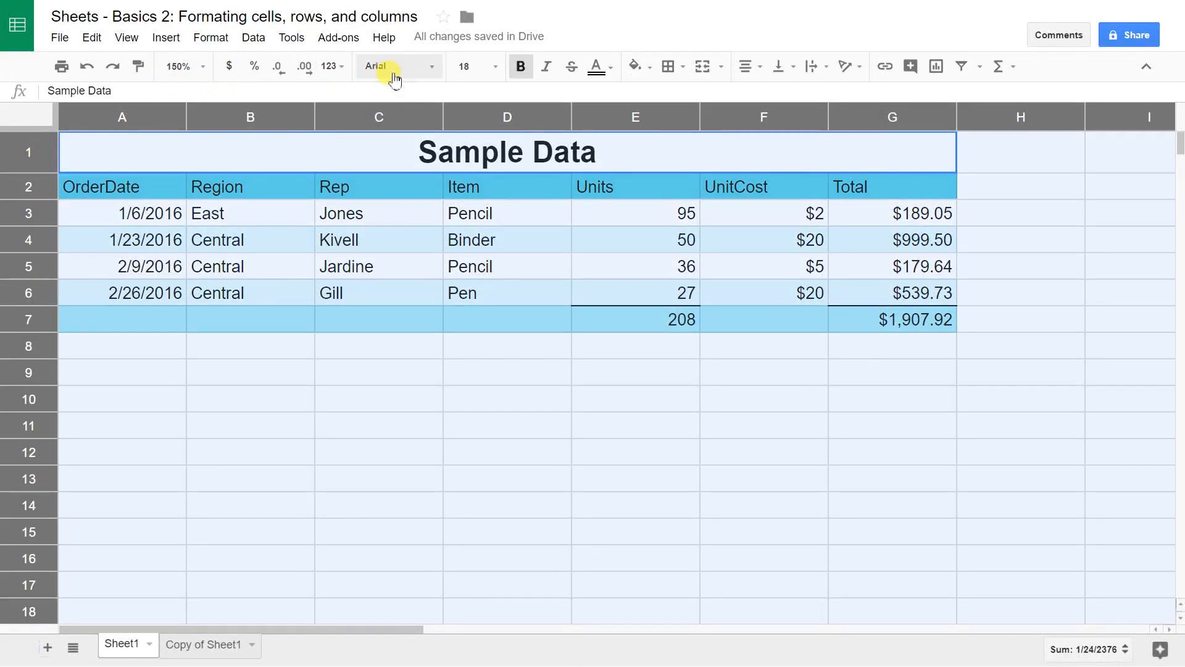
Step: Apply the Calibri font to every cell in the sheet, title included
click(393, 67)
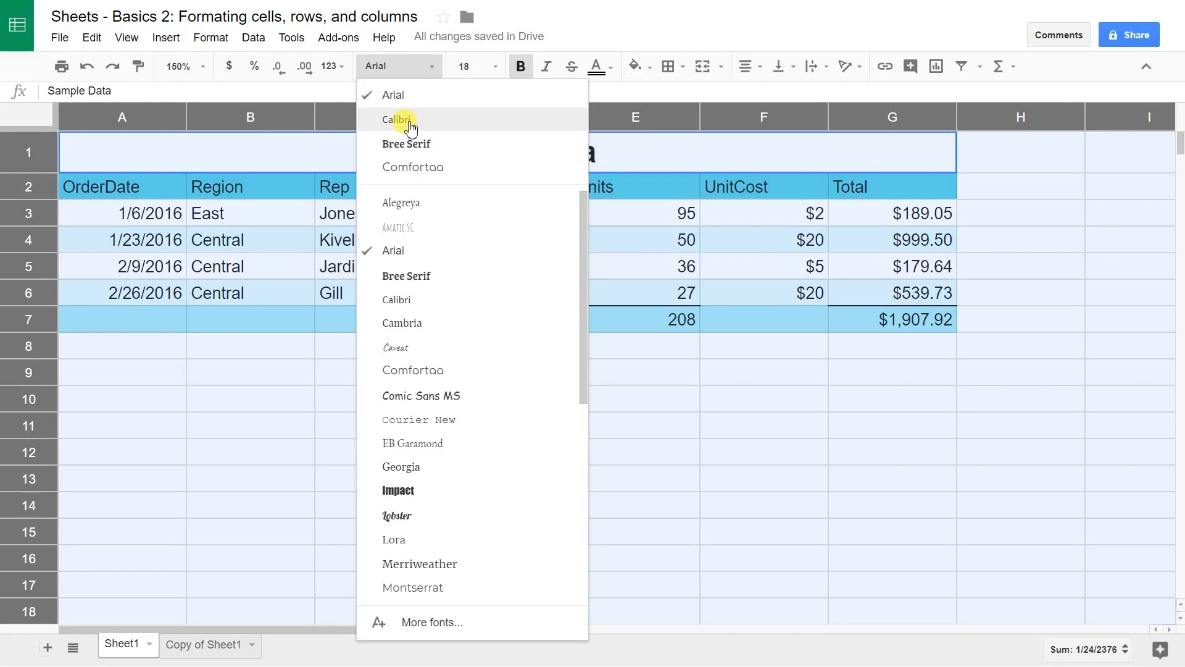
click(396, 119)
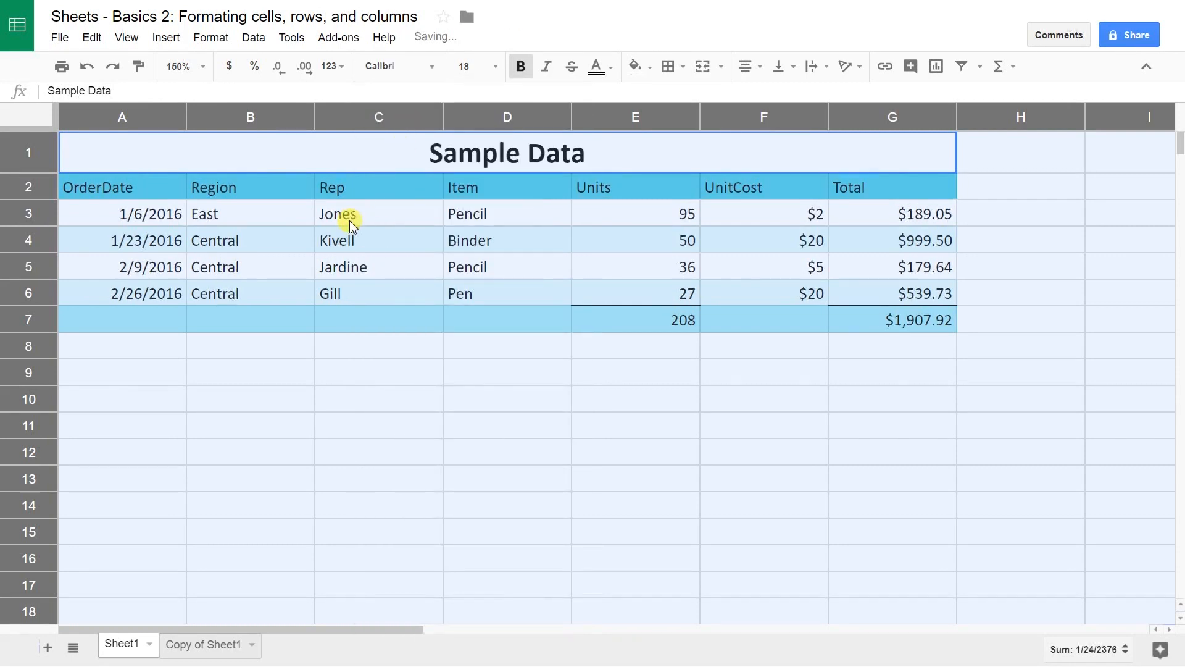
click(378, 213)
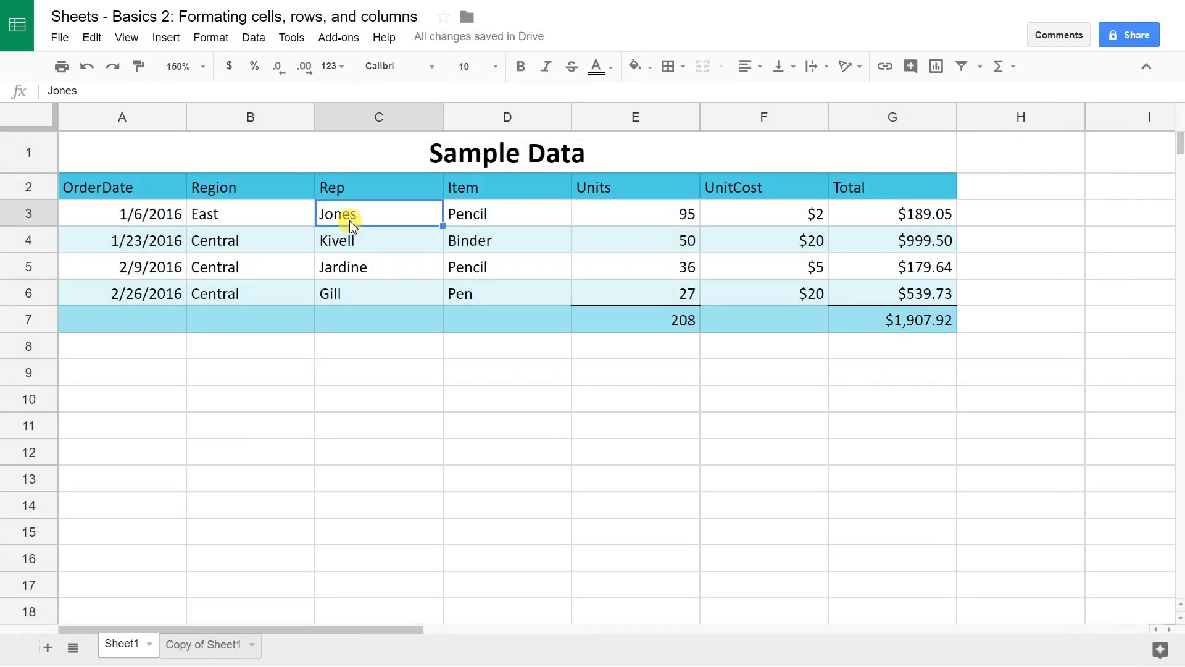
click(251, 214)
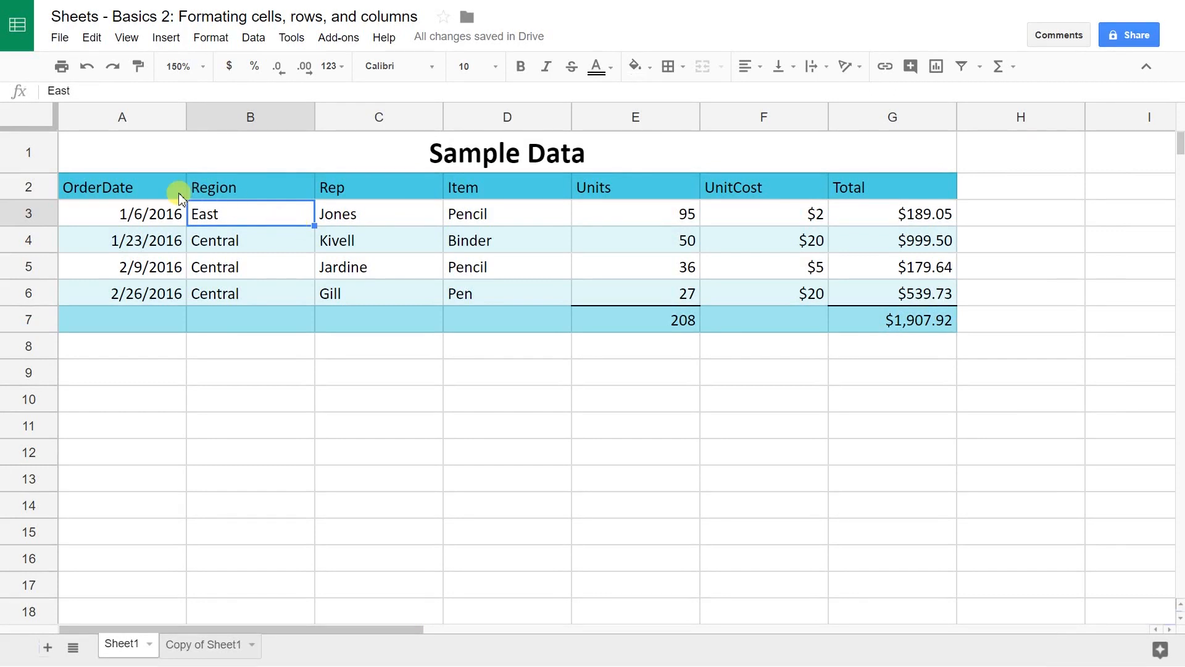
mouse_move(117, 199)
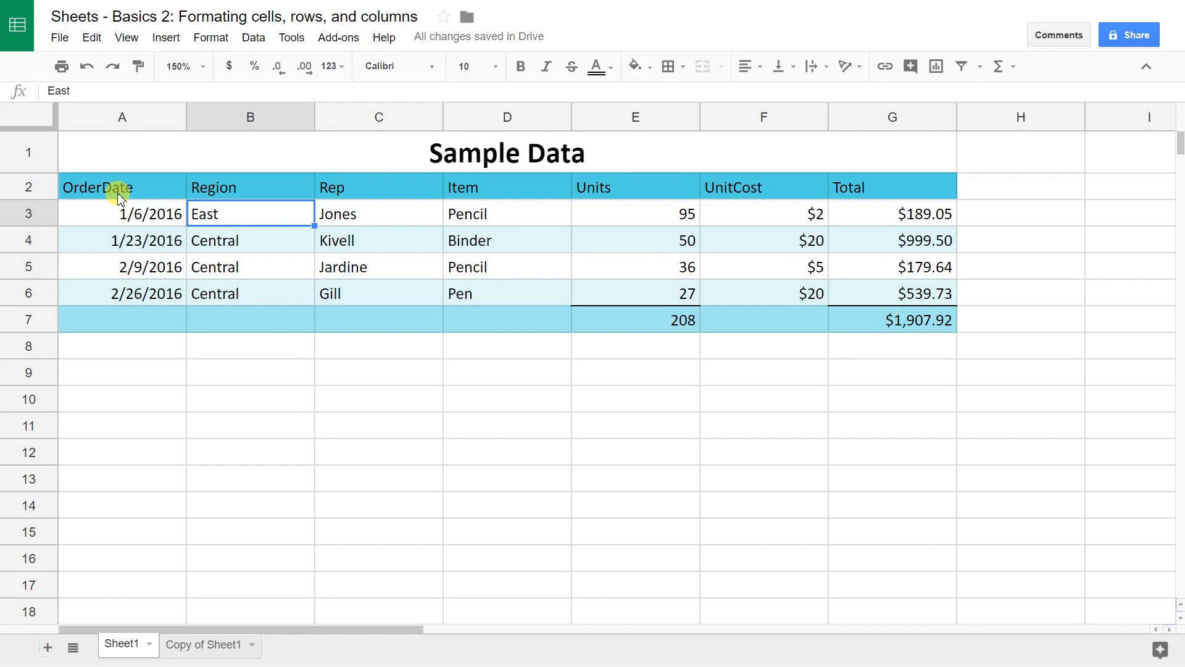
mouse_move(39, 193)
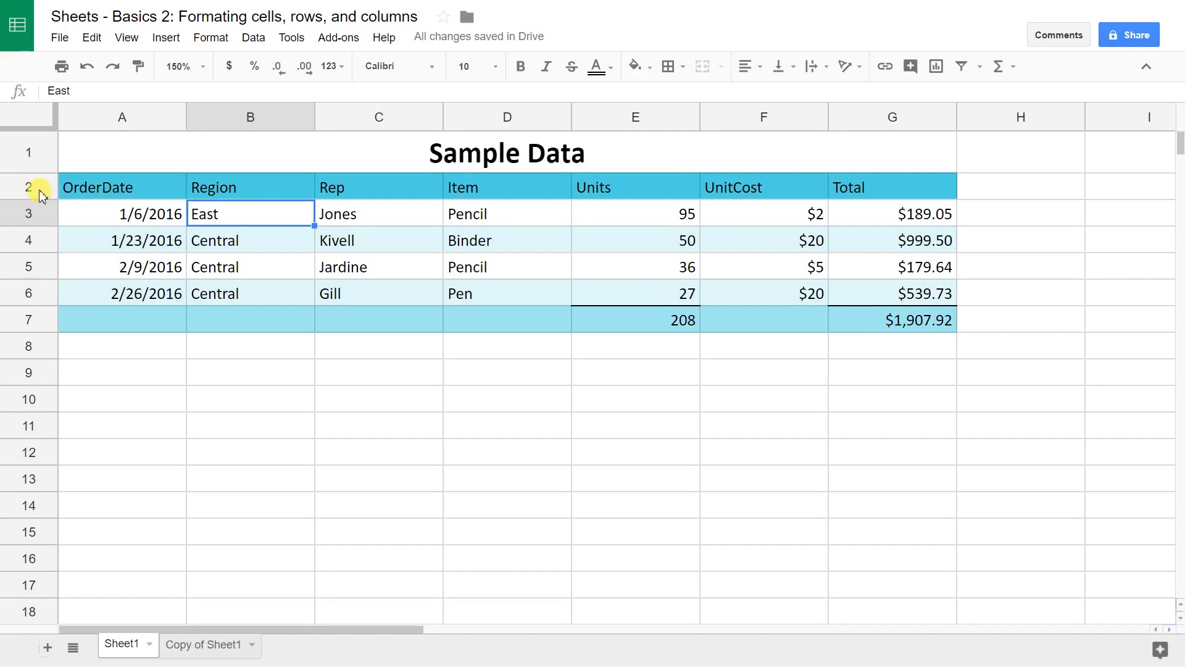
Step: Center the header row 2 labels, OrderDate through Total, horizontally
click(28, 187)
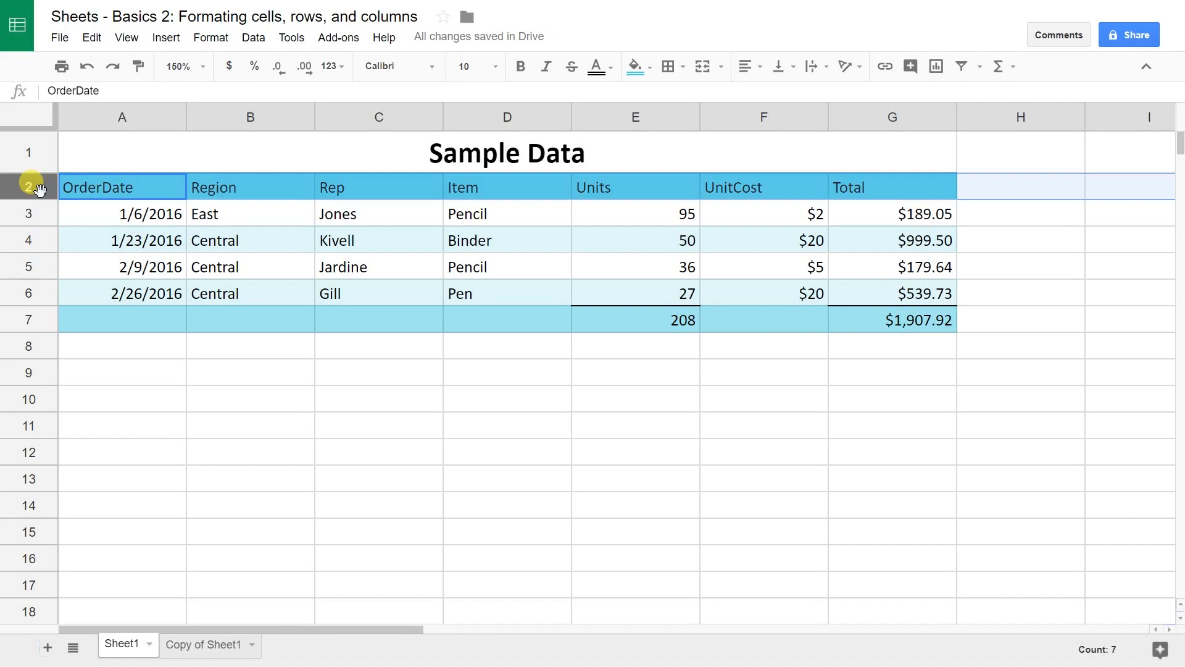
mouse_move(634, 67)
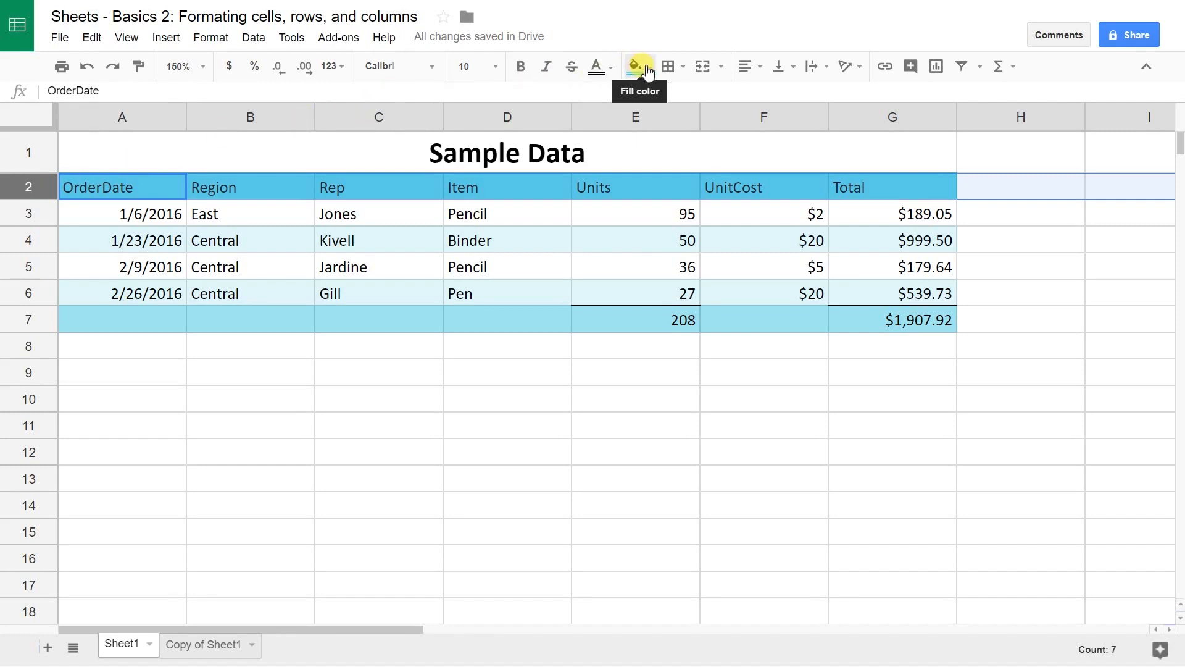
mouse_move(668, 67)
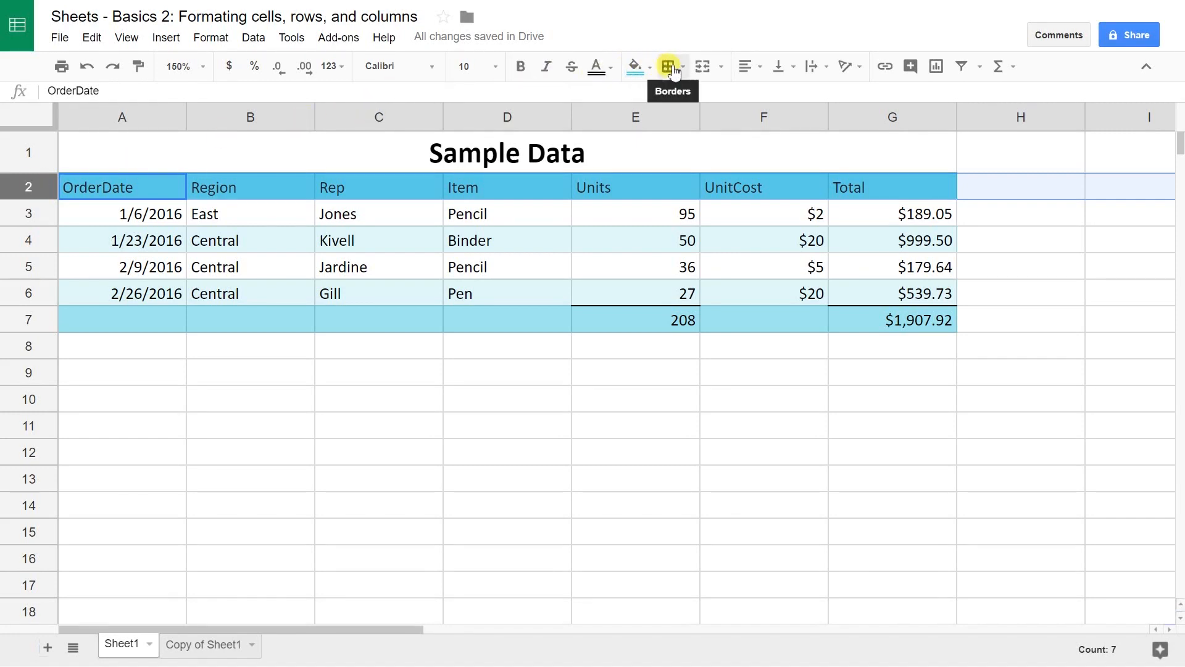
click(746, 67)
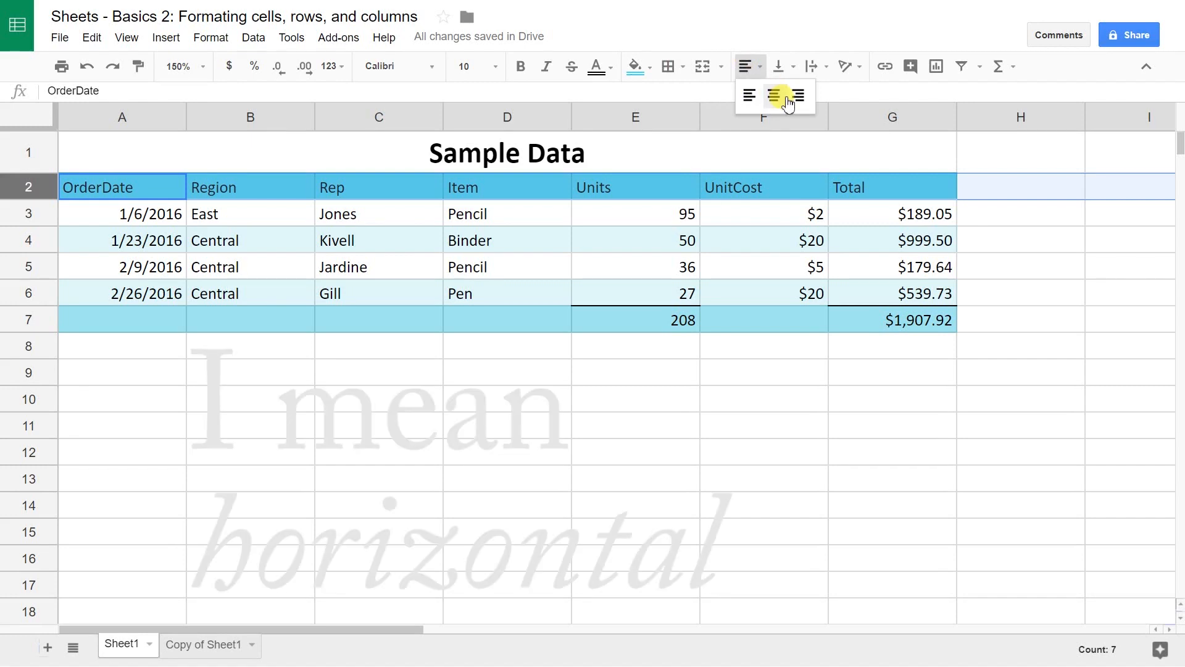
click(775, 95)
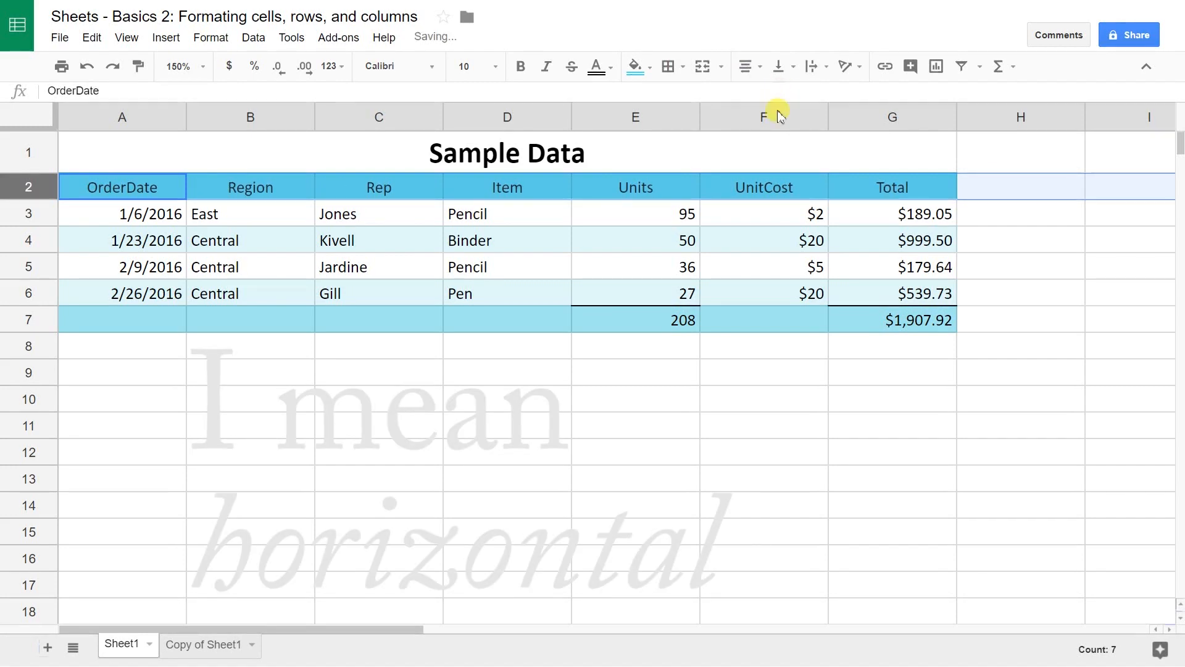
click(762, 214)
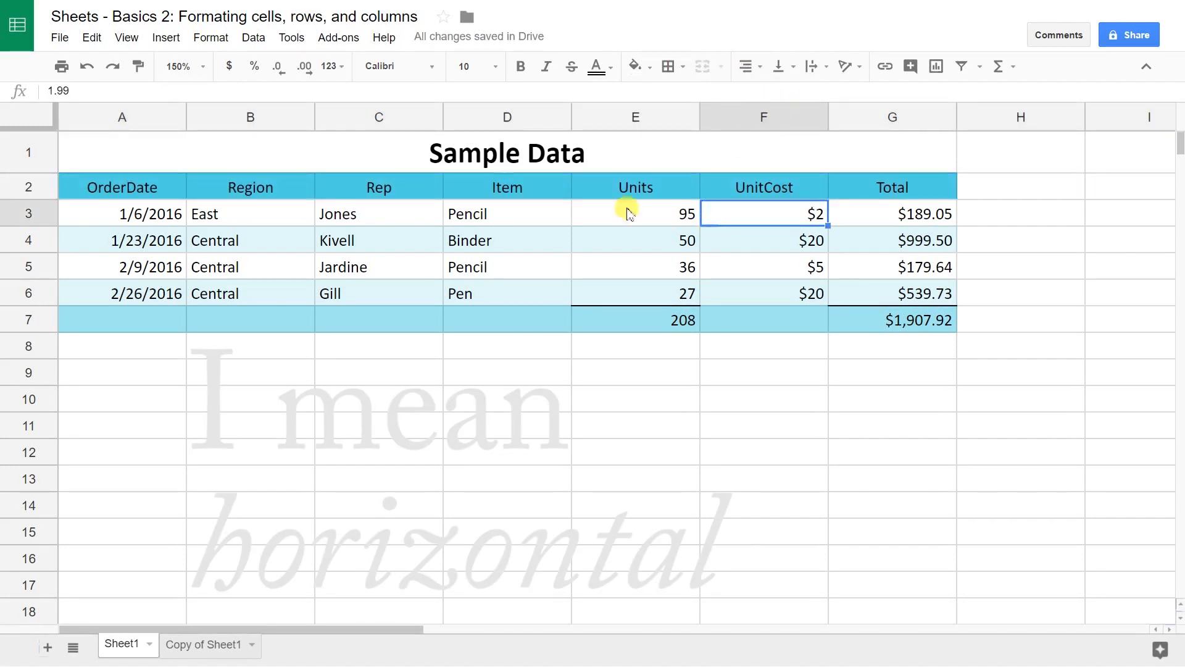
Step: Zoom to 200% and rename the UnitCost heading in F2 to 'Unit Cost'
click(184, 65)
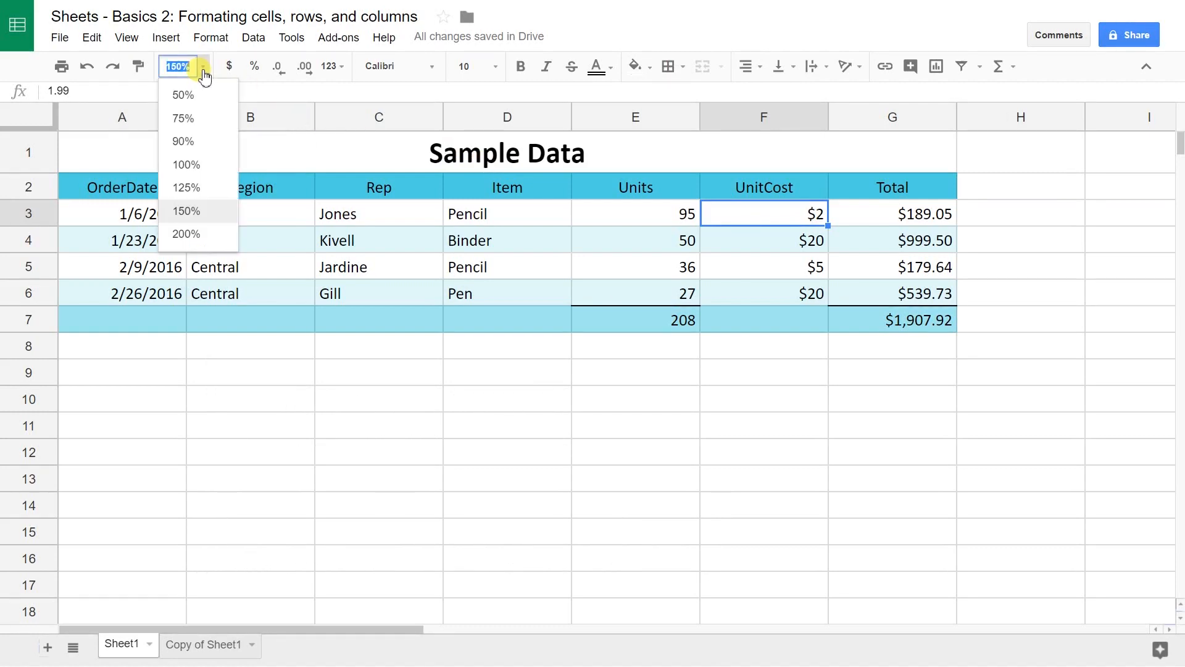
click(185, 233)
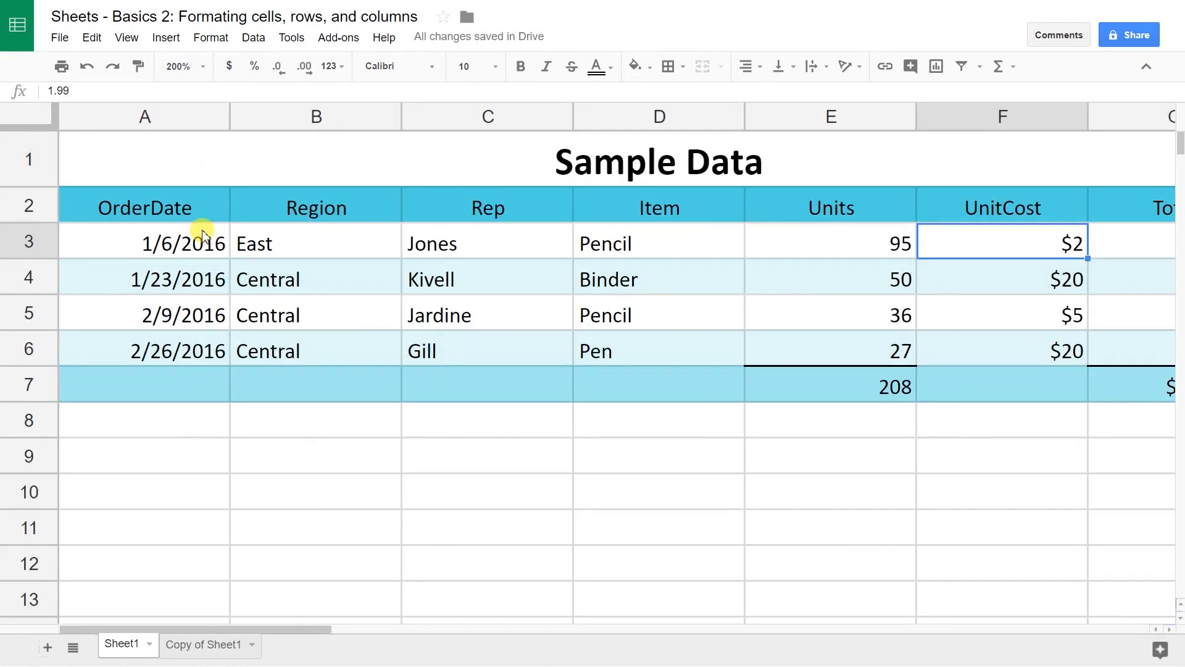
mouse_move(935, 140)
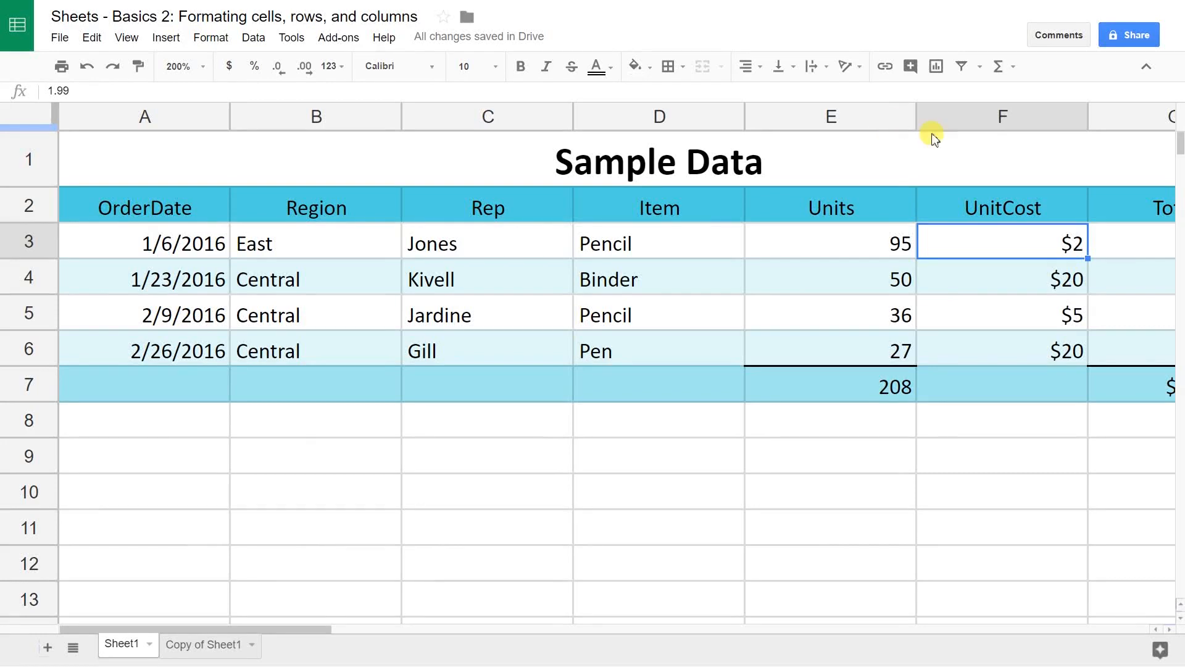
click(1002, 207)
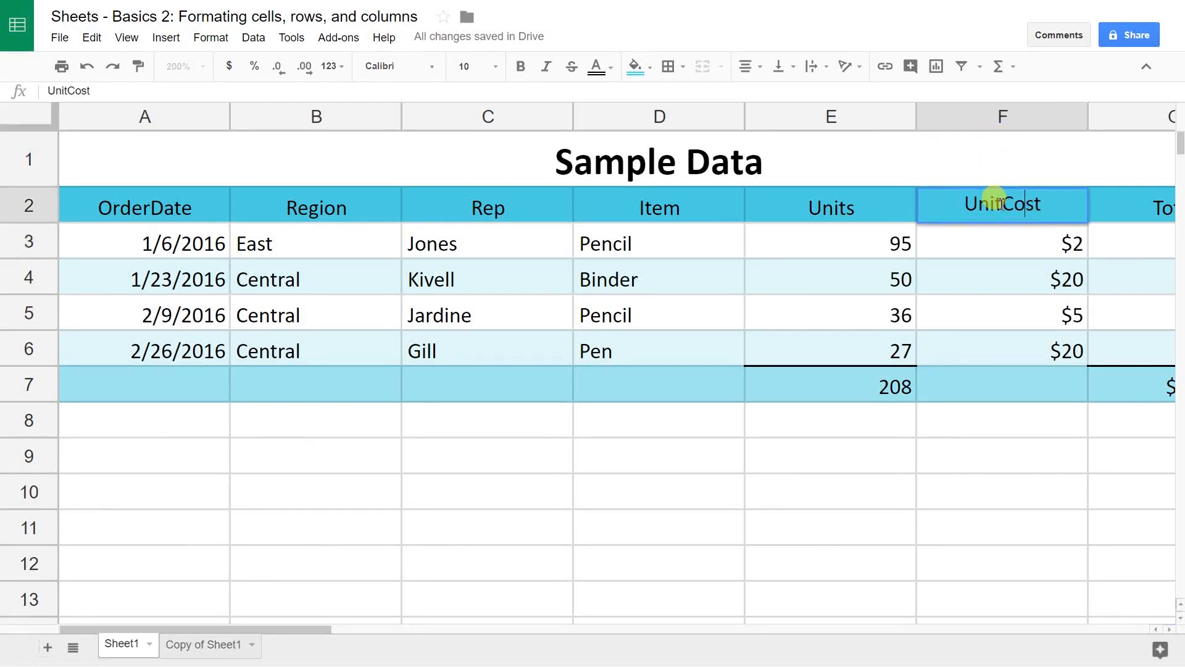
click(1002, 240)
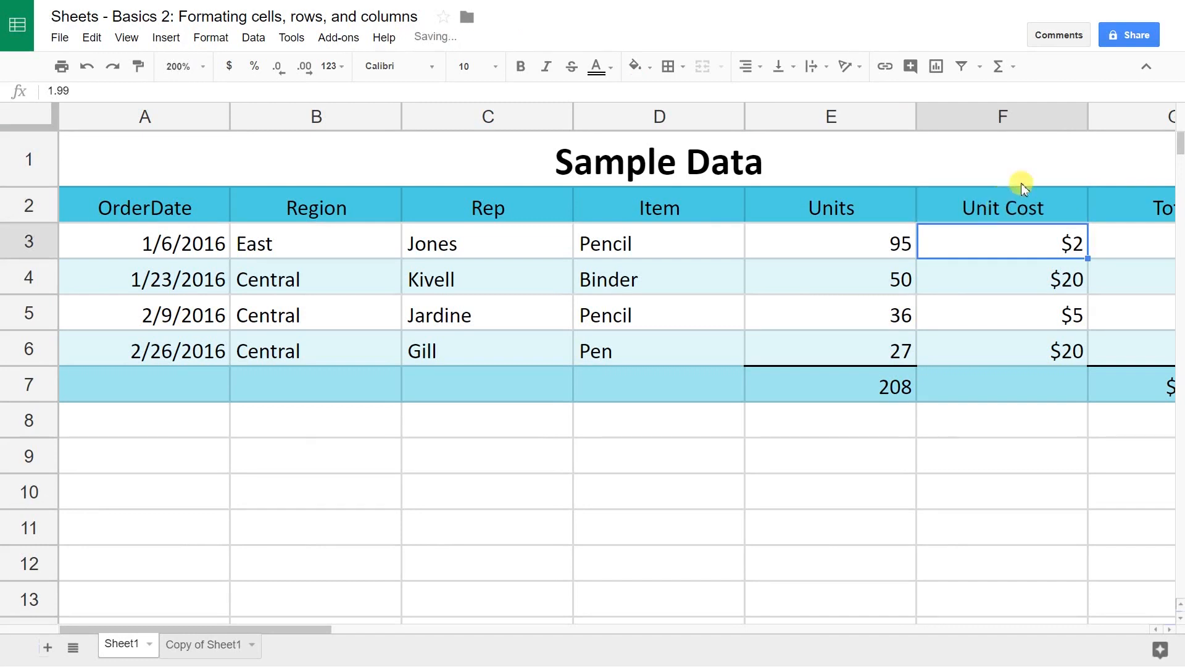
mouse_move(1068, 115)
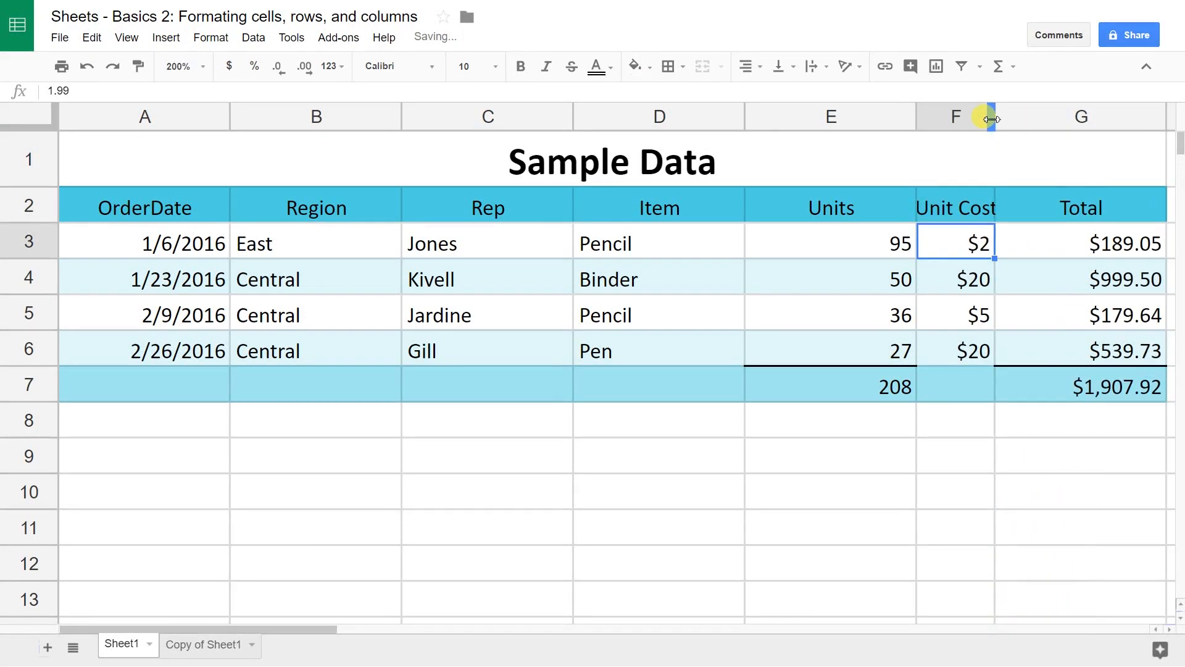
mouse_move(915, 119)
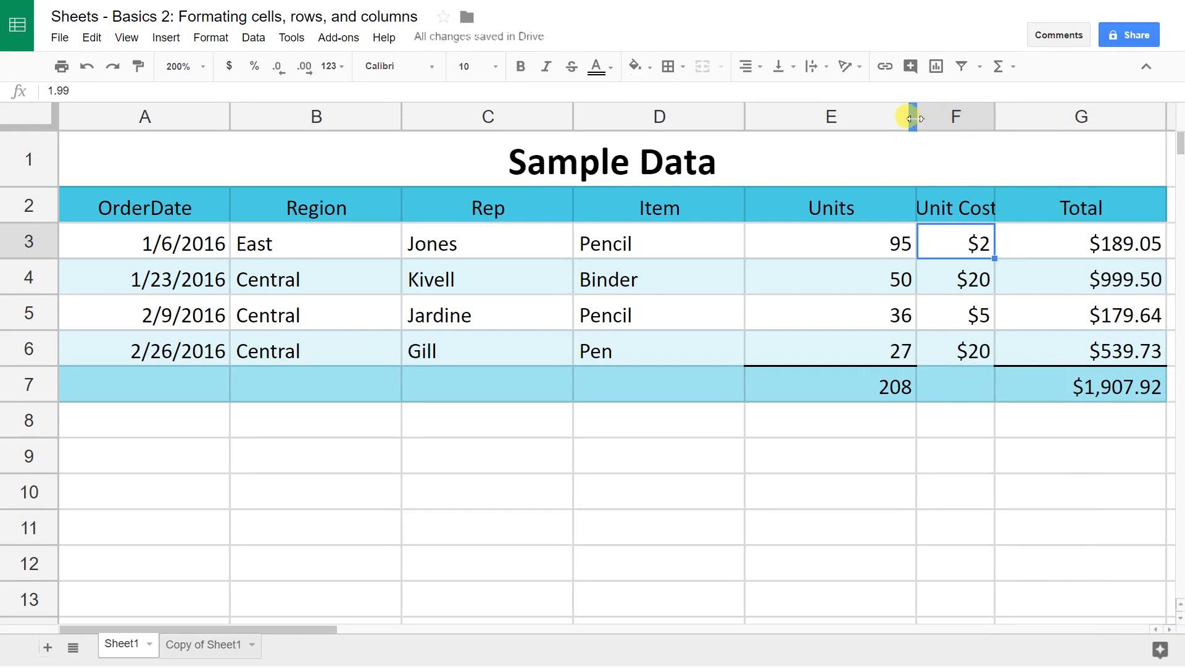
Step: Narrow the Units column to fit its values
drag(915, 116, 839, 116)
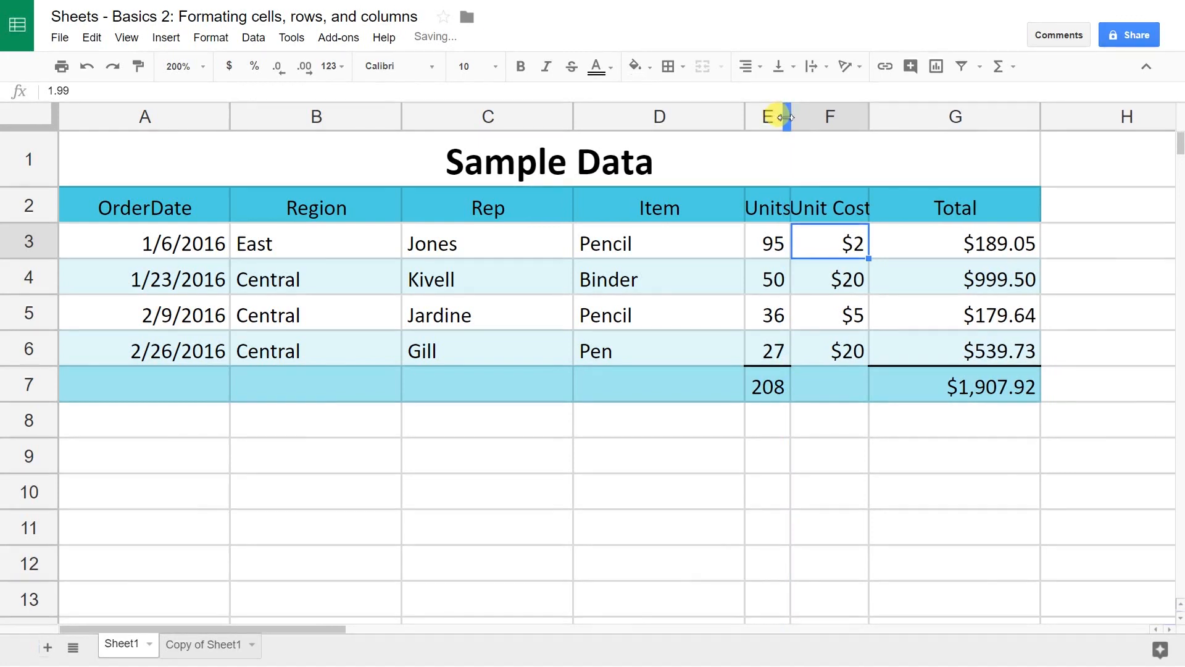
mouse_move(769, 201)
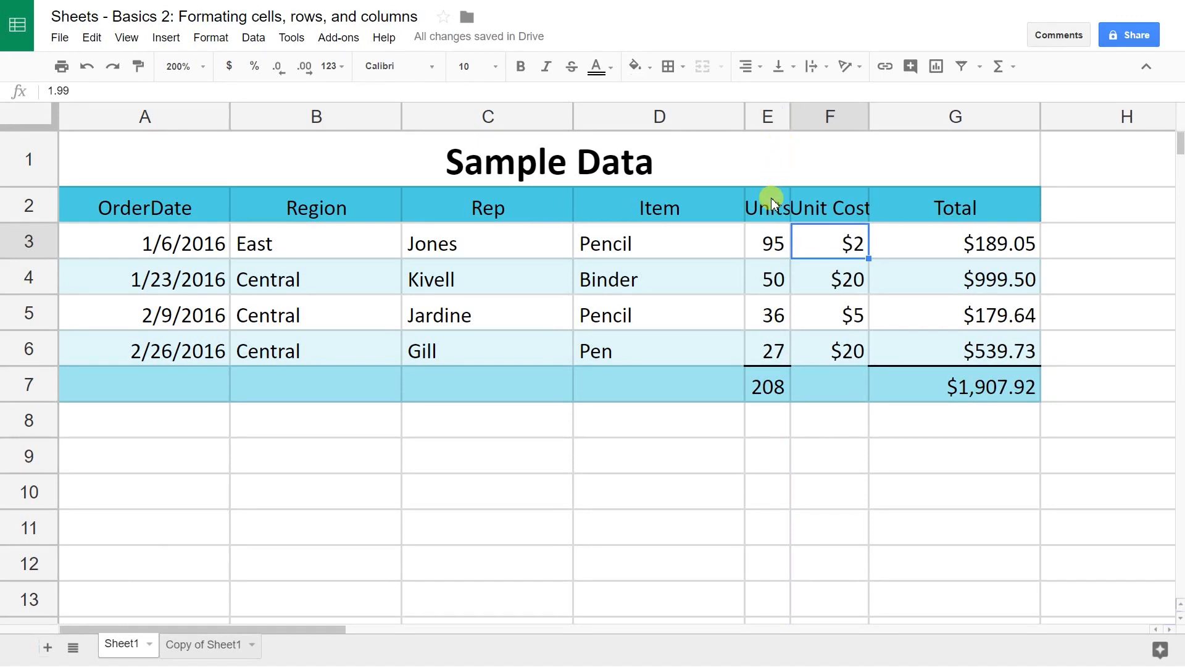
Step: Rotate the Units header in E2 with the Tilt up text rotation
click(766, 206)
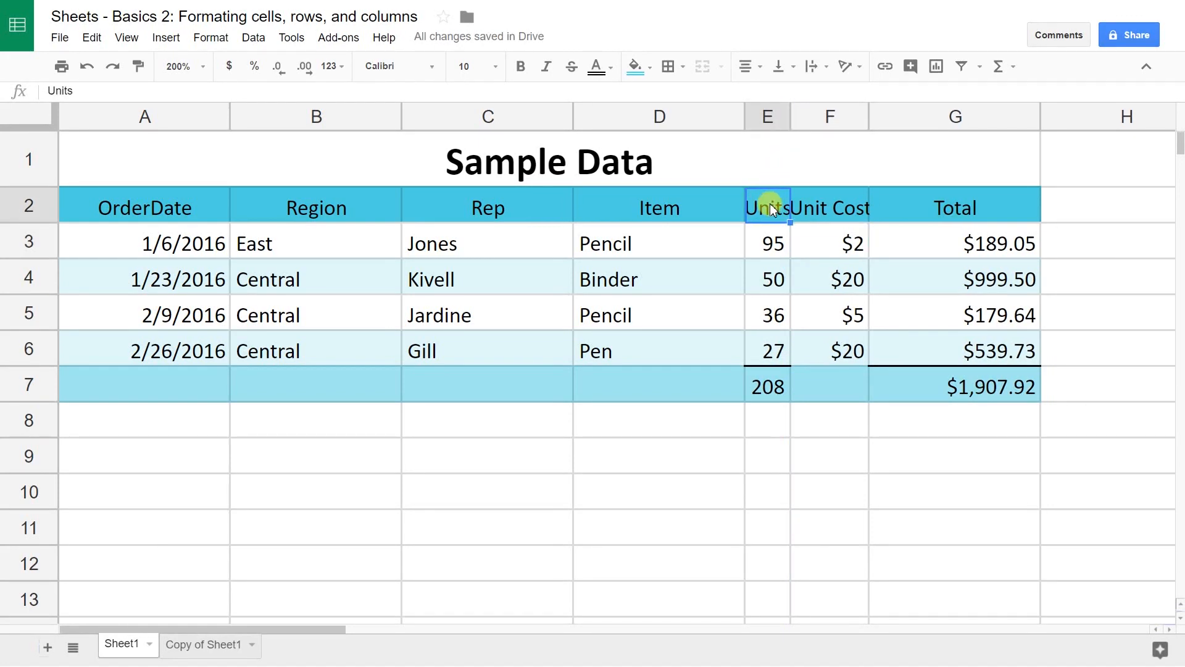
mouse_move(829, 83)
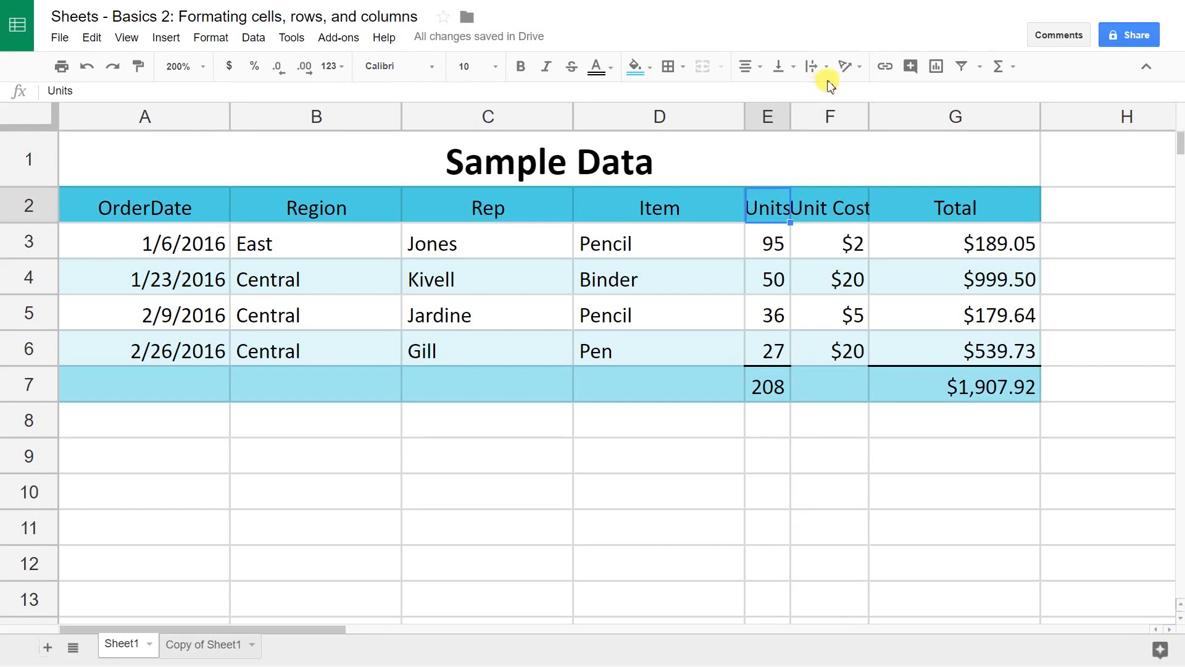
click(847, 66)
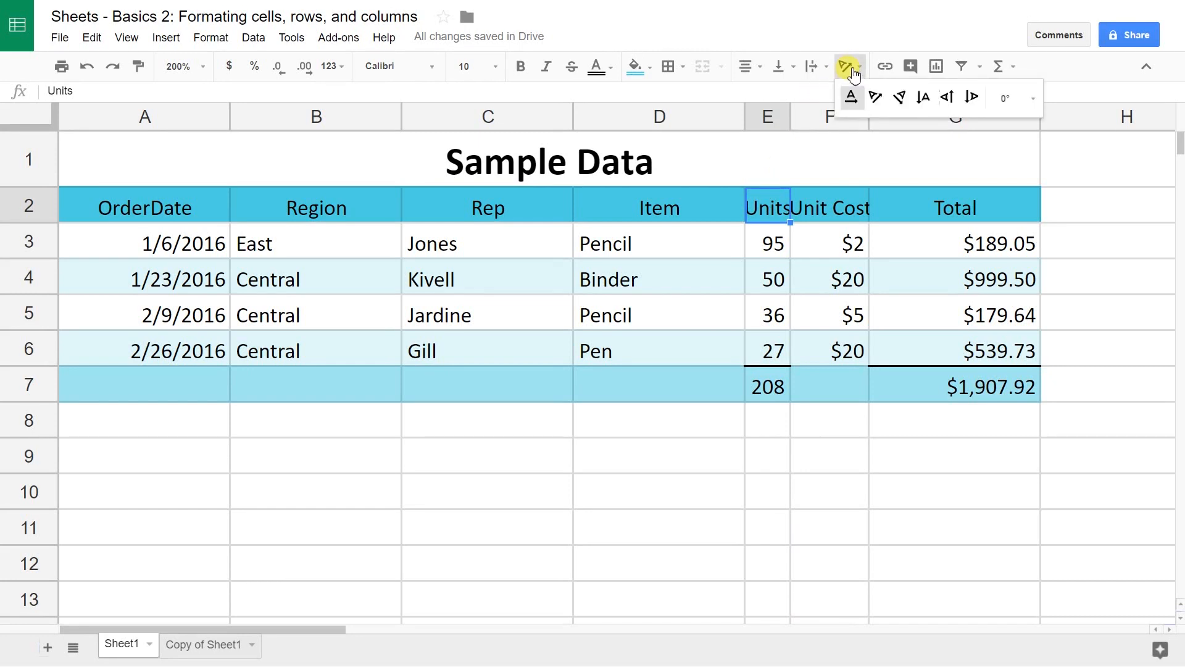
mouse_move(874, 96)
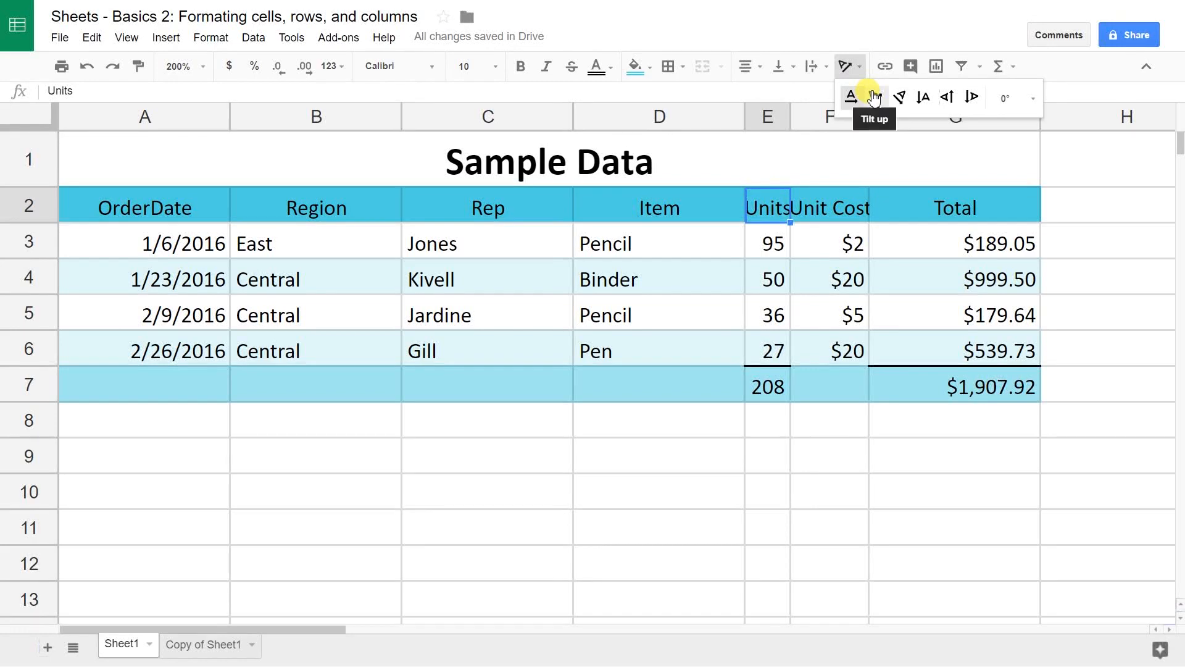
click(873, 96)
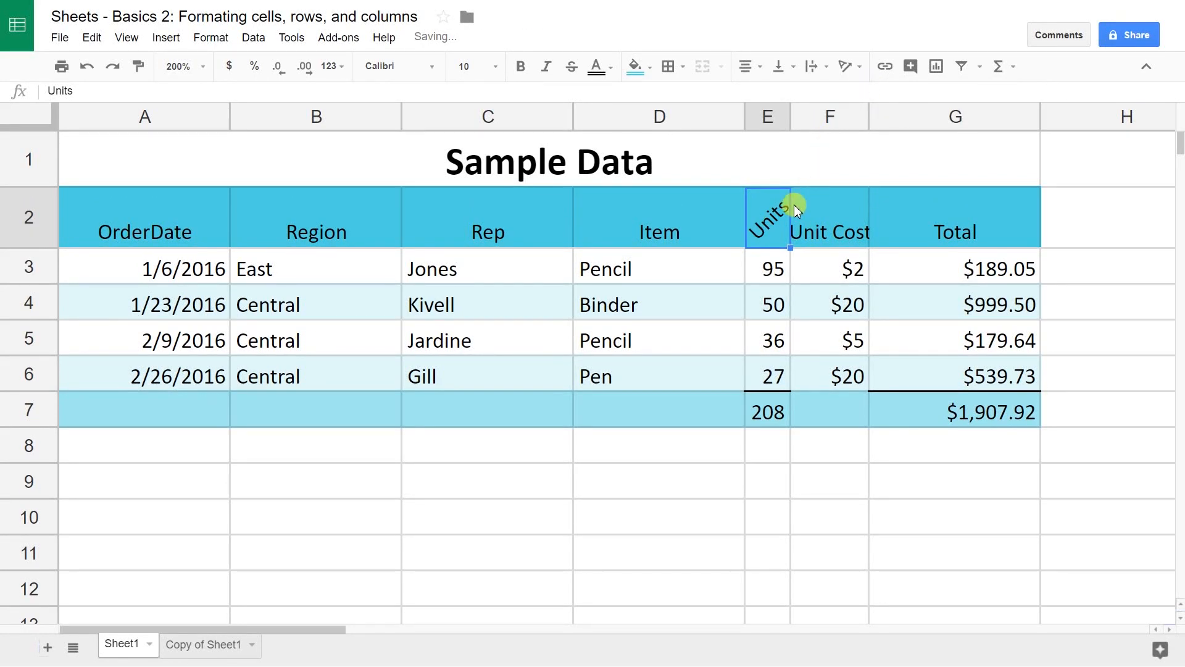
mouse_move(565, 241)
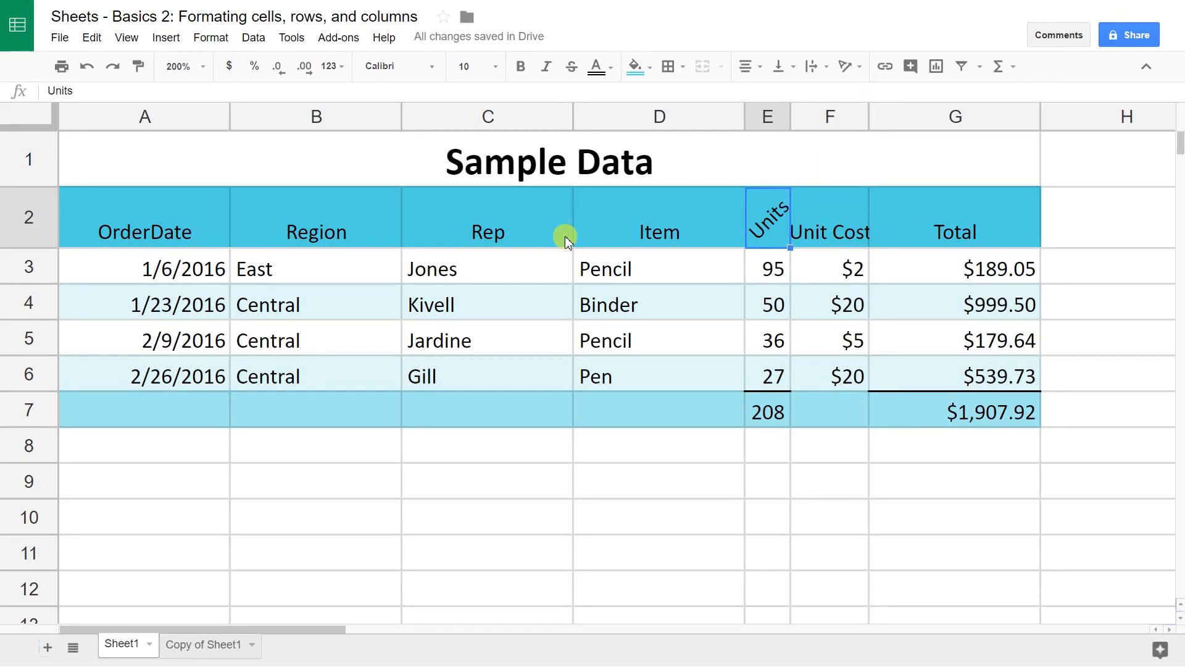
mouse_move(524, 193)
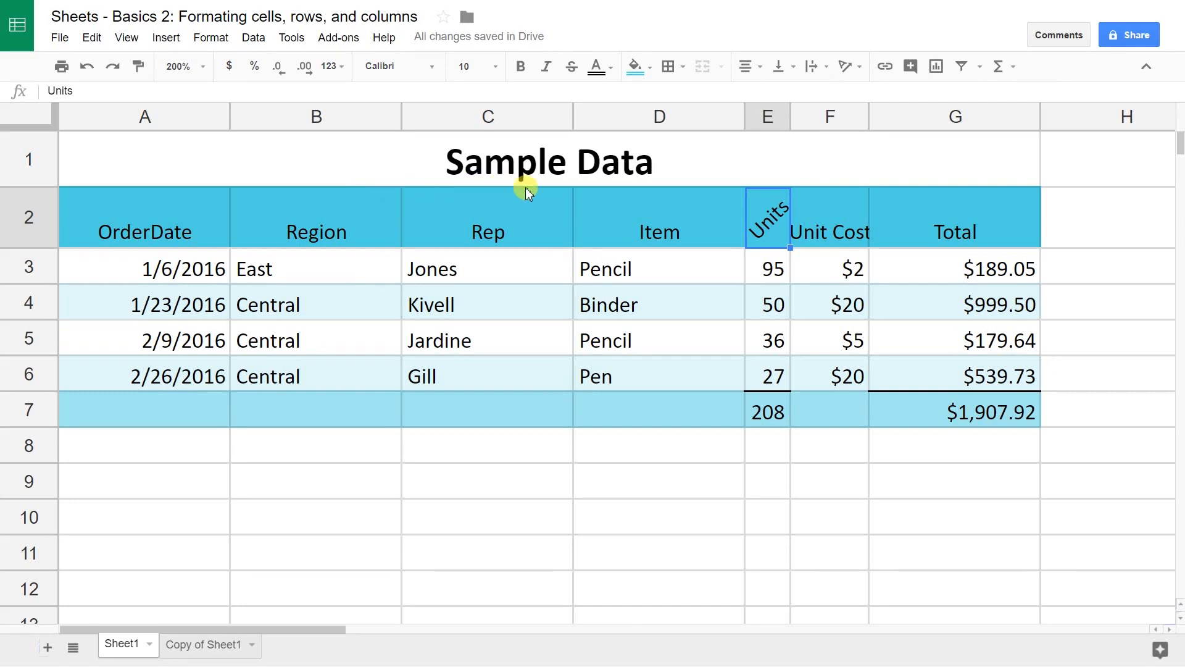
mouse_move(819, 227)
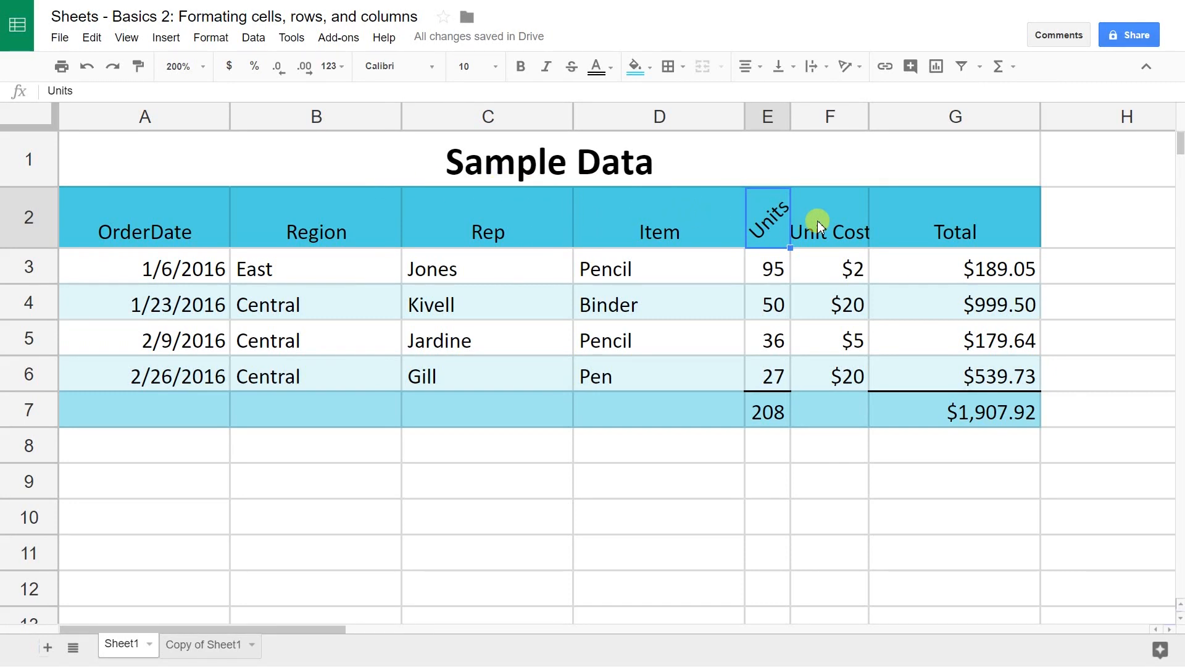
Step: Narrow column F and set the Unit Cost header in F2 to Wrap onto two lines
click(830, 218)
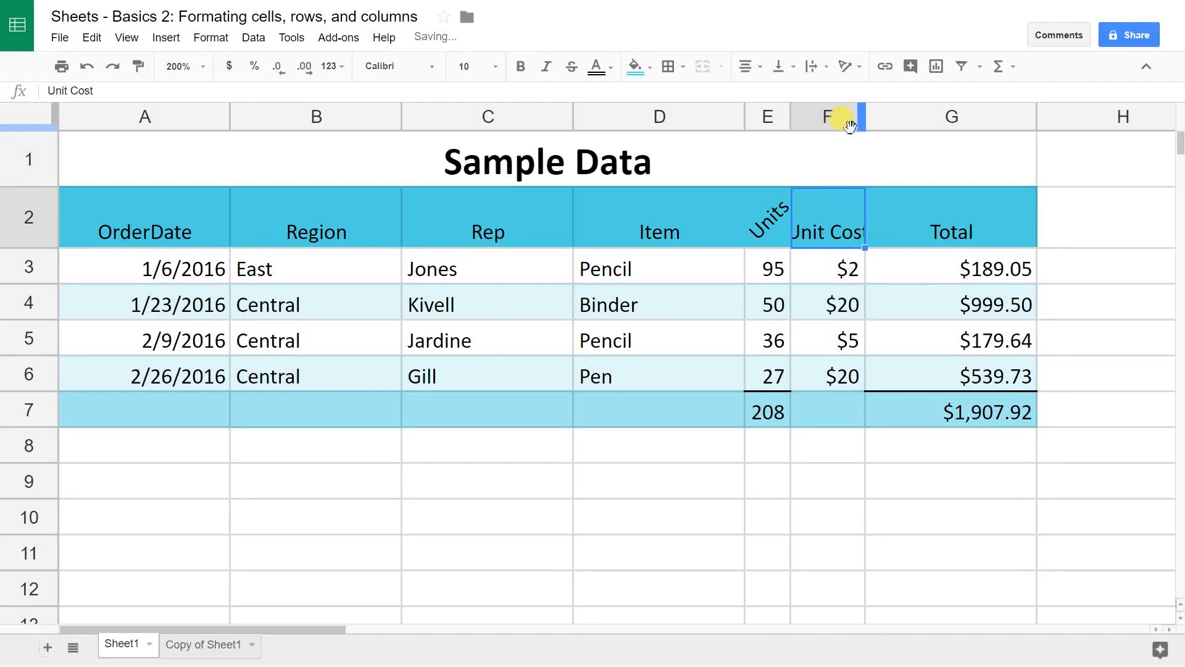
mouse_move(858, 119)
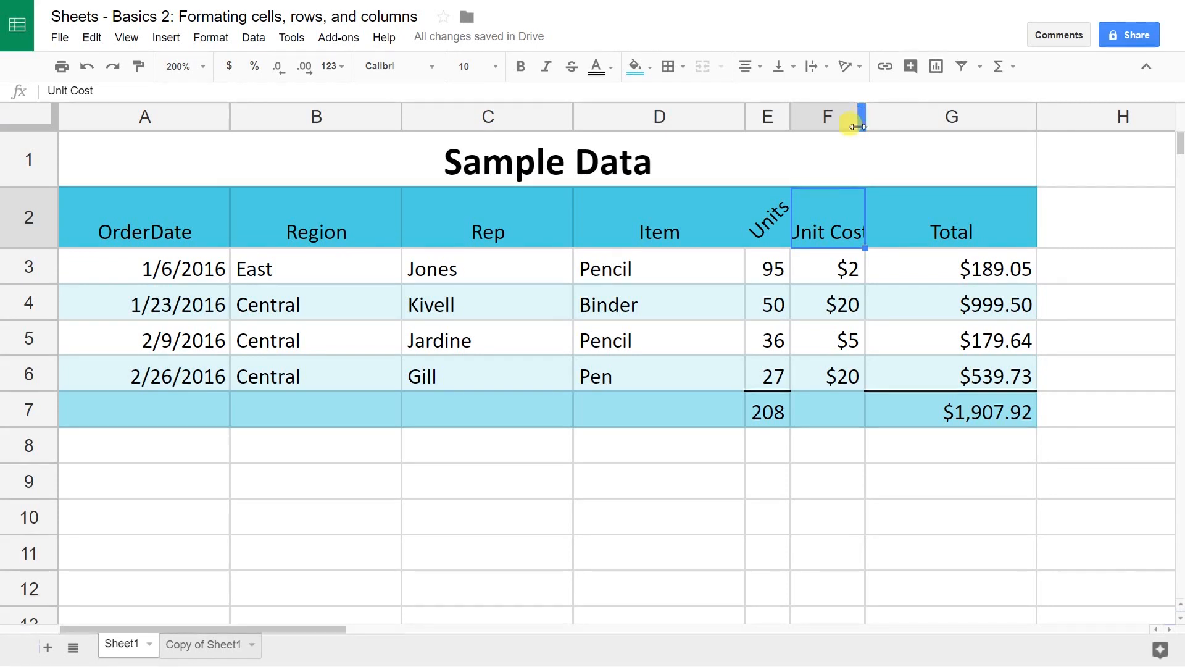
mouse_move(827, 204)
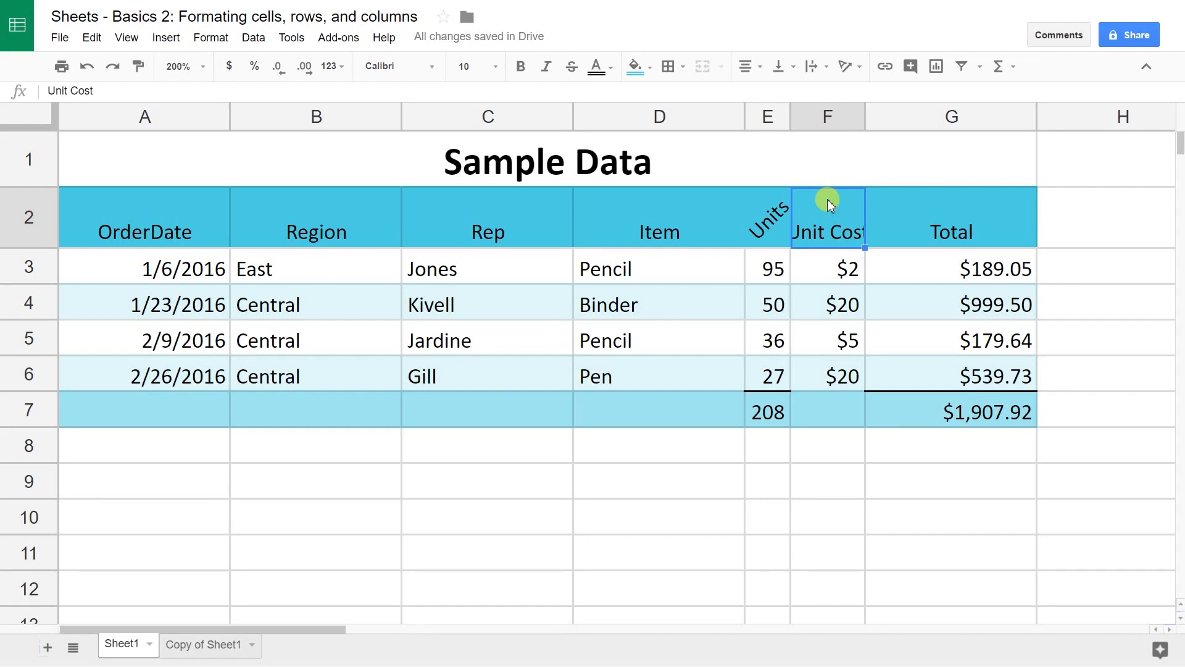
mouse_move(816, 83)
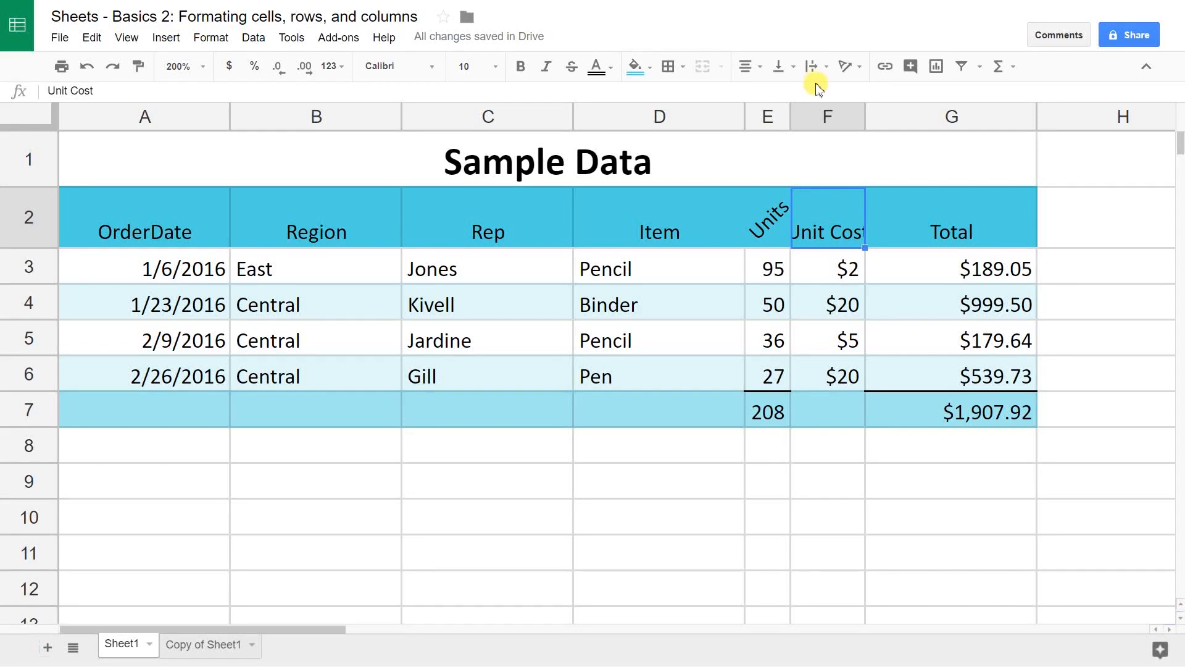
click(813, 67)
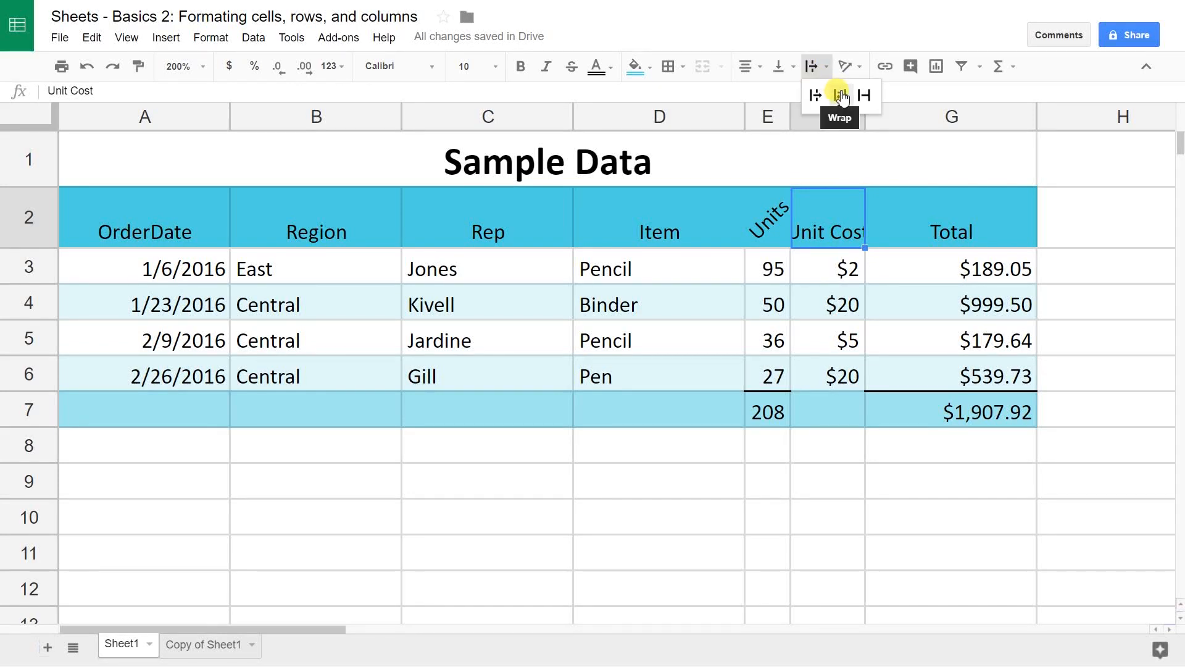
click(840, 95)
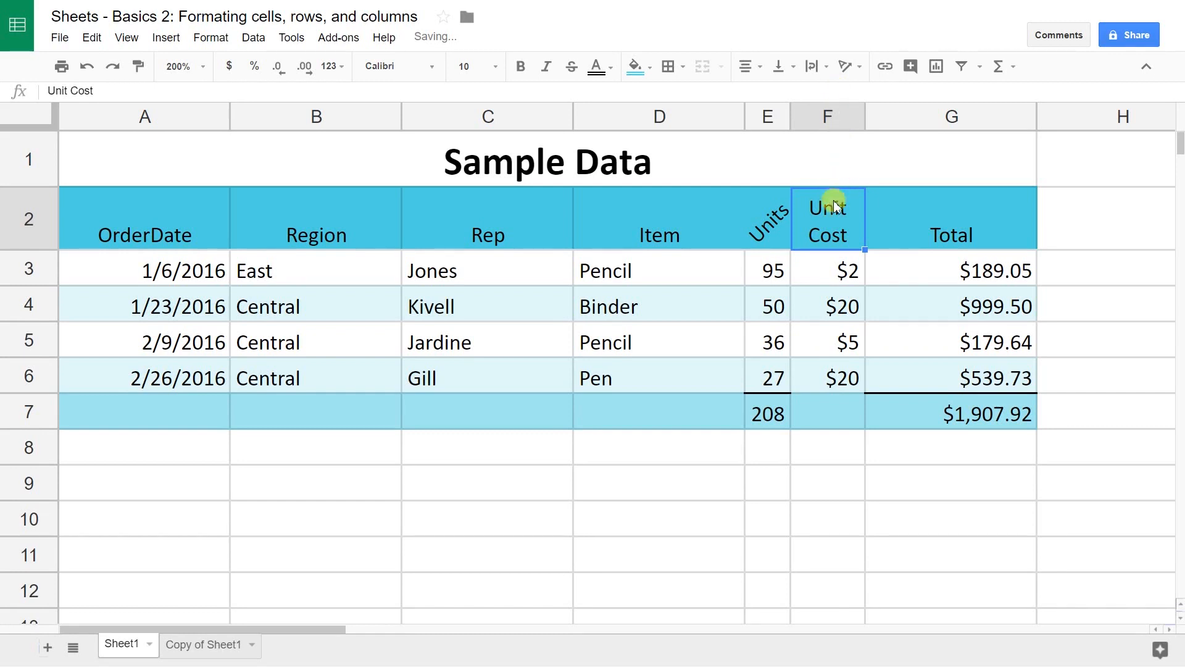
mouse_move(715, 221)
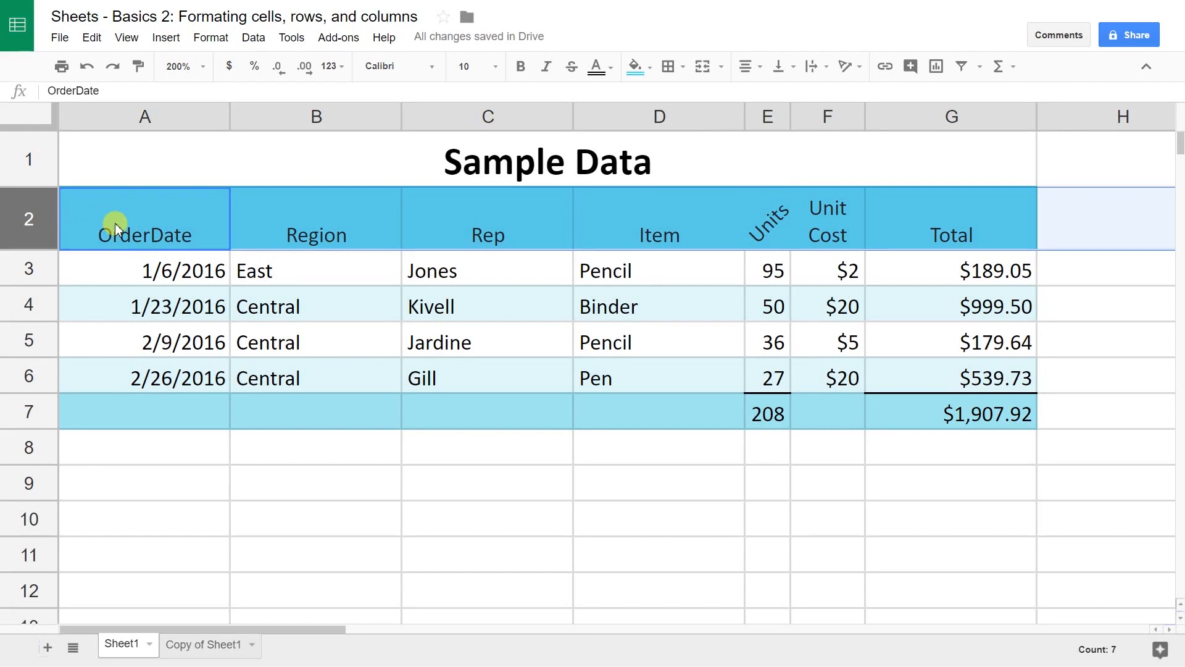
mouse_move(621, 142)
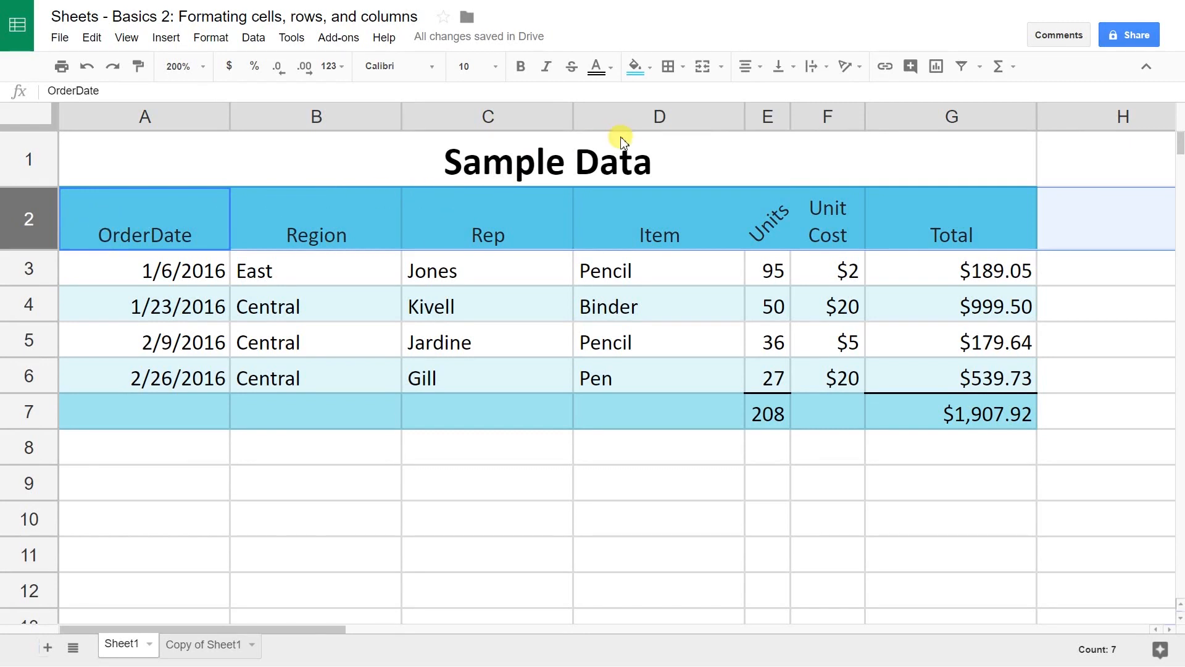
mouse_move(783, 67)
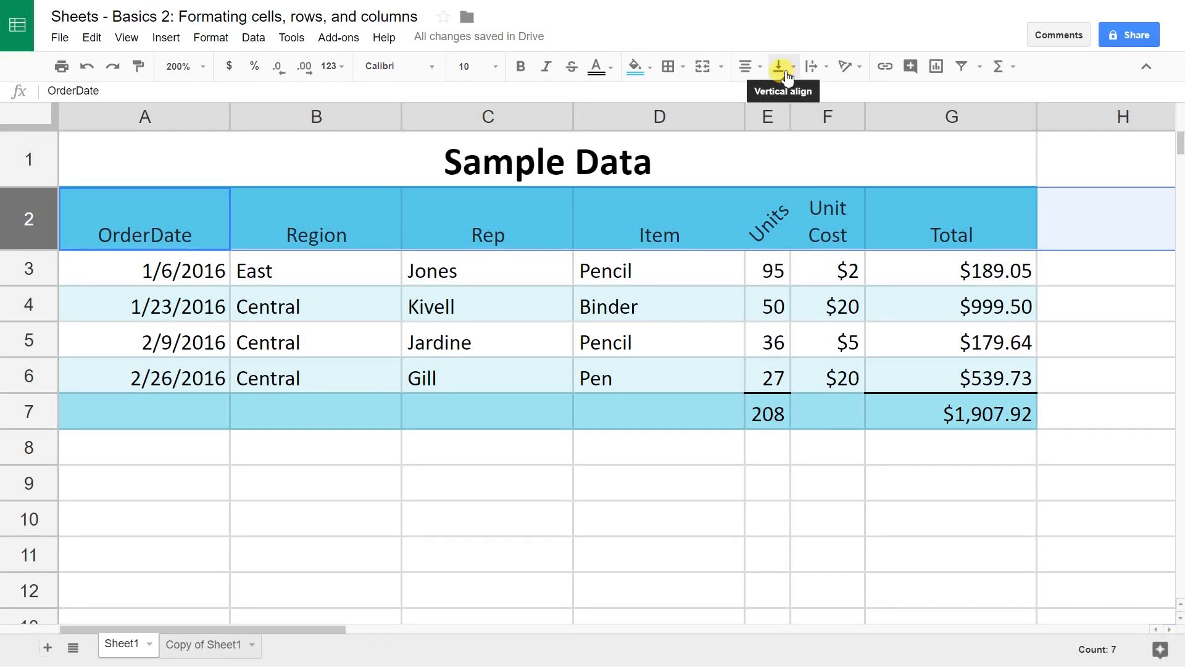
Step: Set row 2's header labels to Middle vertical alignment
click(783, 66)
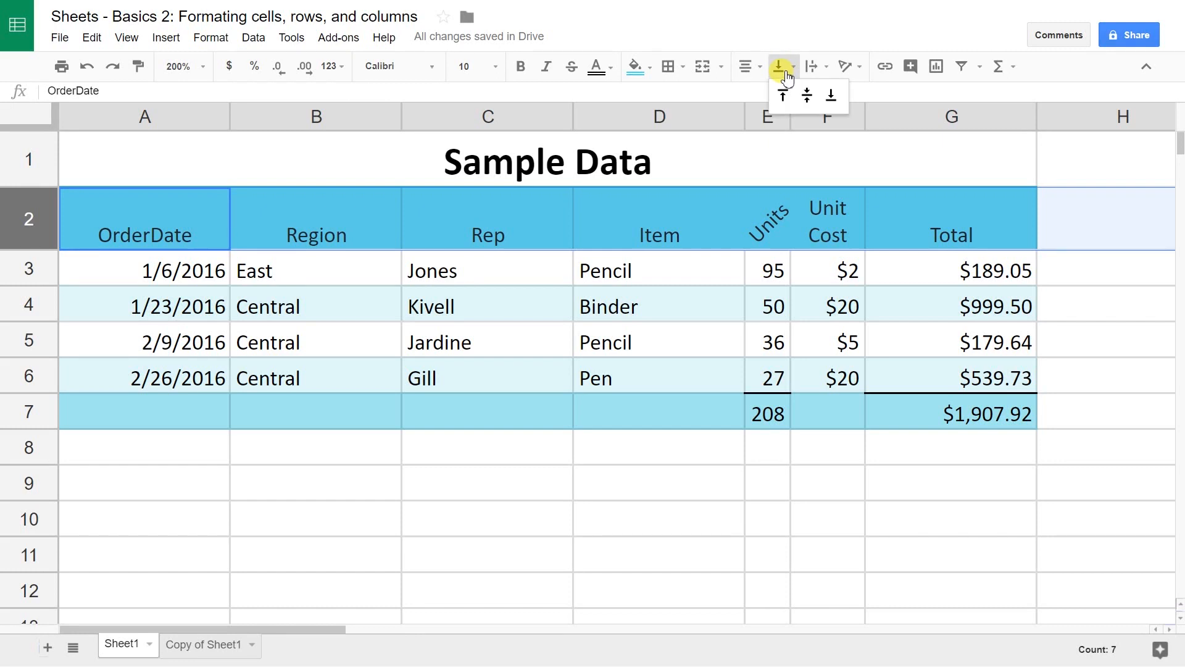
click(806, 95)
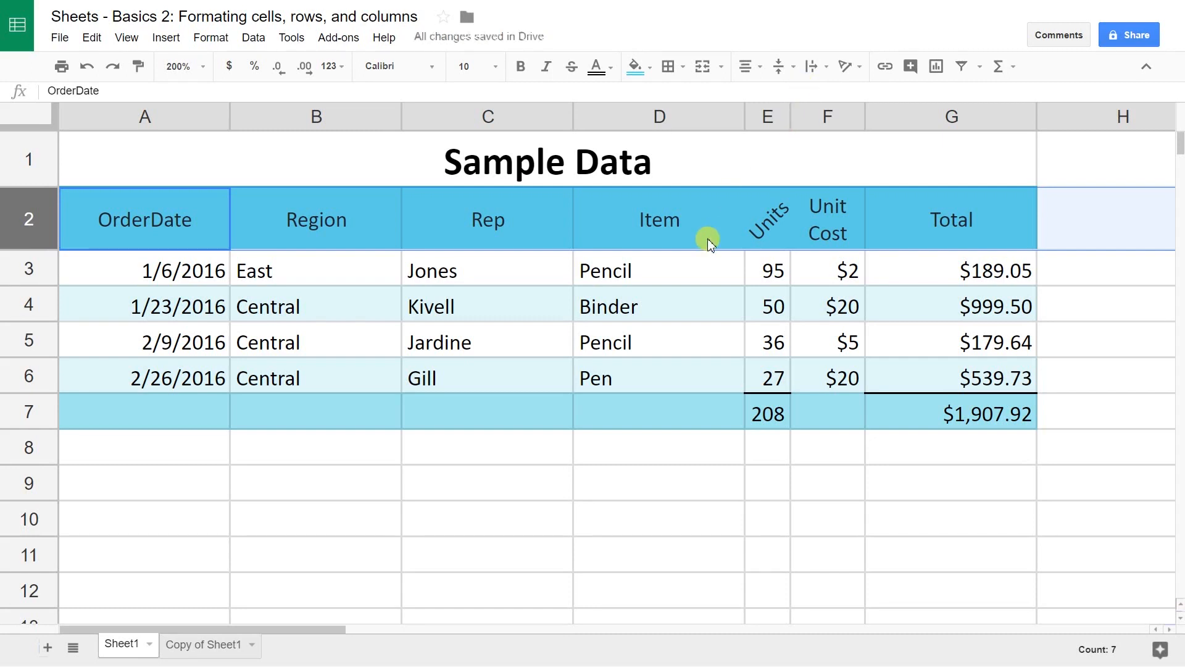
click(658, 378)
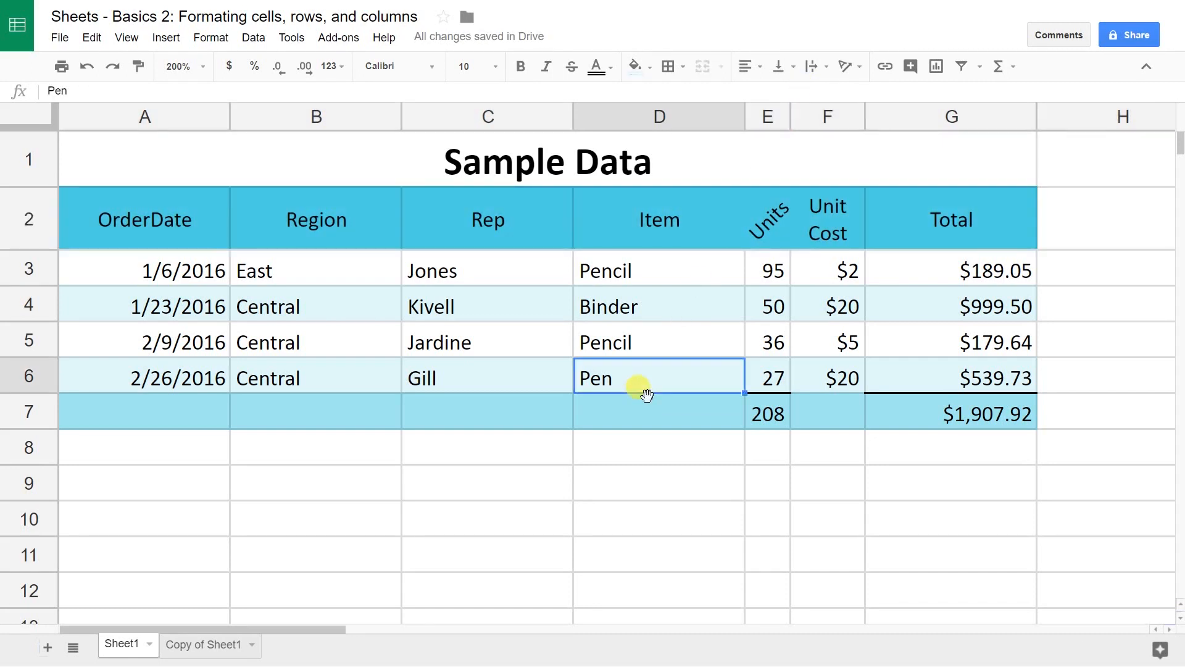
mouse_move(446, 307)
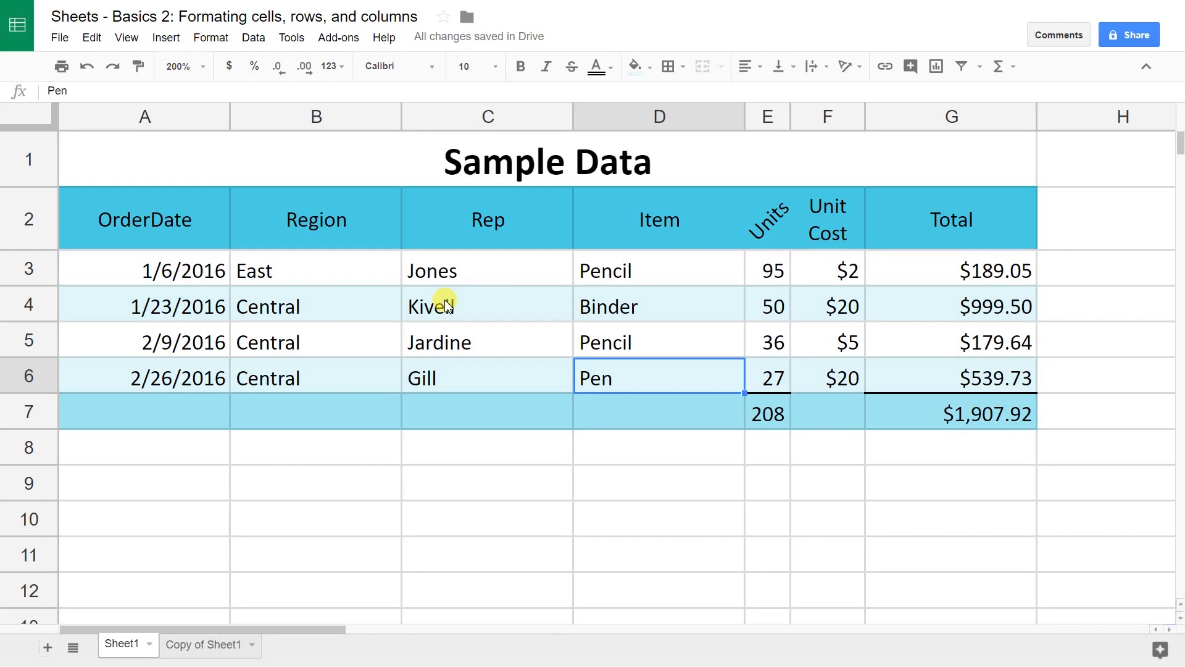
mouse_move(523, 355)
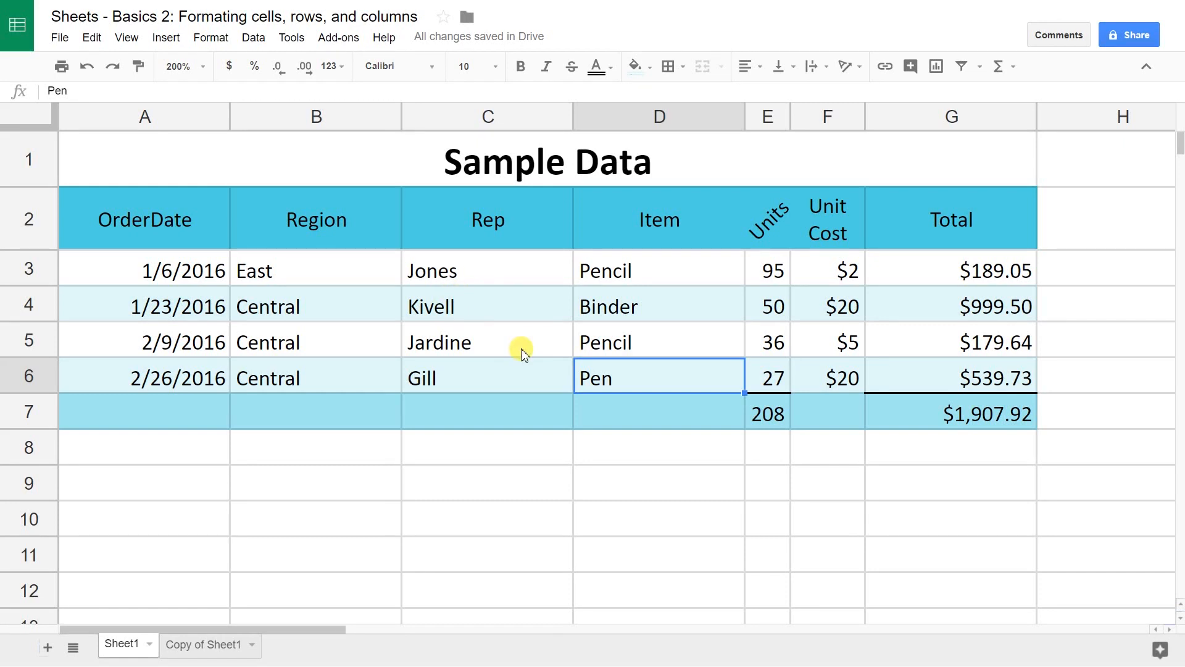
click(488, 220)
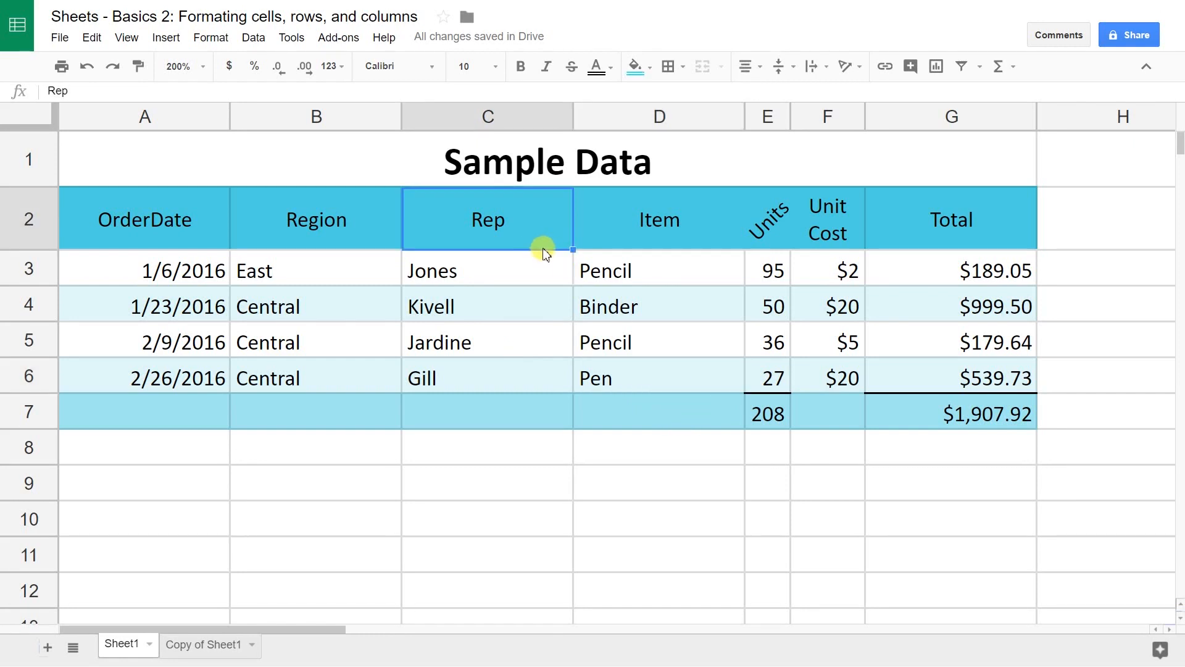
mouse_move(686, 285)
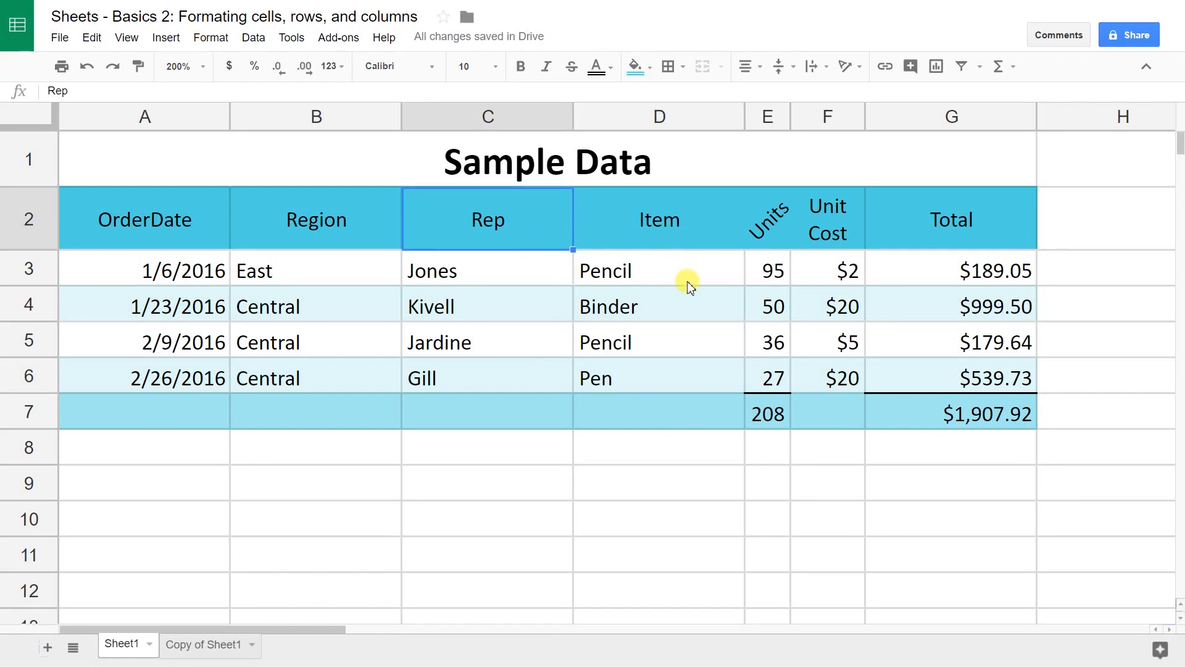
click(767, 413)
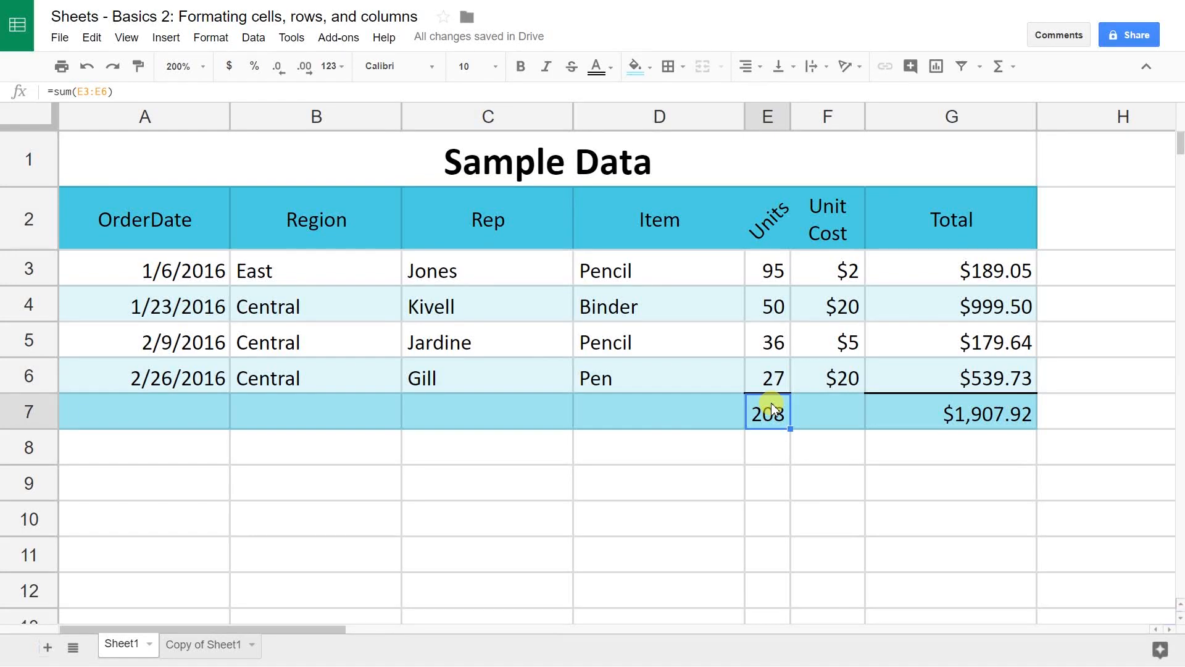
Step: Bold the 208 Units and $1,907.92 Total figures in E7 and G7
click(951, 412)
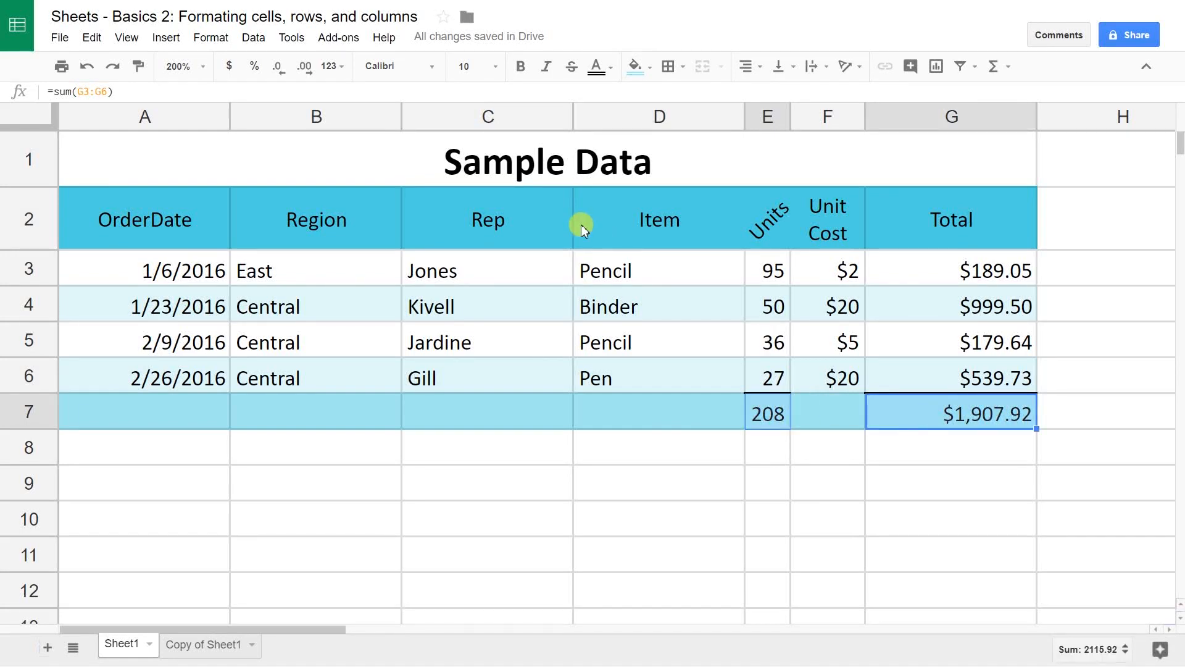
click(520, 67)
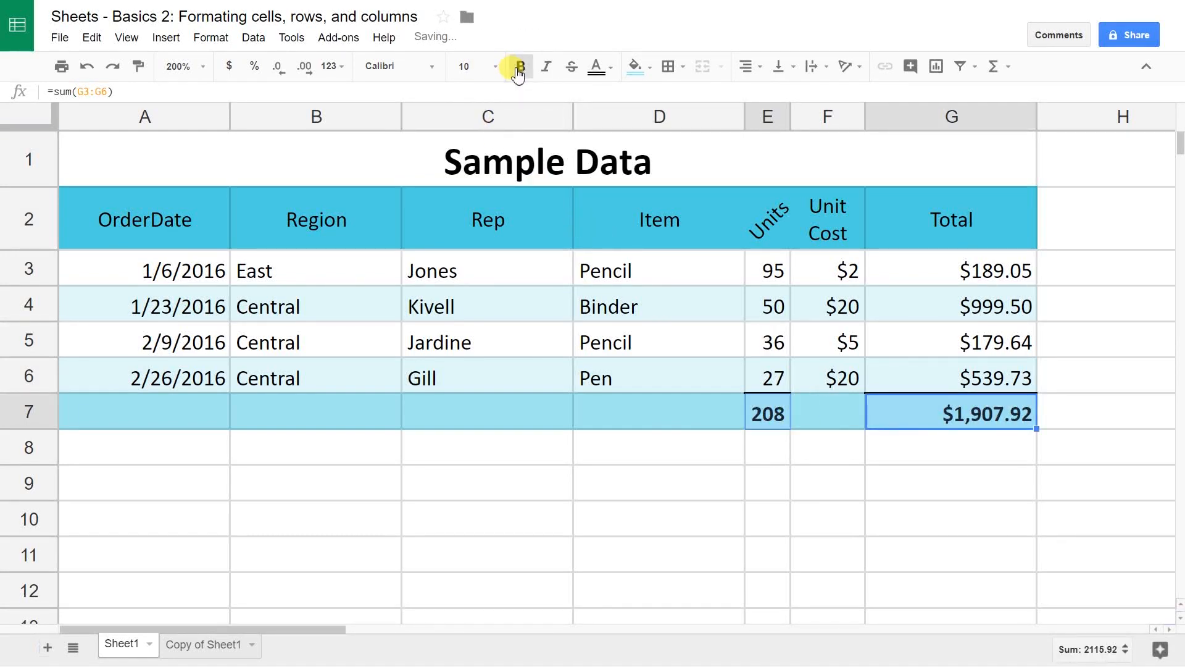
click(658, 447)
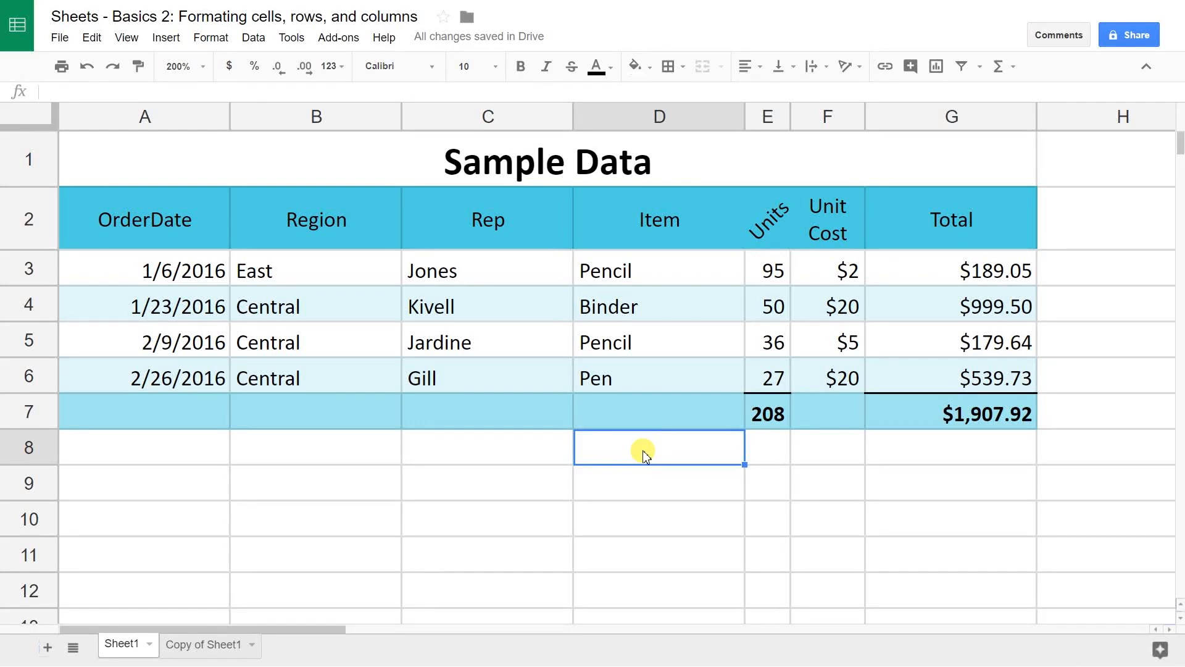
click(487, 378)
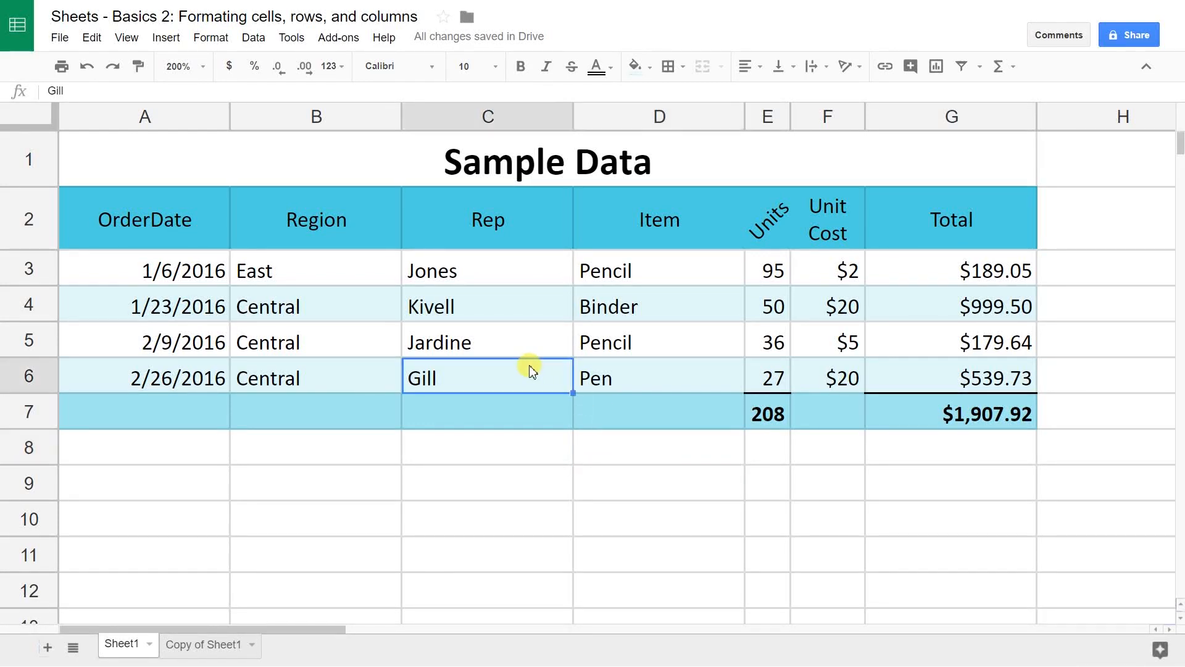